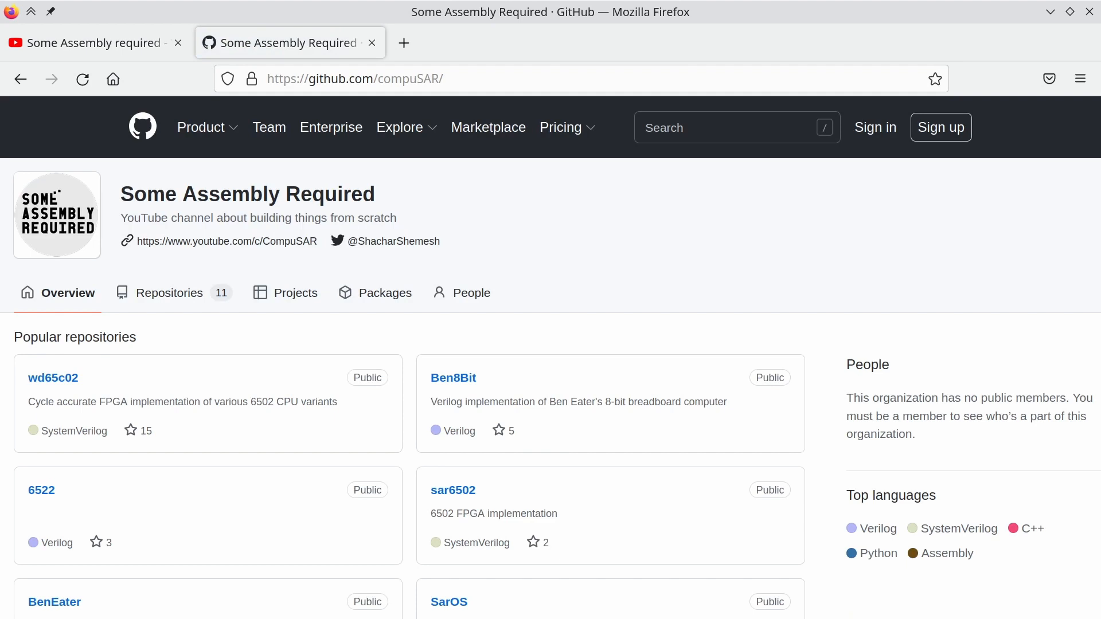
Search the IP Catalog for 'clock' and show the Clocking Wizard core's details
click(168, 293)
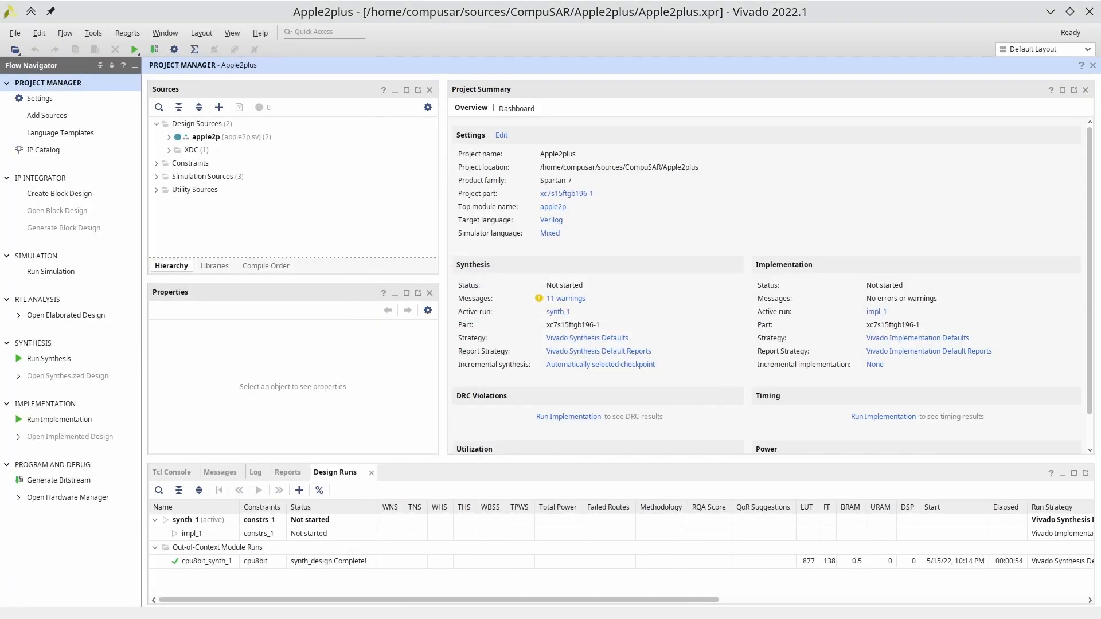
click(43, 149)
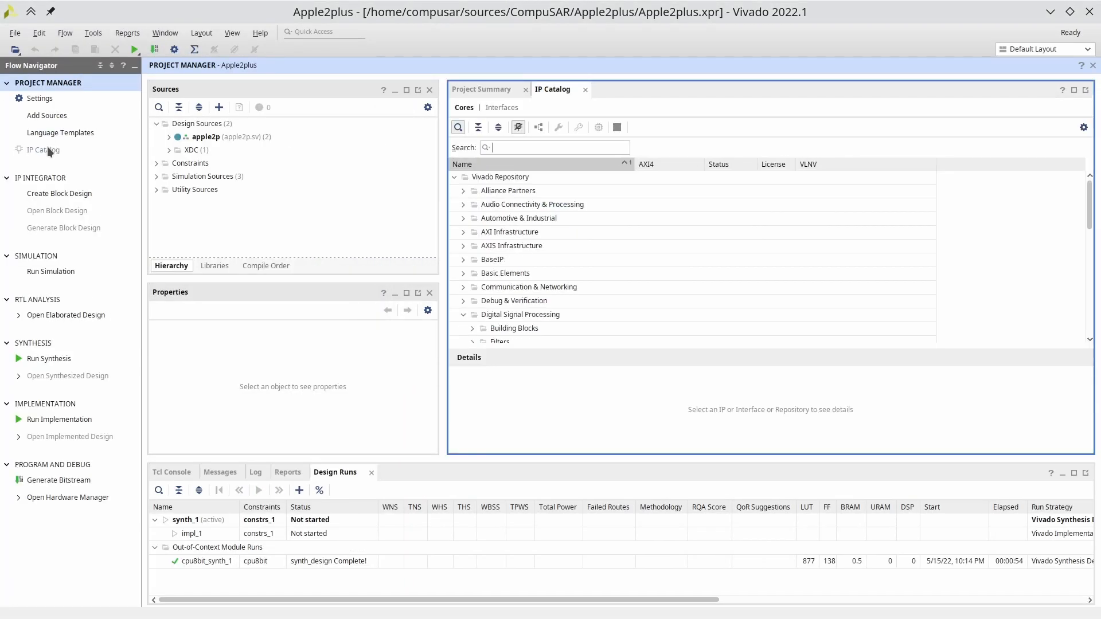
text(clock)
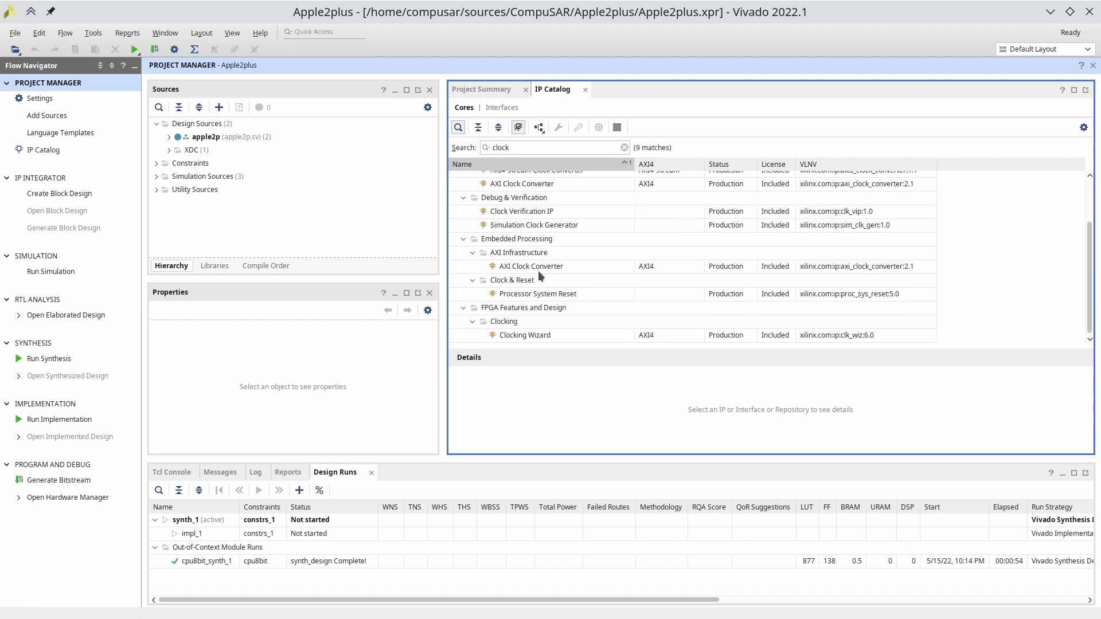
mouse_move(531, 339)
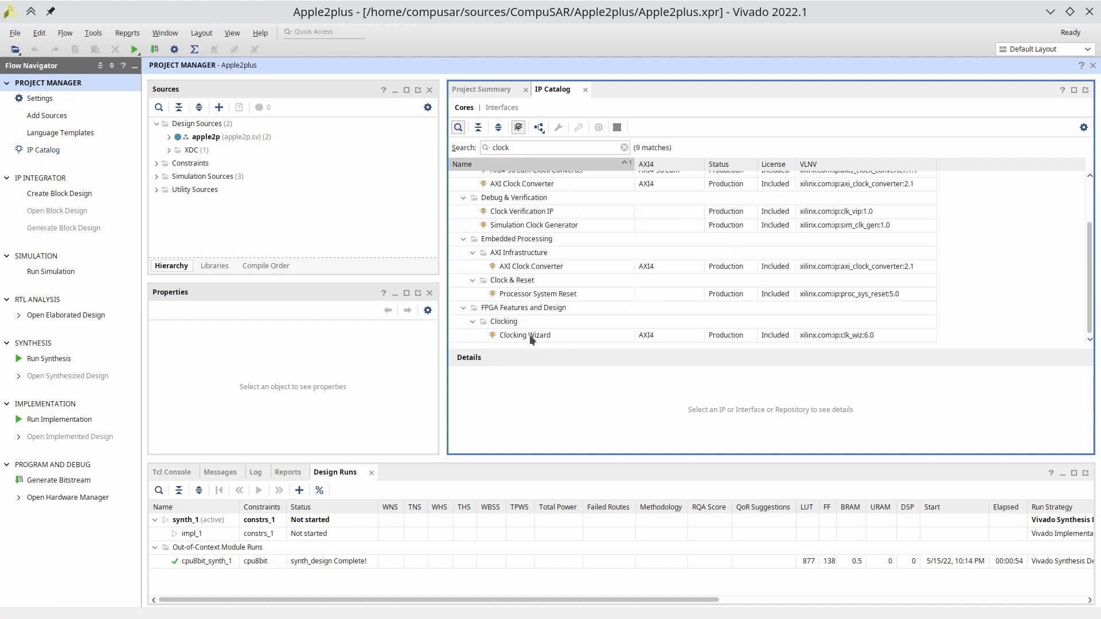
click(524, 335)
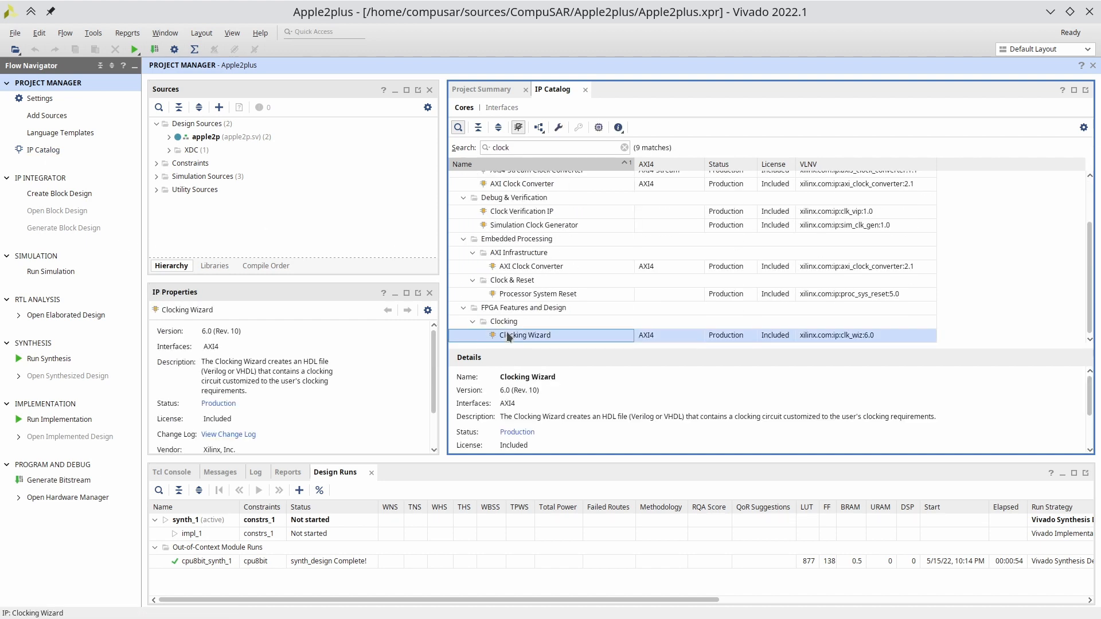
Inspect the Clocking Wizard's Customize IP dialog, then bring up clock_divider.sv from the Sources hierarchy
double_click(525, 335)
text(50)
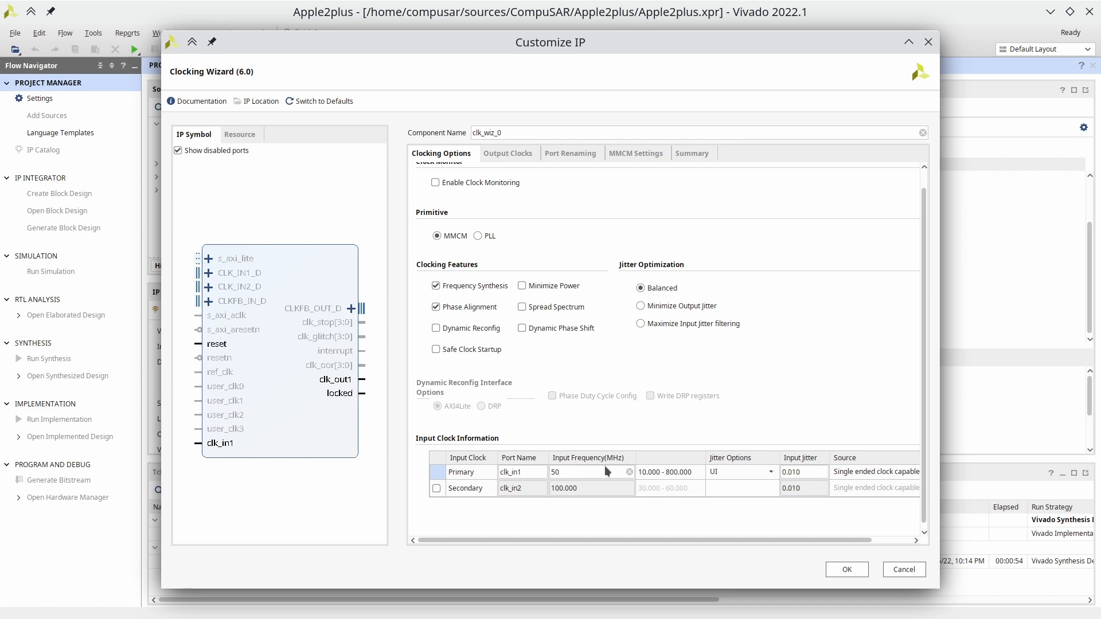
click(507, 153)
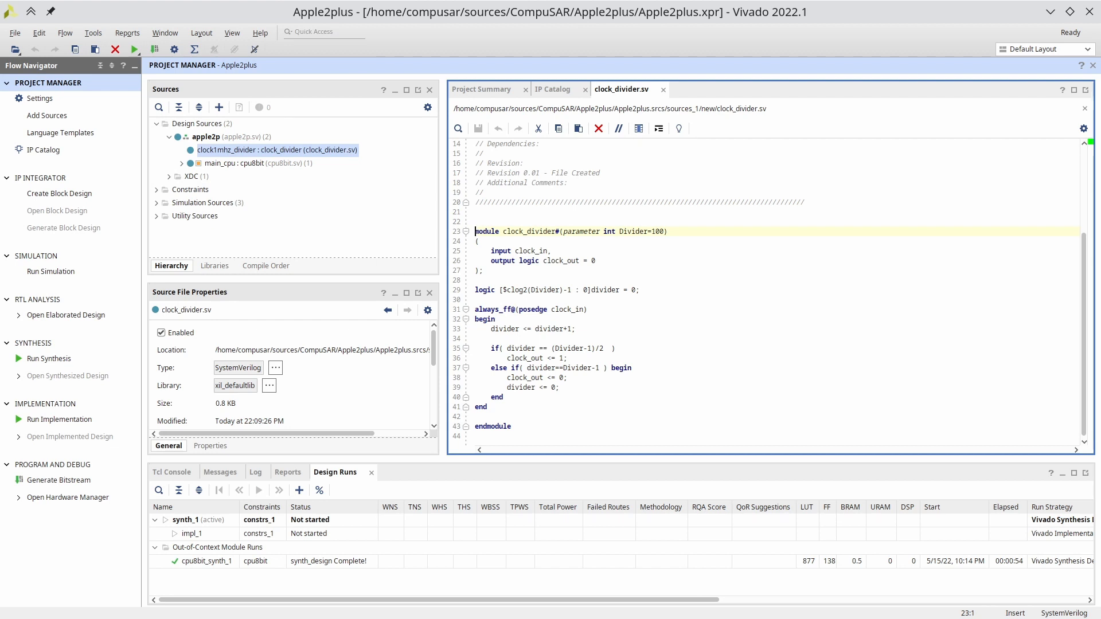
click(67, 315)
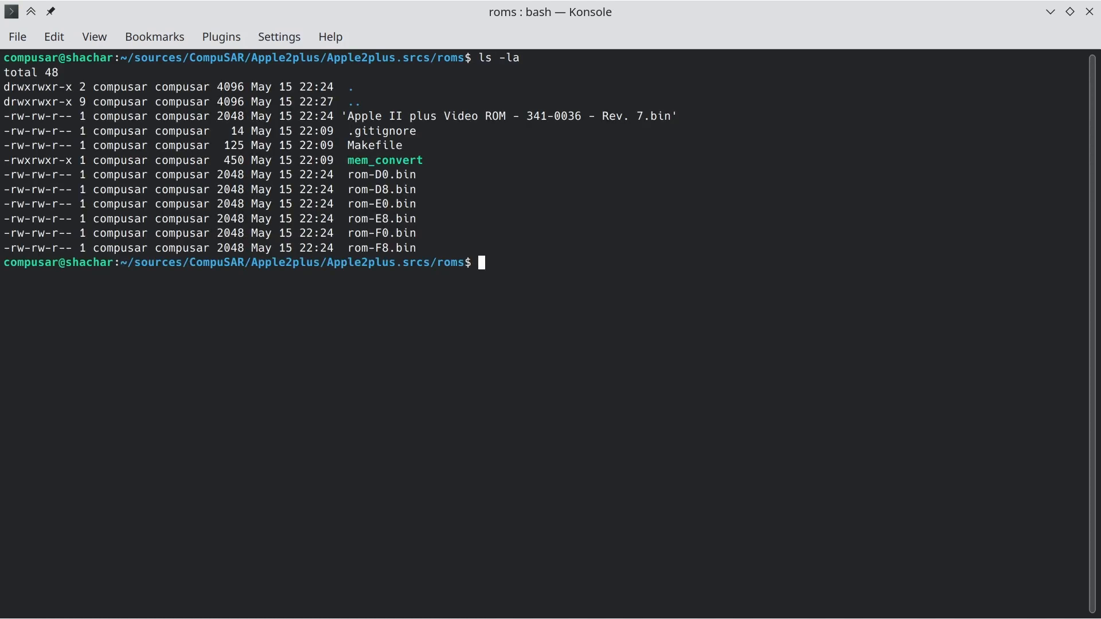
Hex-dump rom-F8.bin in less and convert the ROM binaries into .mem files with make
text(hd rom-F8)
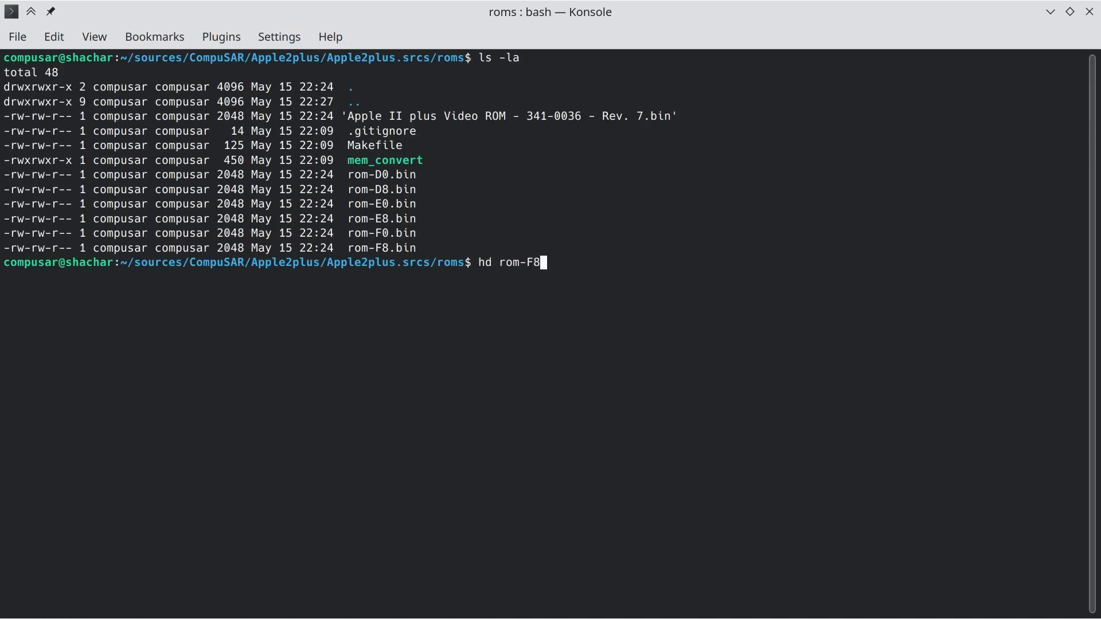
key(Return)
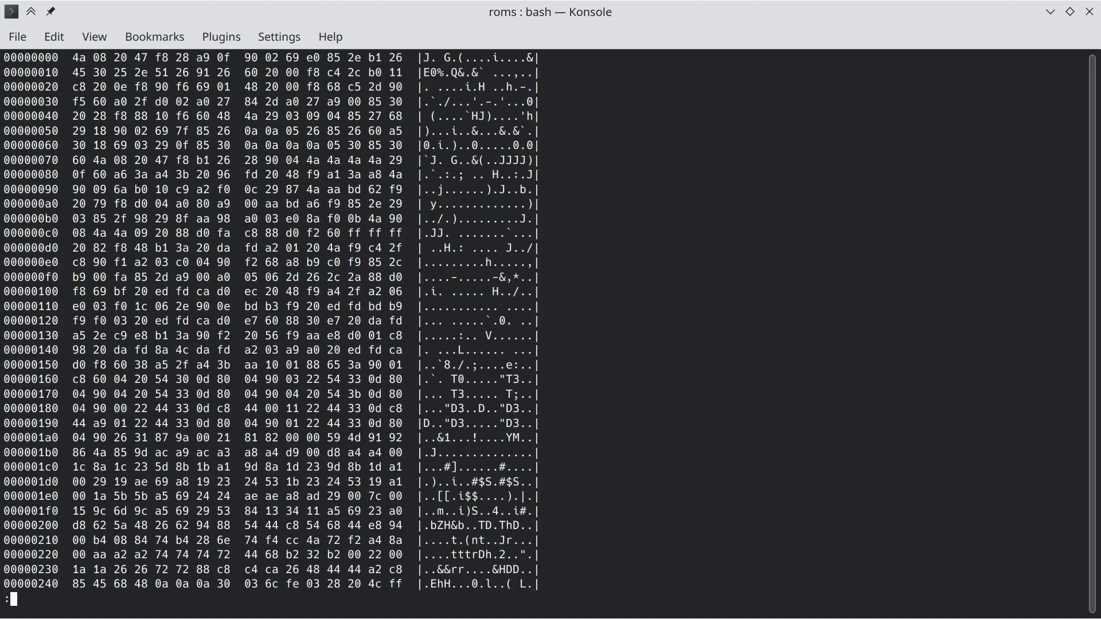
scroll(down, 3)
text(less rom-)
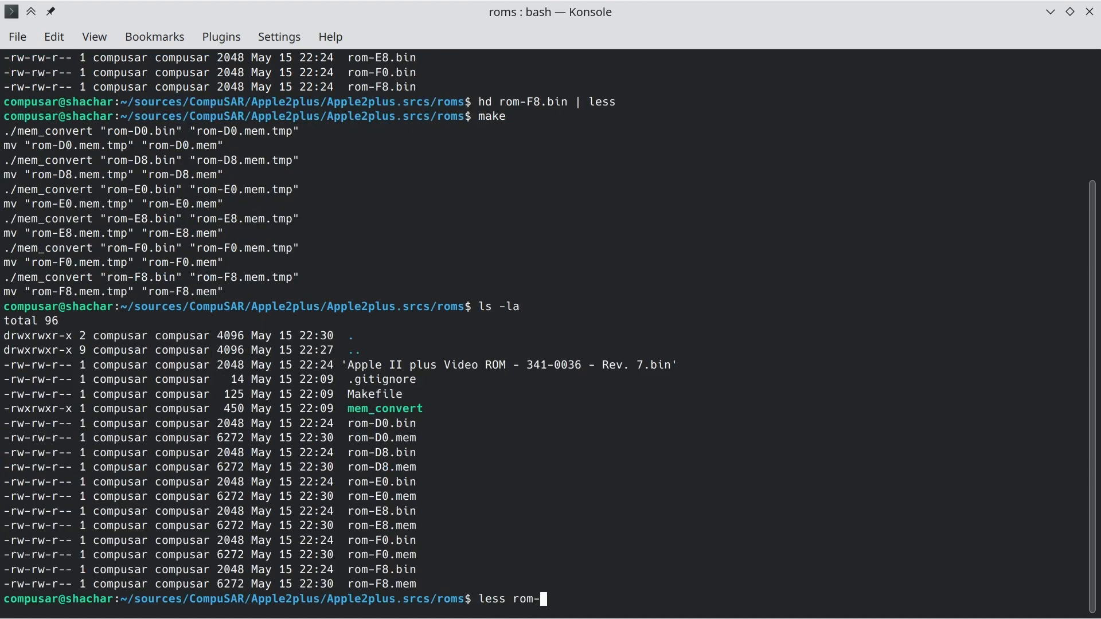
key(Return)
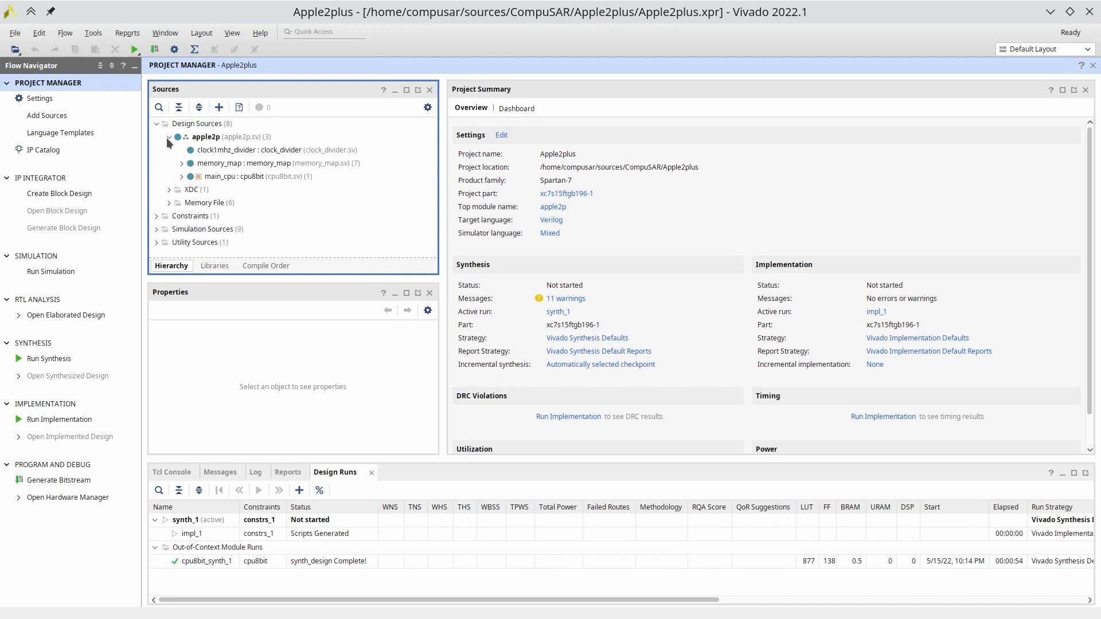
Expand memory_map and bring up the rom_segment.sv source behind its romD0 instance
click(181, 163)
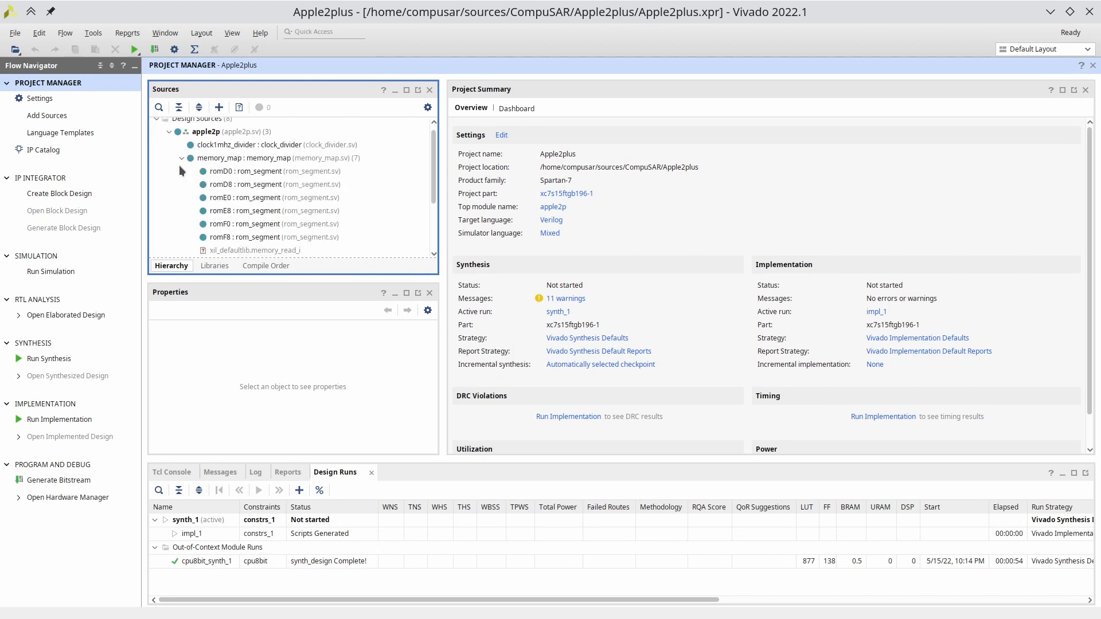
double_click(248, 171)
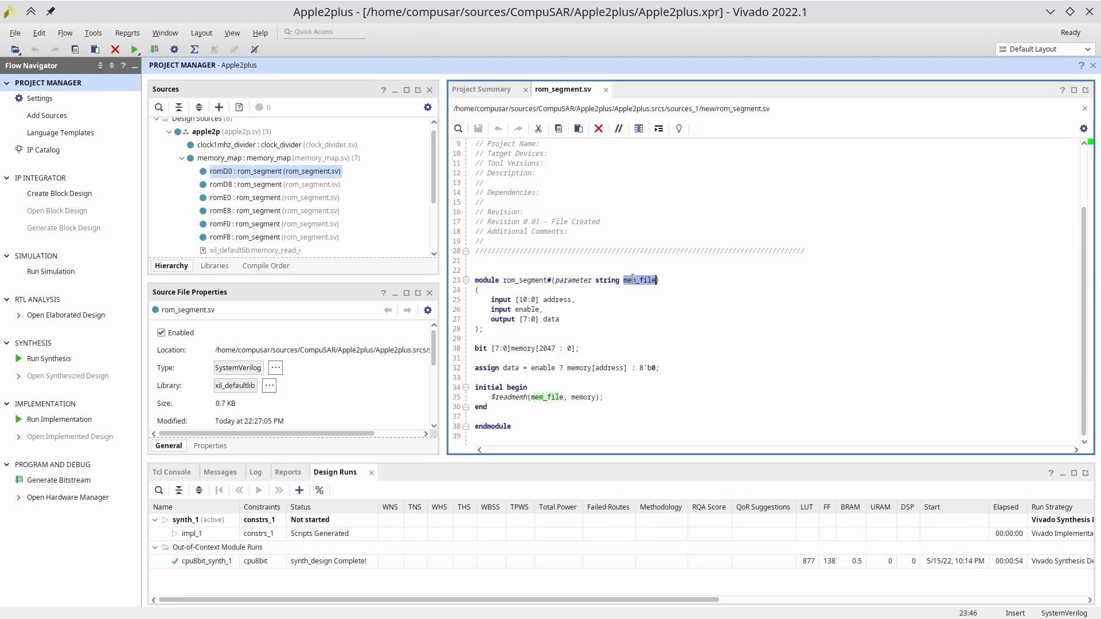
mouse_move(635, 280)
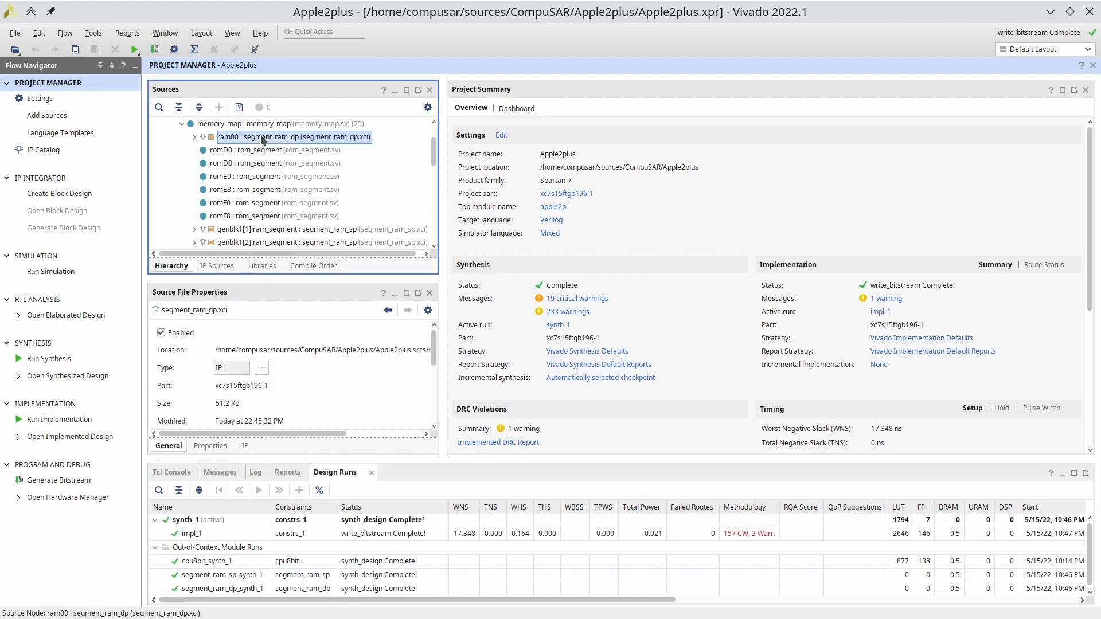
double_click(294, 137)
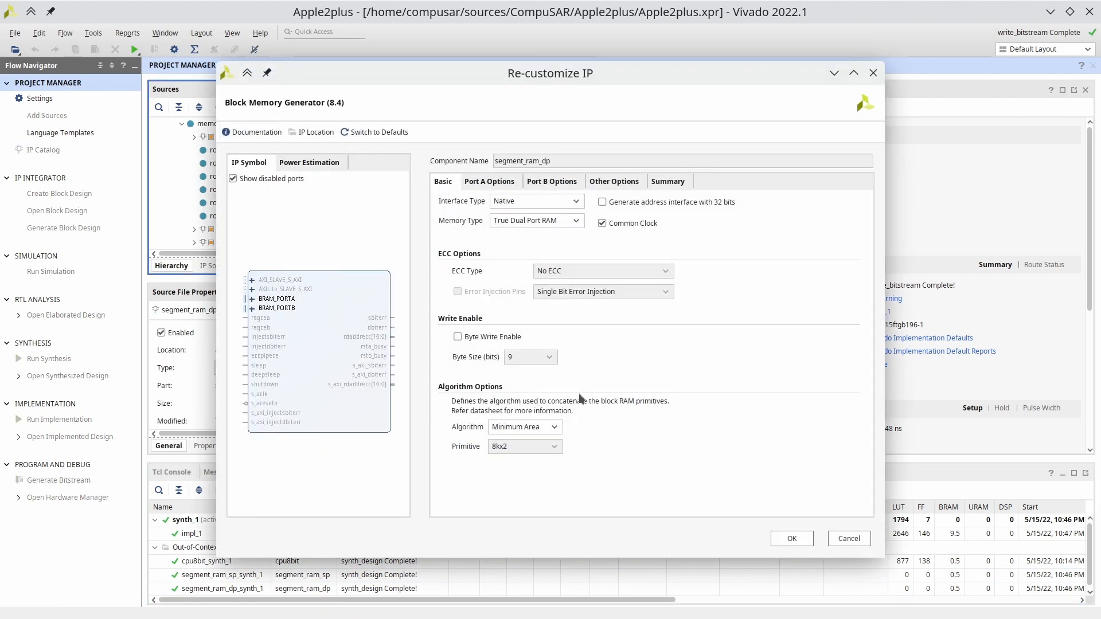
click(490, 181)
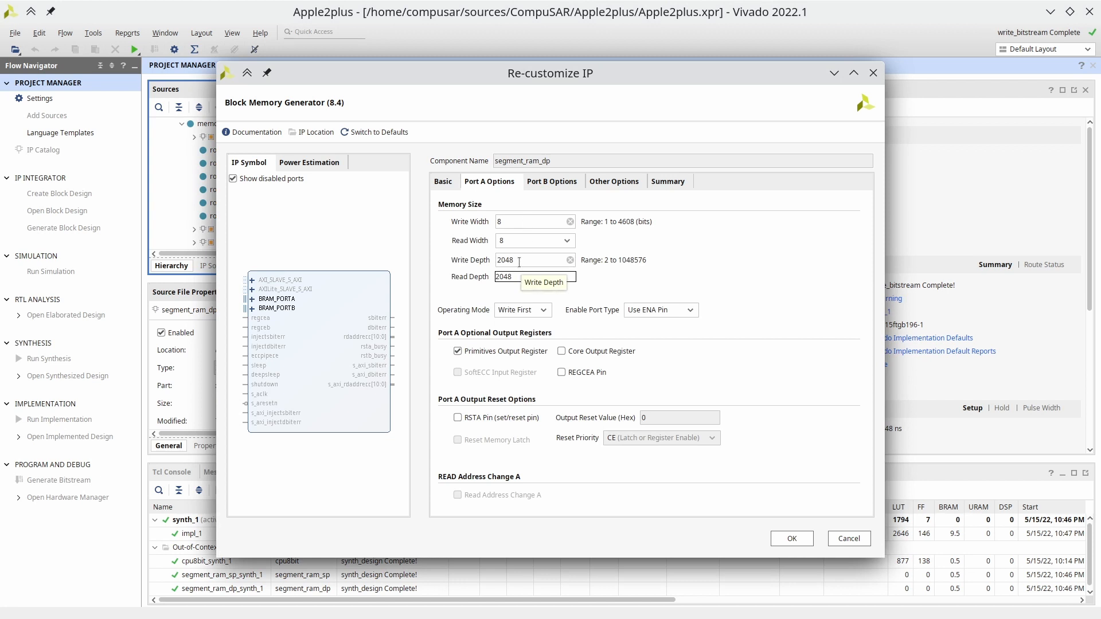
click(552, 181)
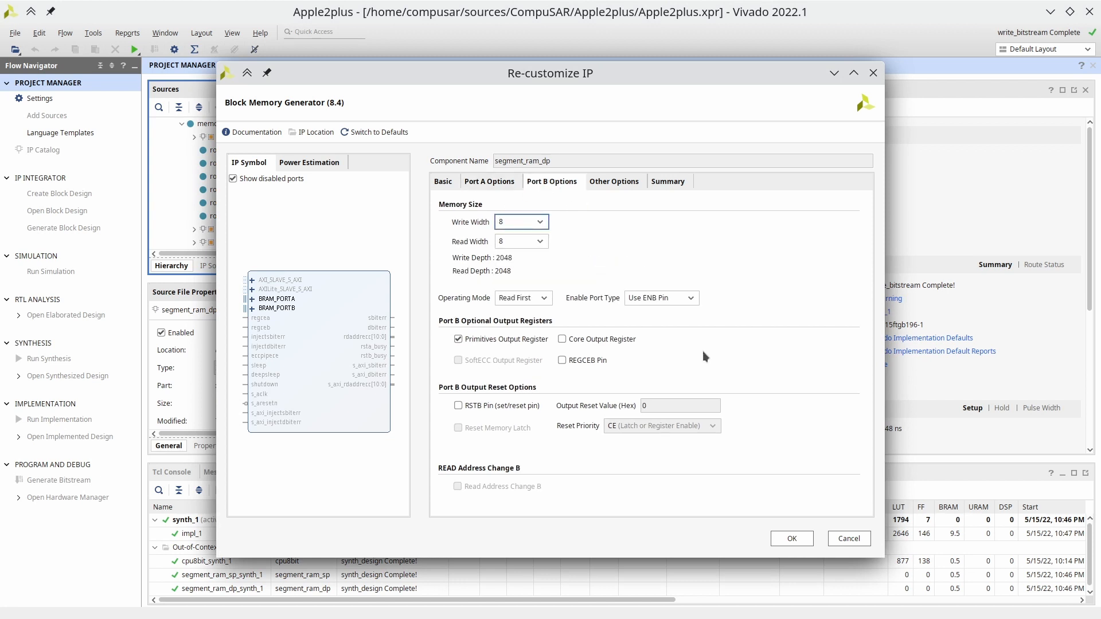
mouse_move(696, 357)
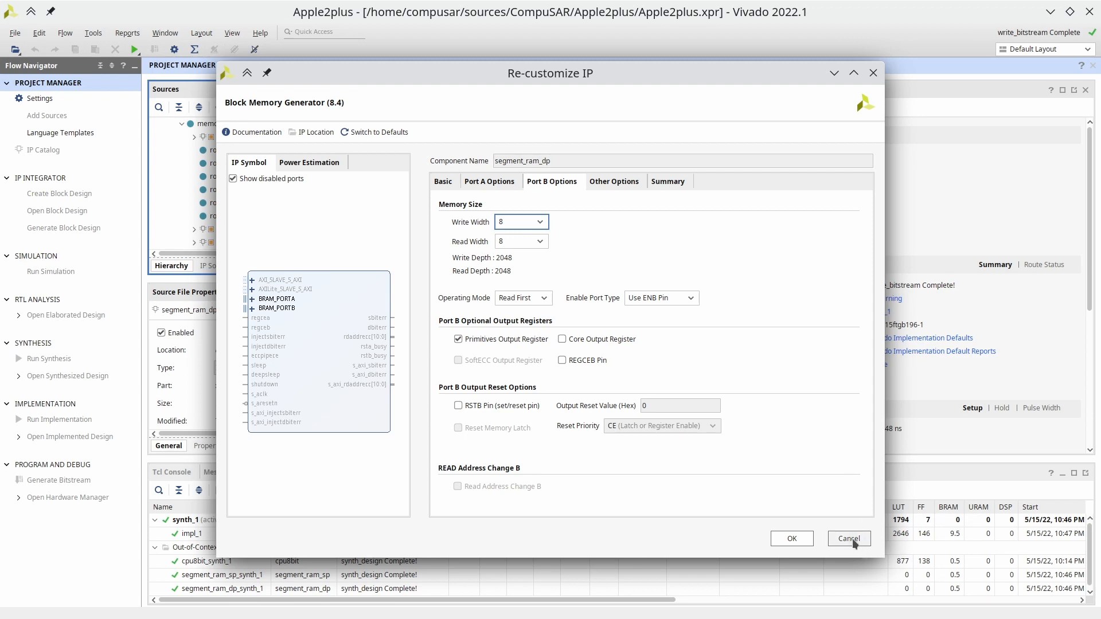
click(848, 539)
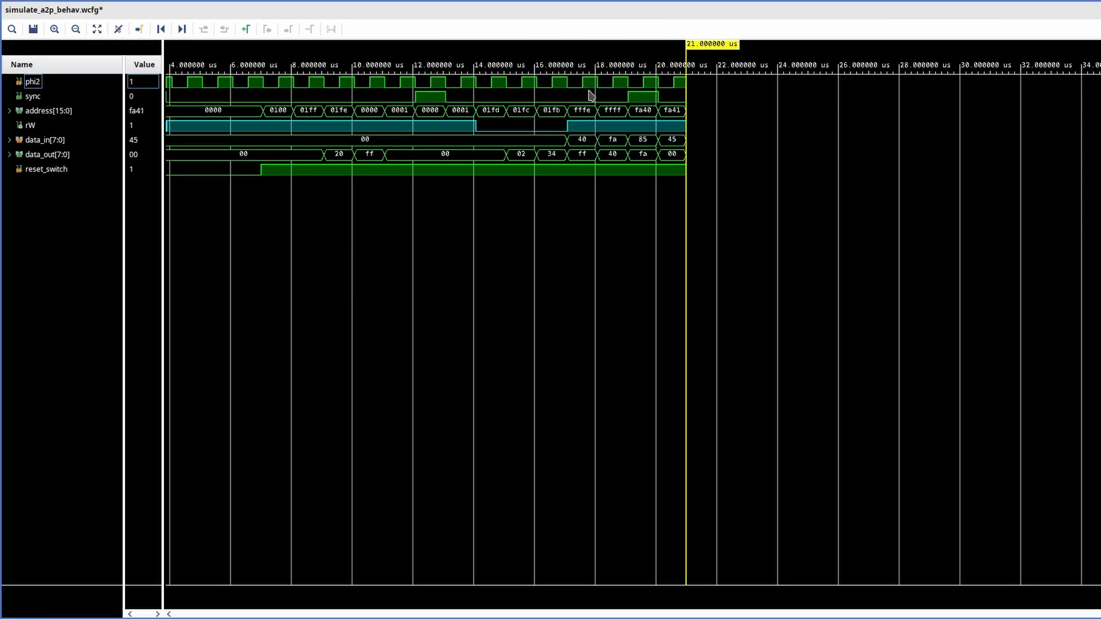
mouse_move(612, 96)
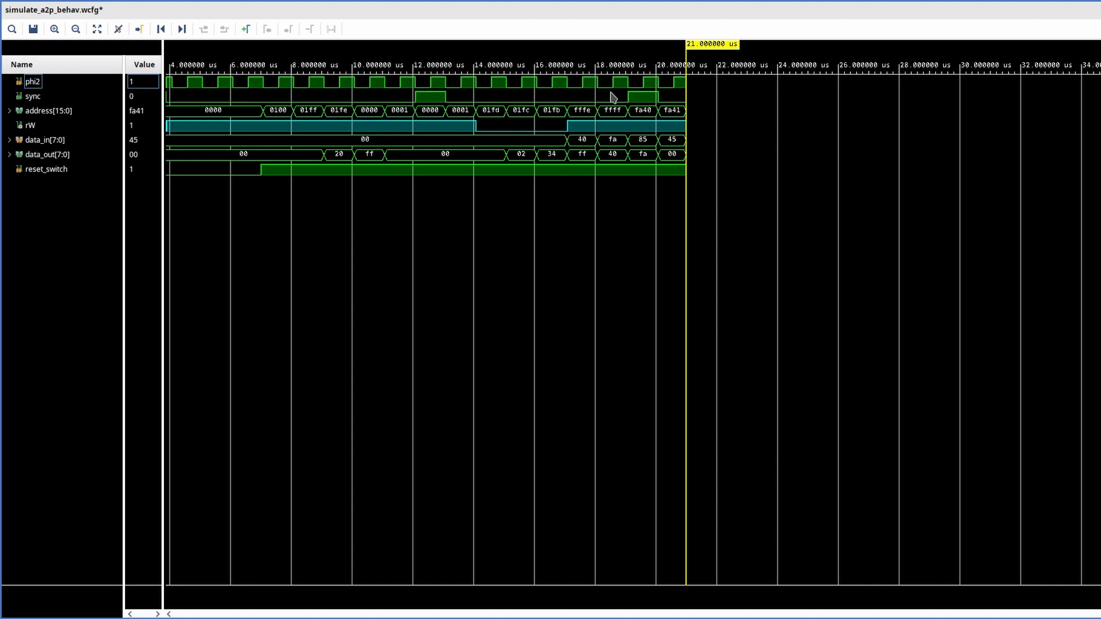
mouse_move(628, 301)
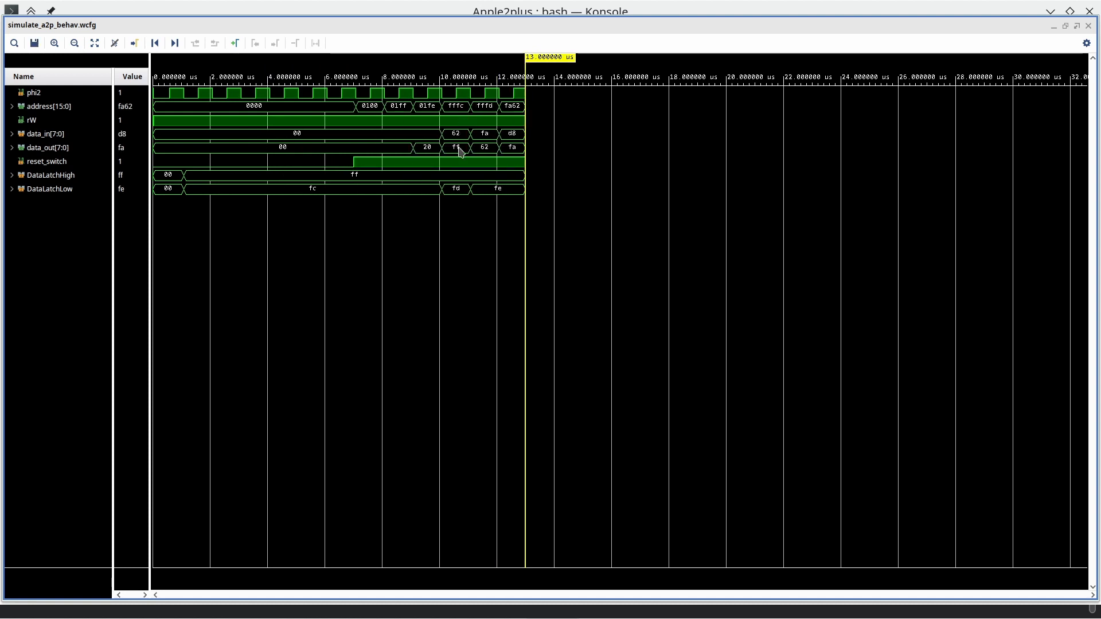
mouse_move(472, 120)
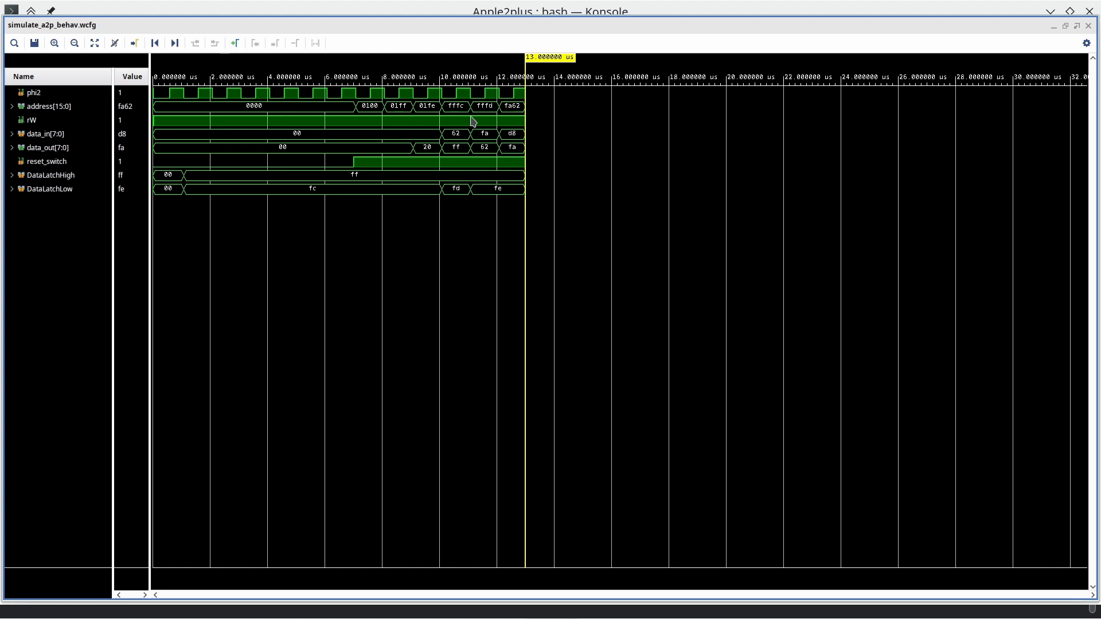
mouse_move(502, 146)
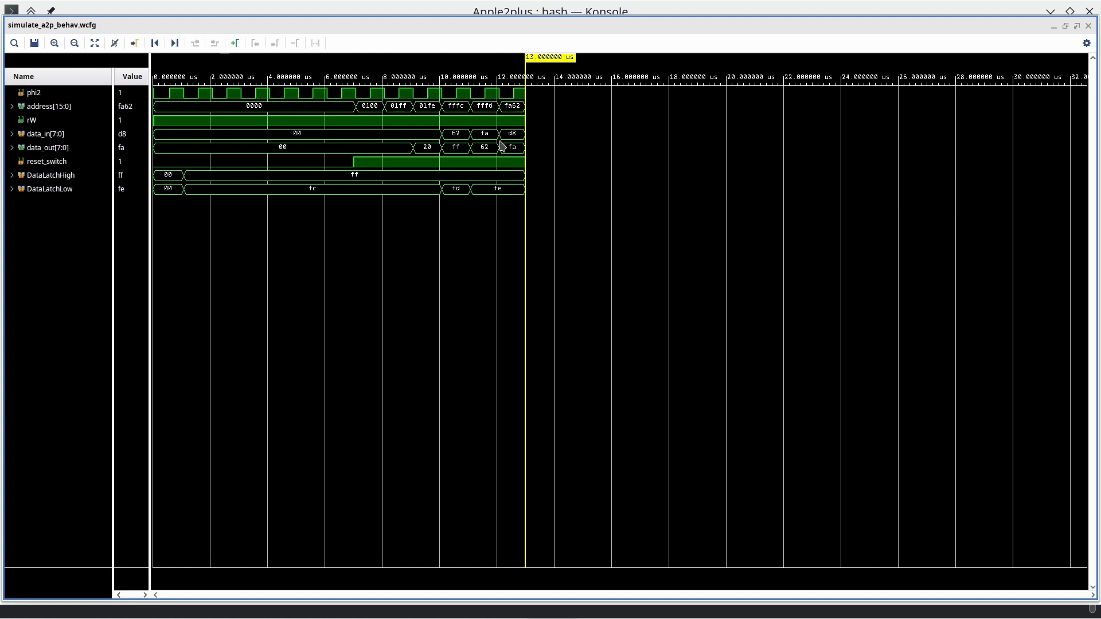
mouse_move(519, 95)
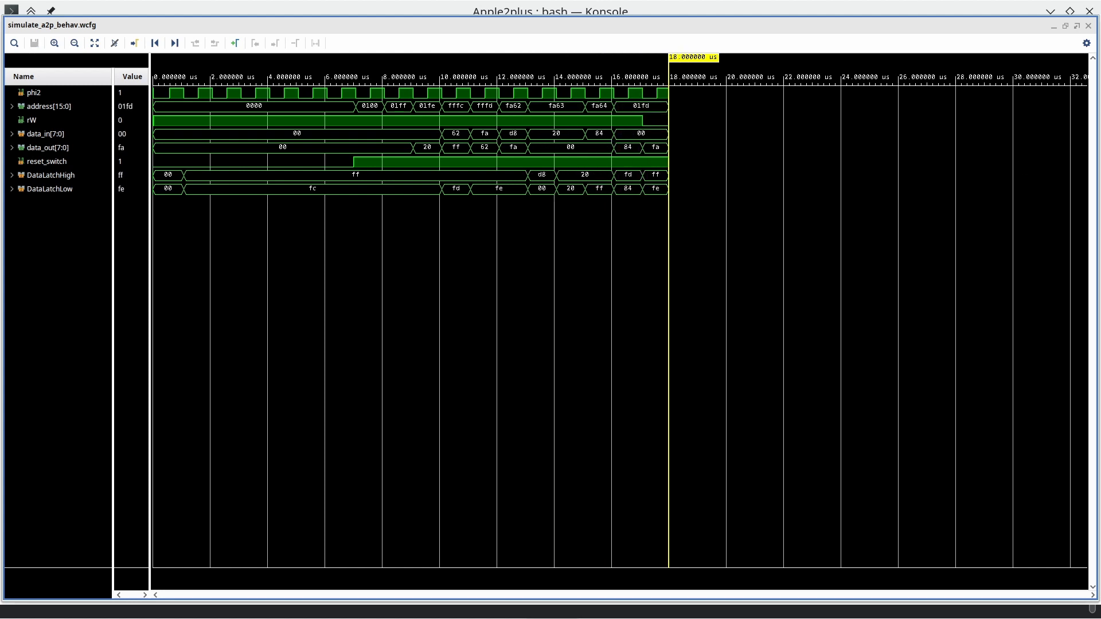
mouse_move(566, 126)
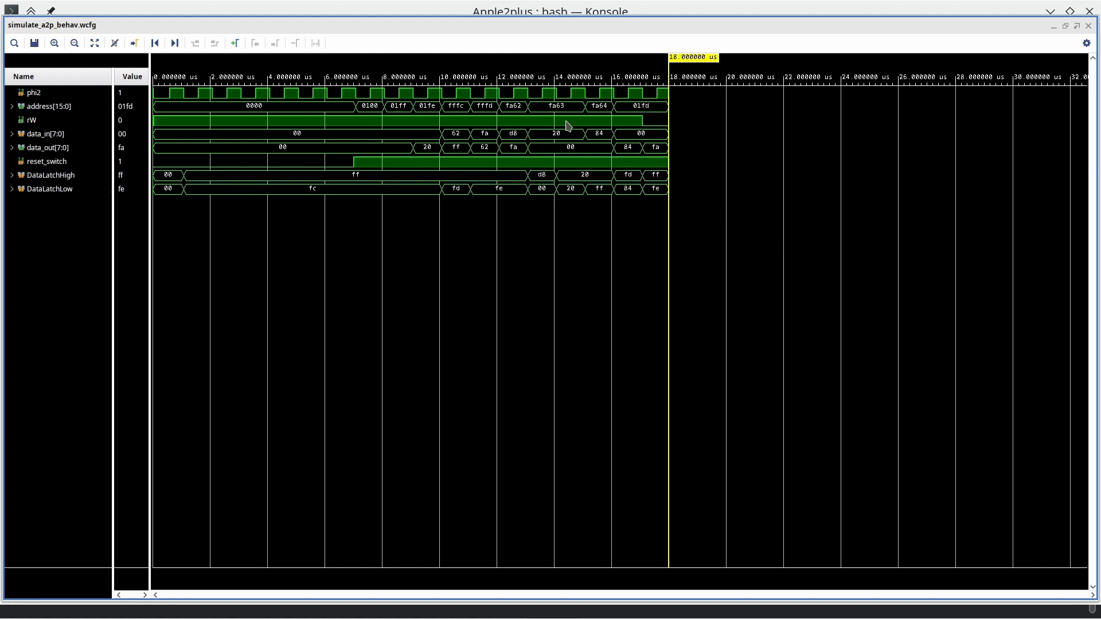
mouse_move(523, 148)
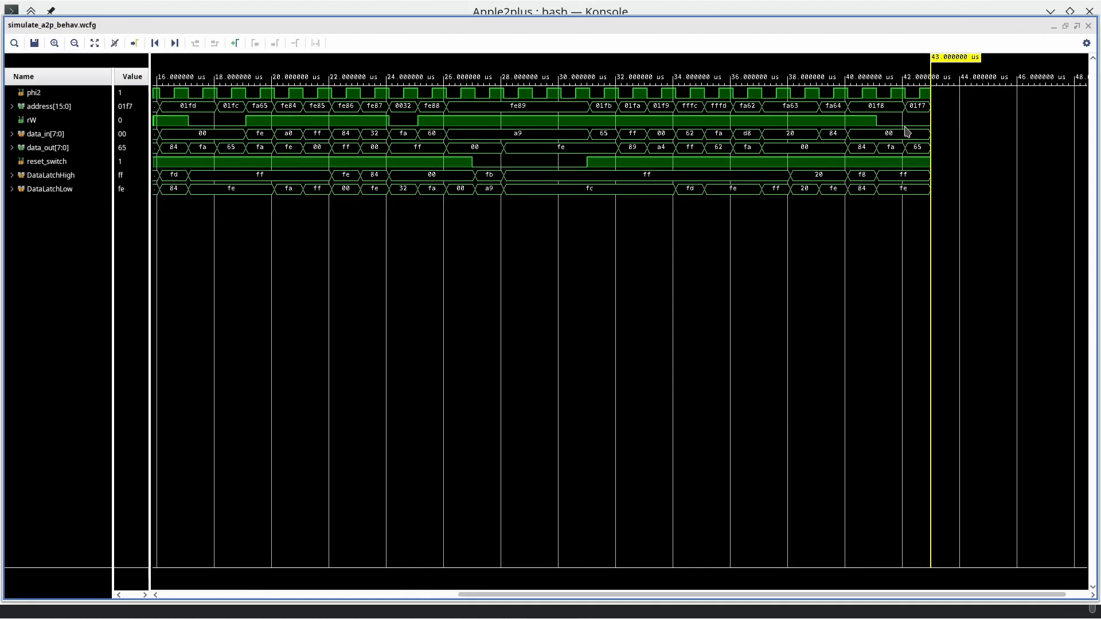
mouse_move(912, 114)
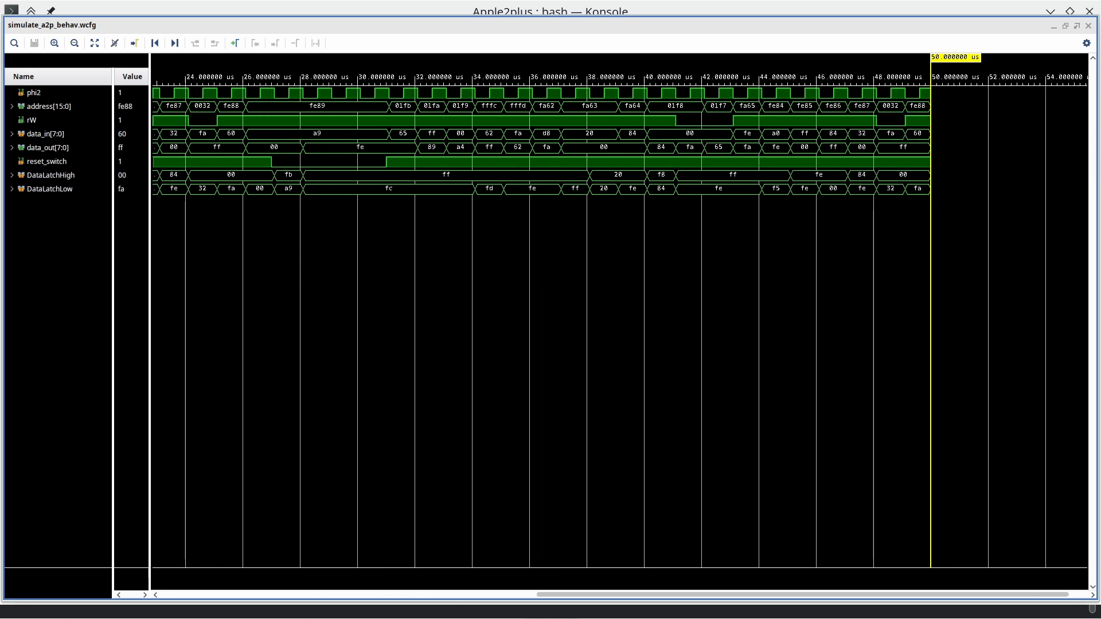
Scroll the waveform to the new 0100–0102 addresses at 61 us, then switch to the Reddit thread
scroll(right, 3)
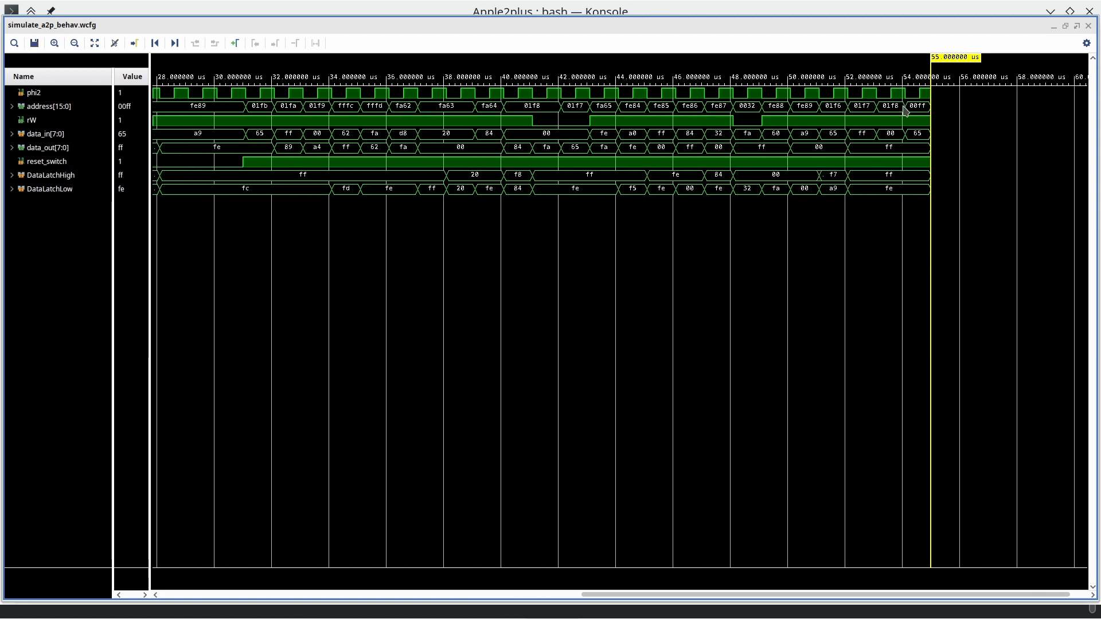
mouse_move(893, 140)
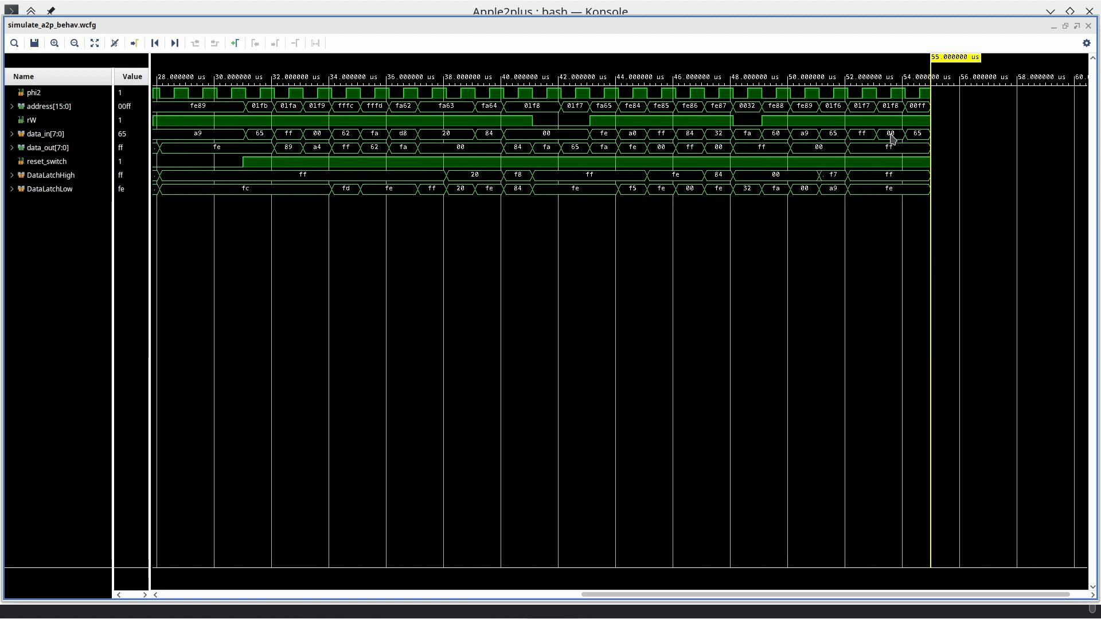
mouse_move(922, 67)
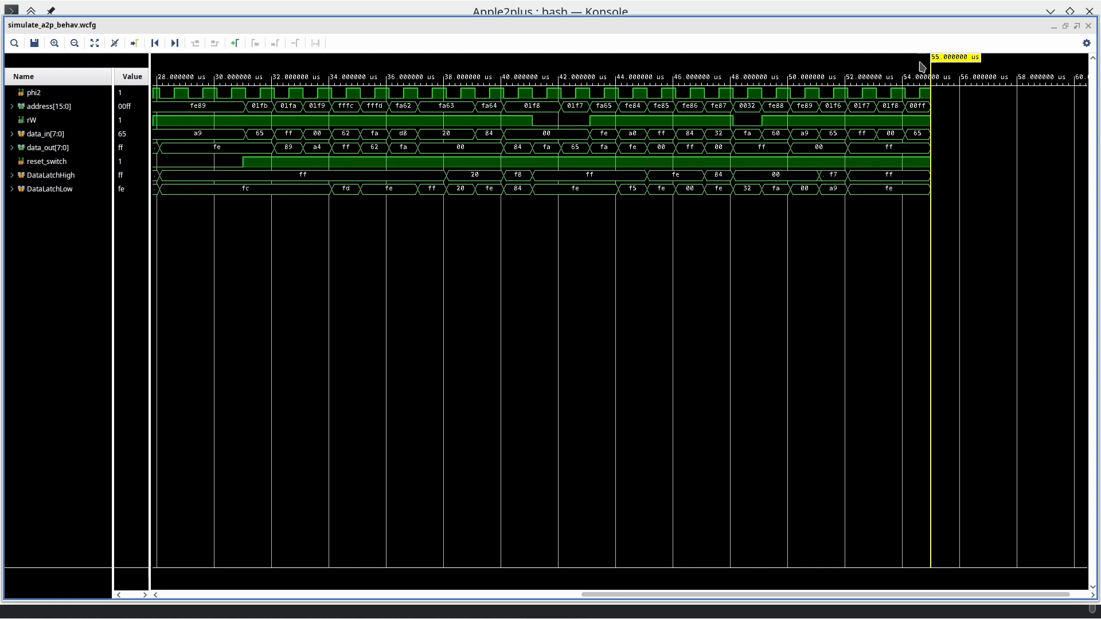
mouse_move(960, 117)
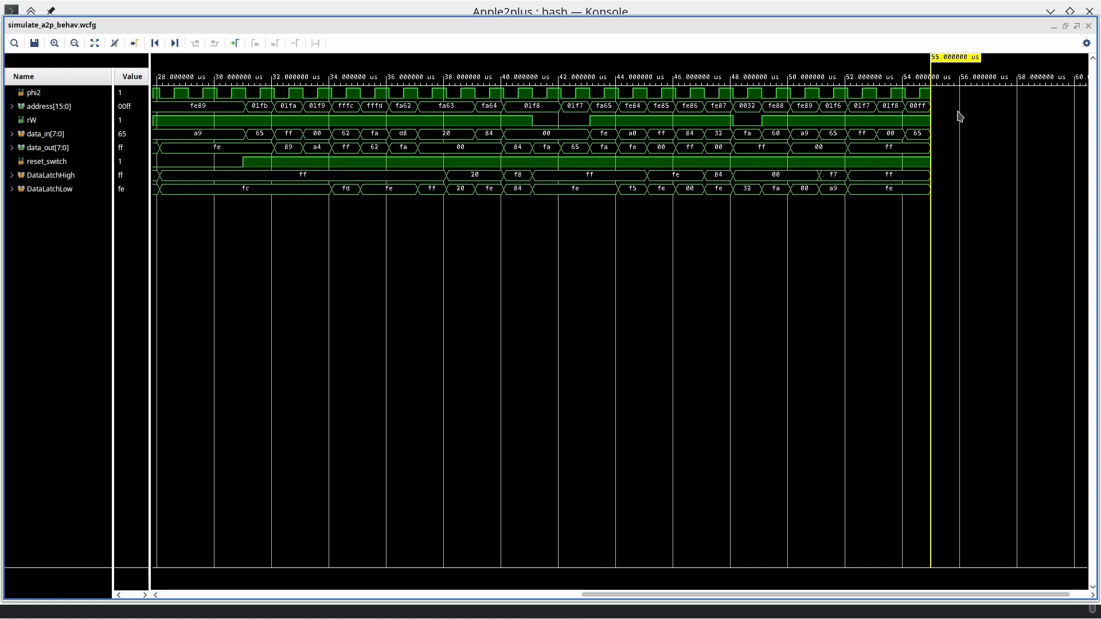
mouse_move(950, 68)
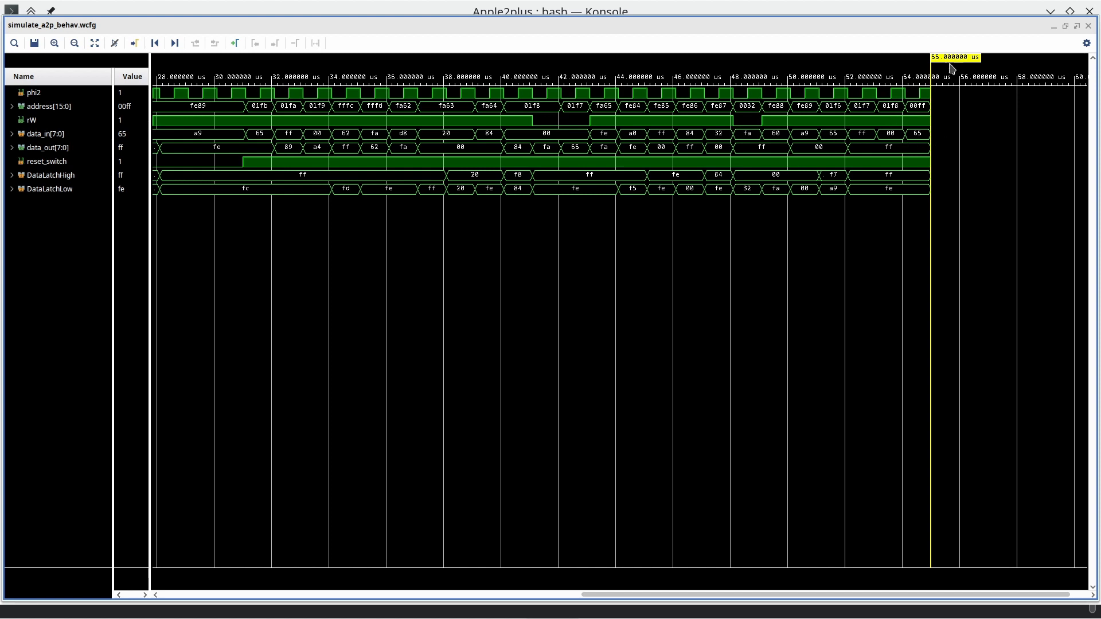
mouse_move(950, 68)
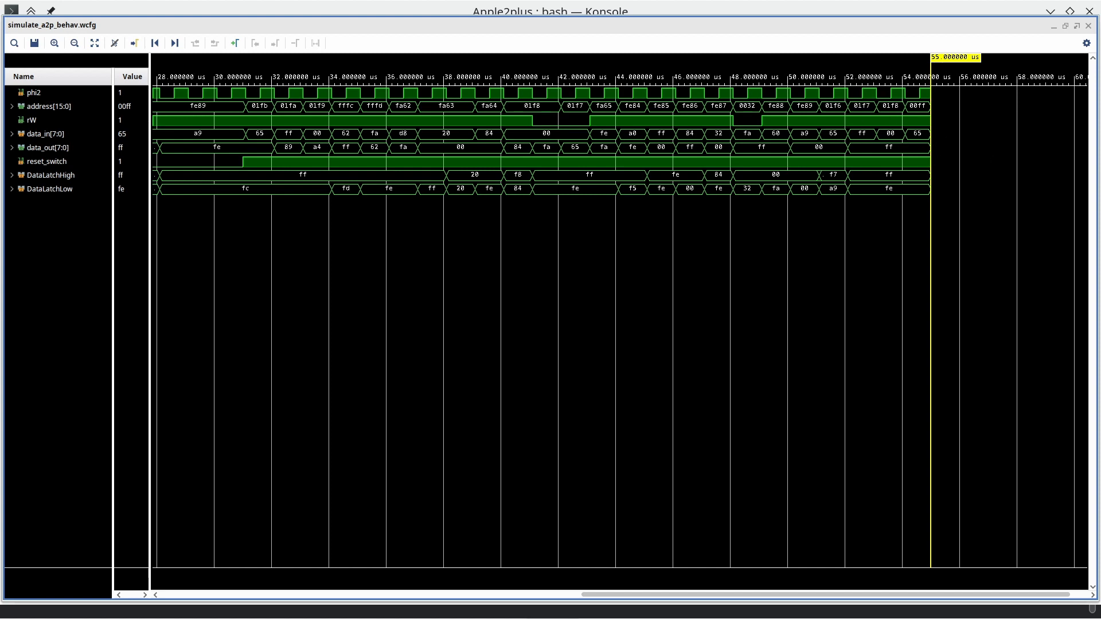
scroll(right, 3)
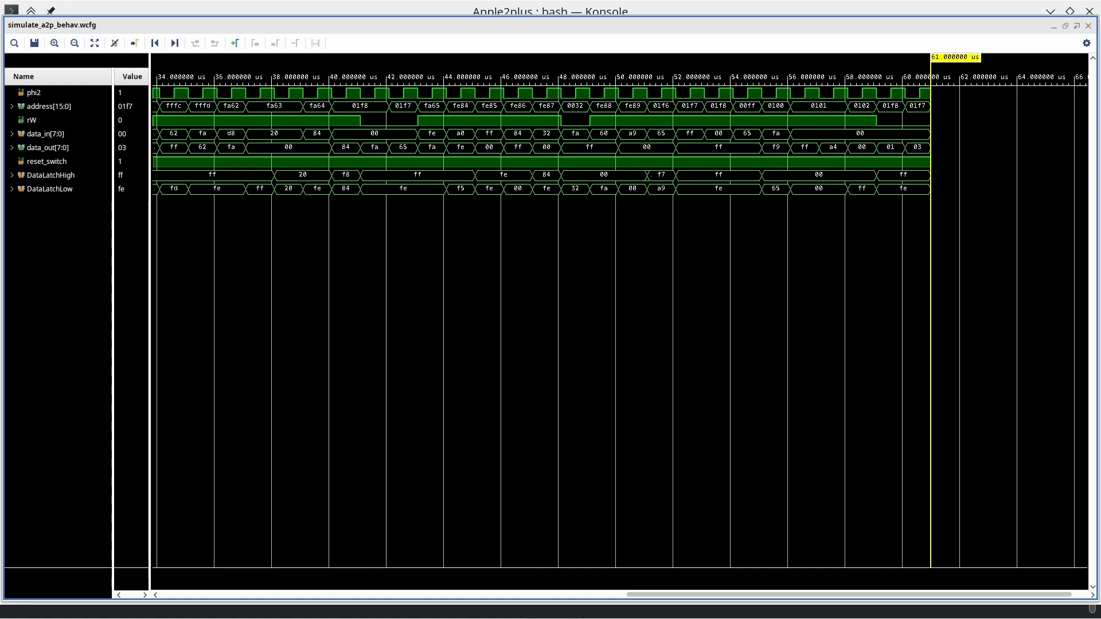
key(alt+Tab)
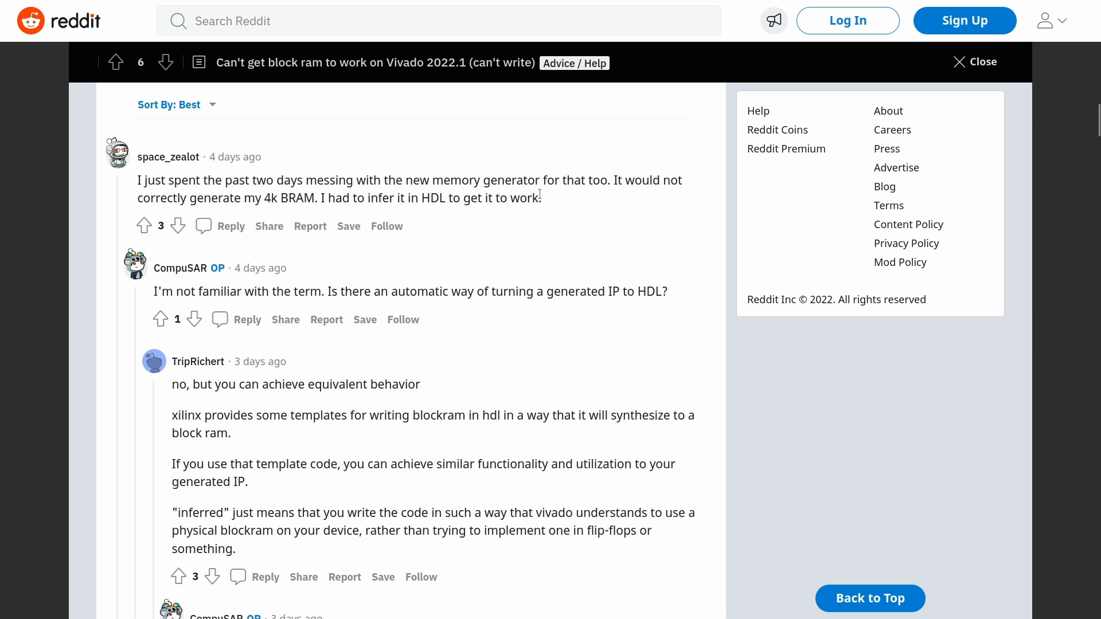
mouse_move(269, 226)
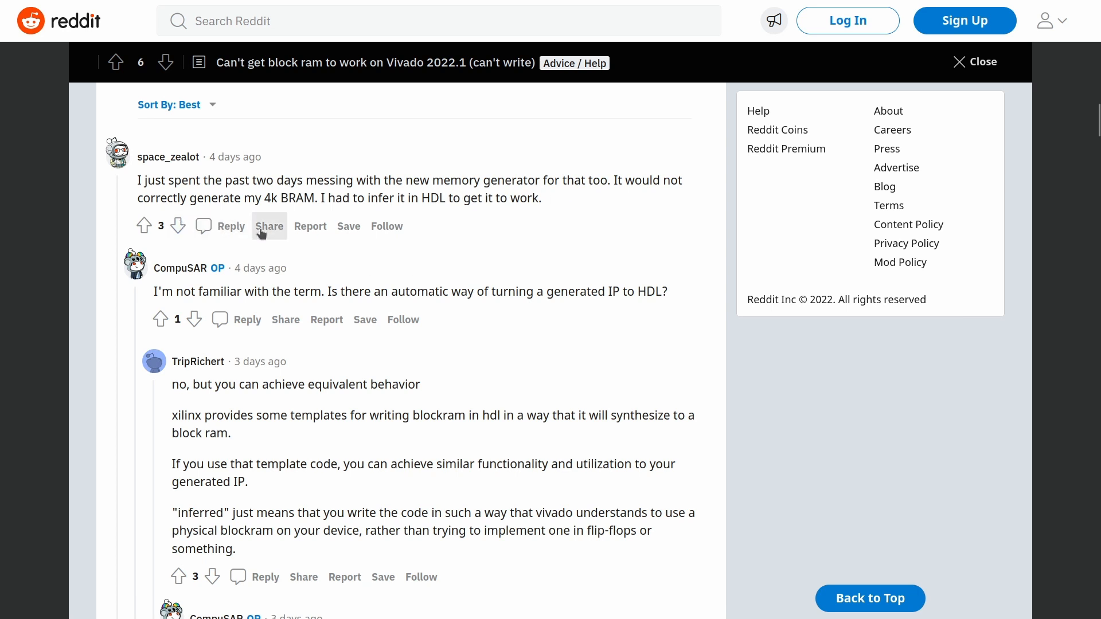
mouse_move(295, 214)
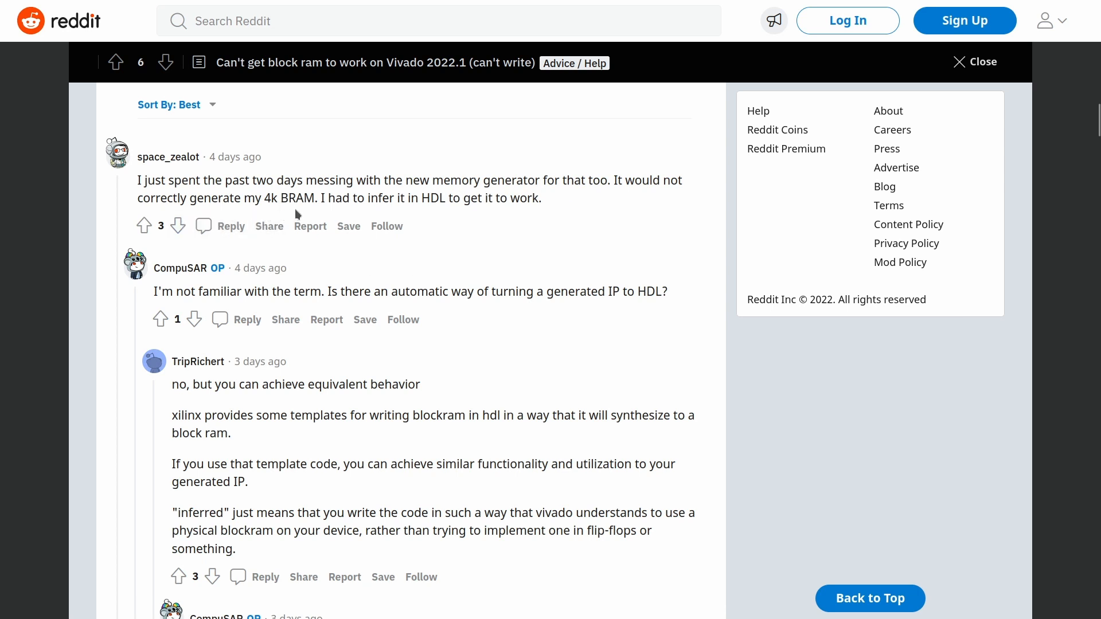
mouse_move(311, 226)
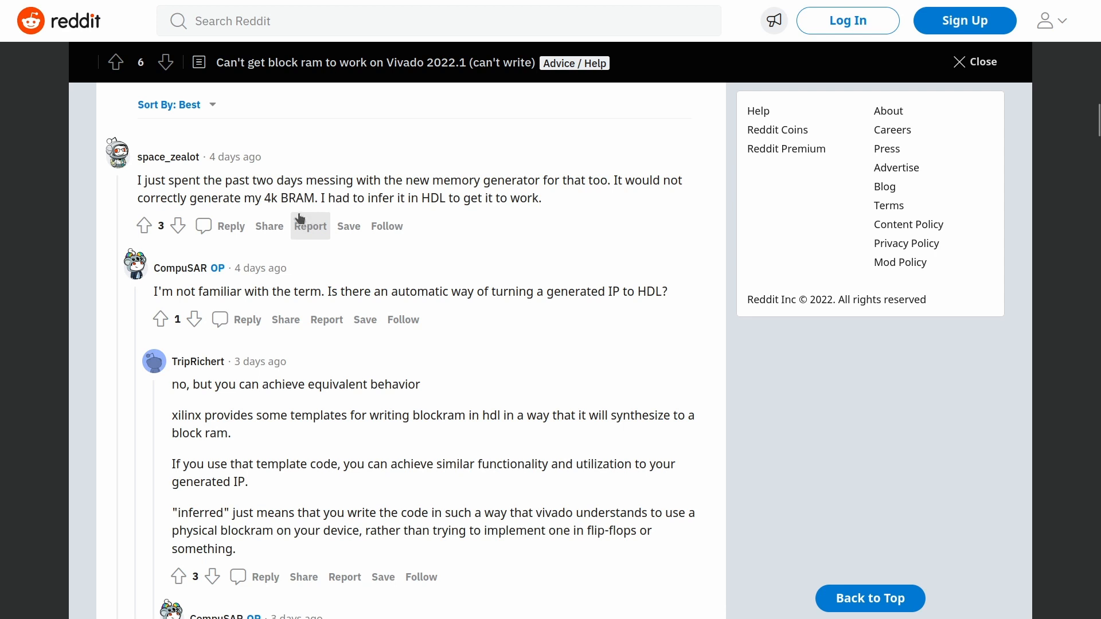
mouse_move(458, 227)
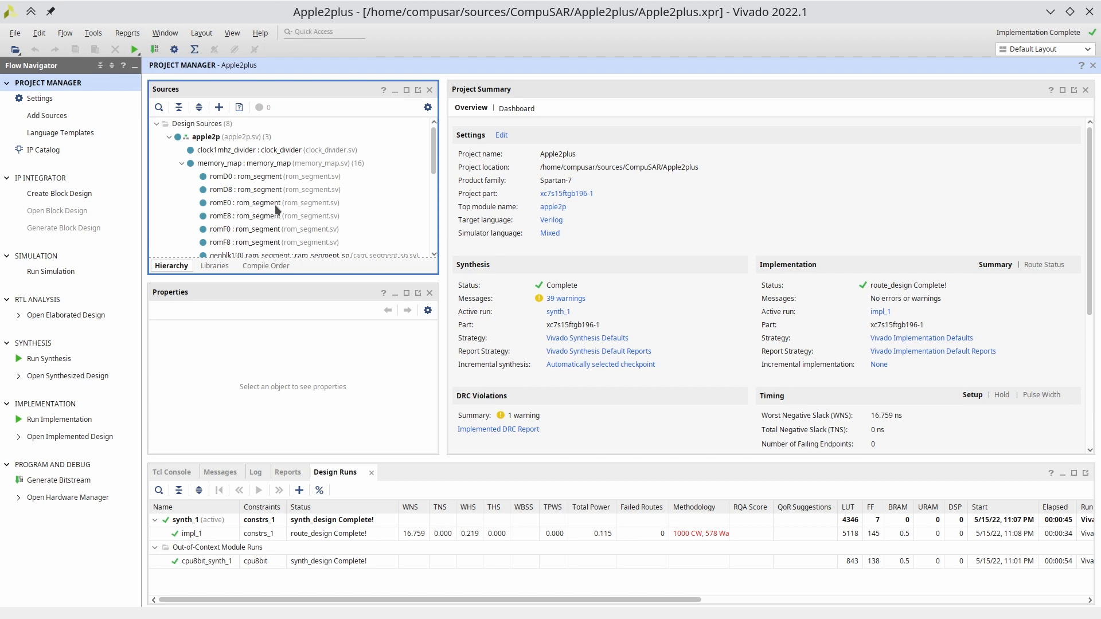
Bring up ram_segment_sp.sv to review its memory array and synchronous write logic
double_click(294, 204)
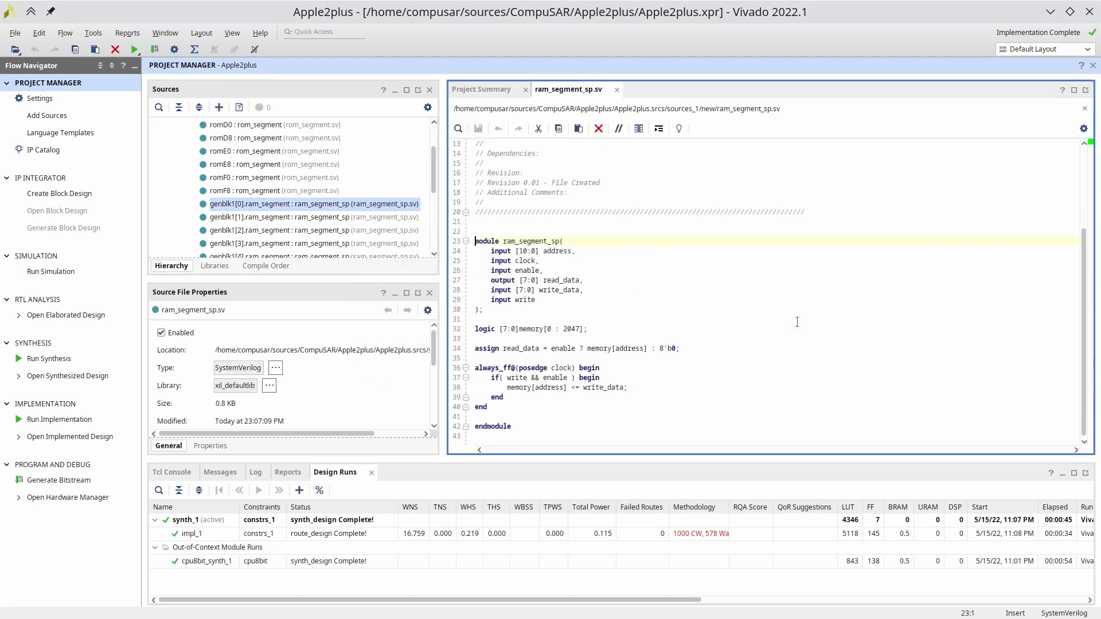
scroll(down, 3)
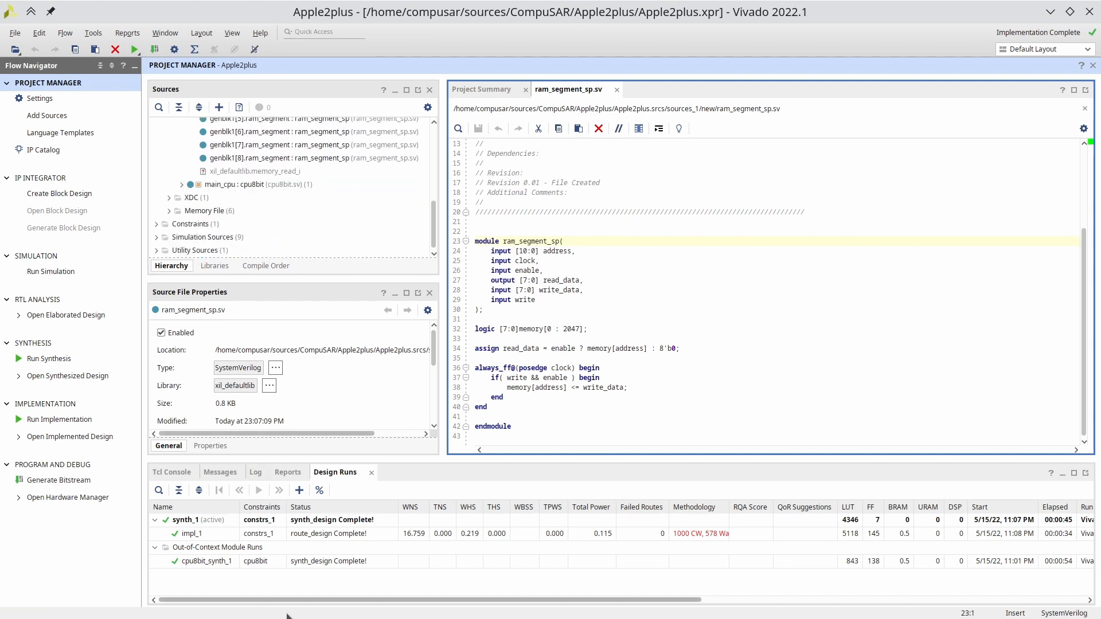
mouse_move(628, 555)
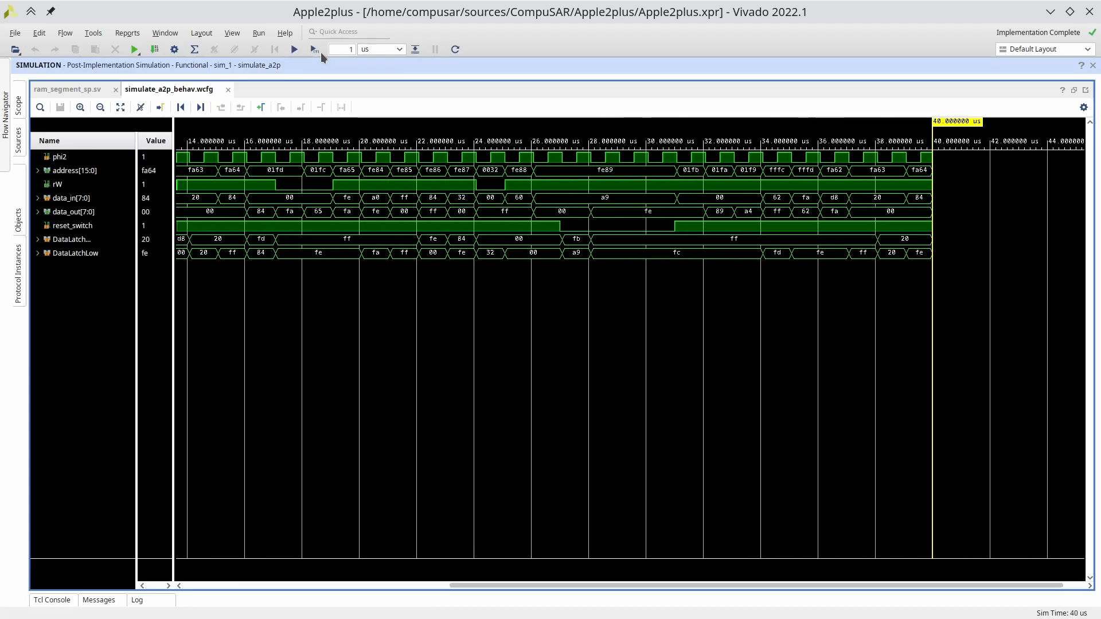
Advance the simulation in 1 us steps to 55 us and highlight every 65 value in the waveform
click(295, 50)
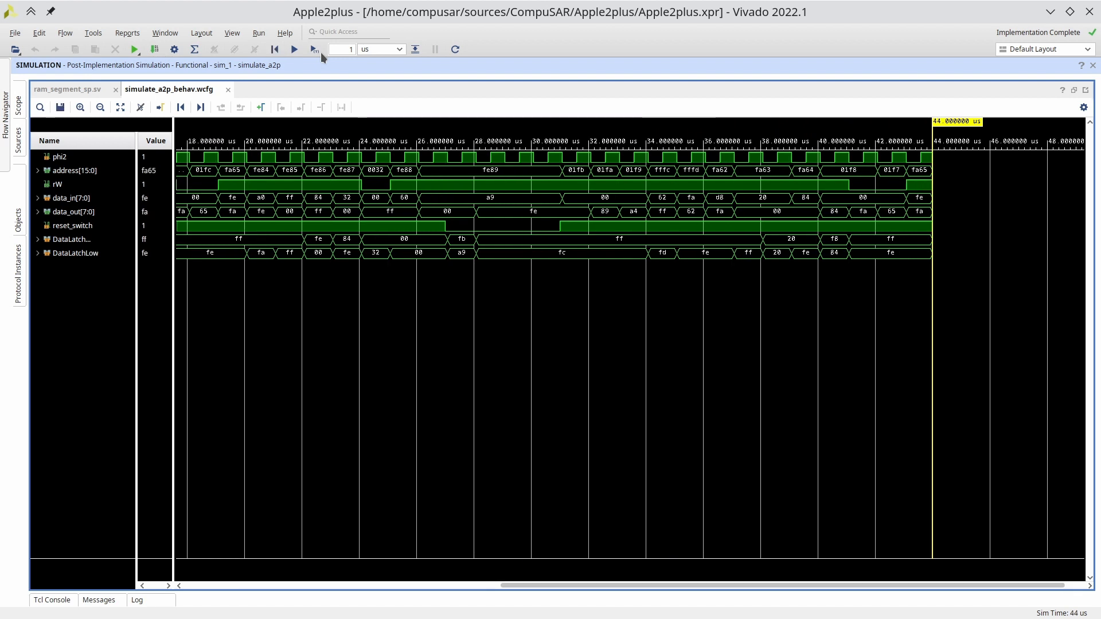
mouse_move(772, 188)
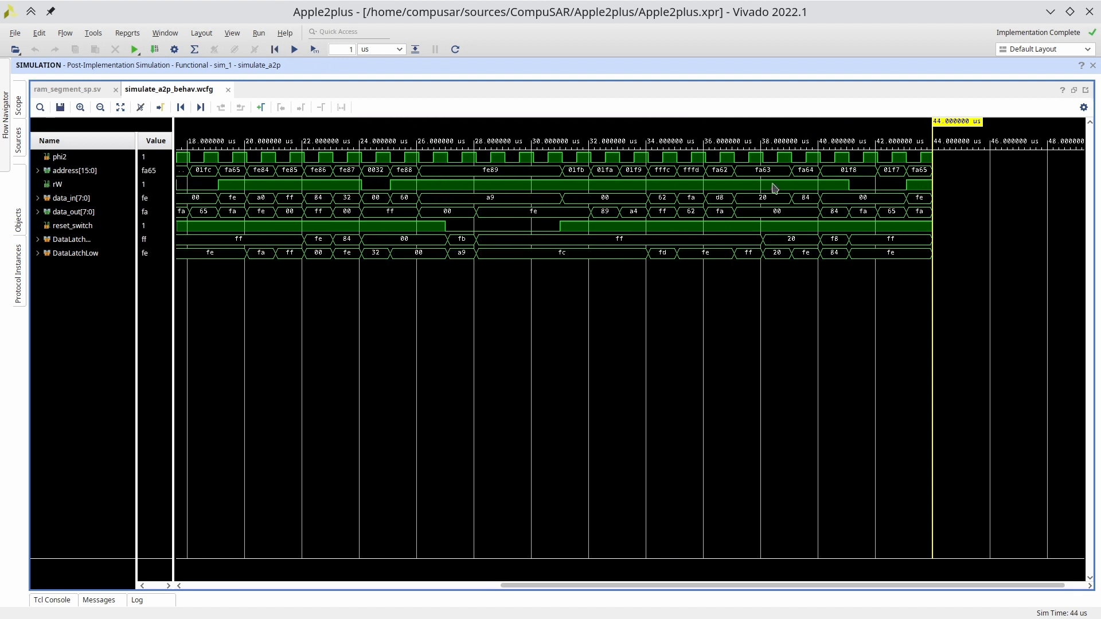
mouse_move(851, 196)
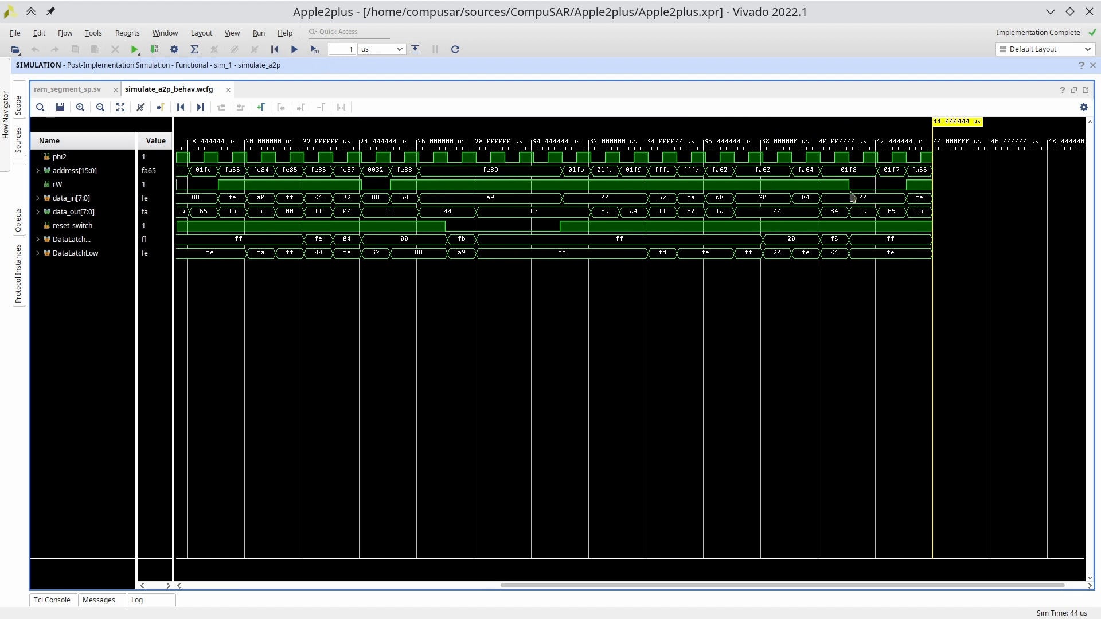
mouse_move(875, 232)
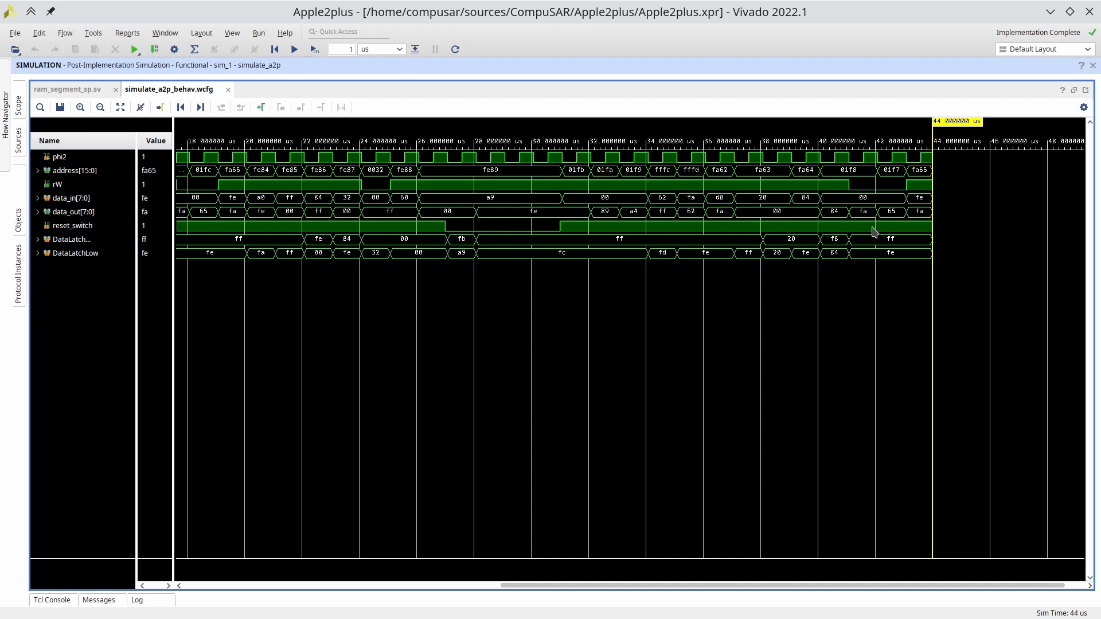
mouse_move(835, 162)
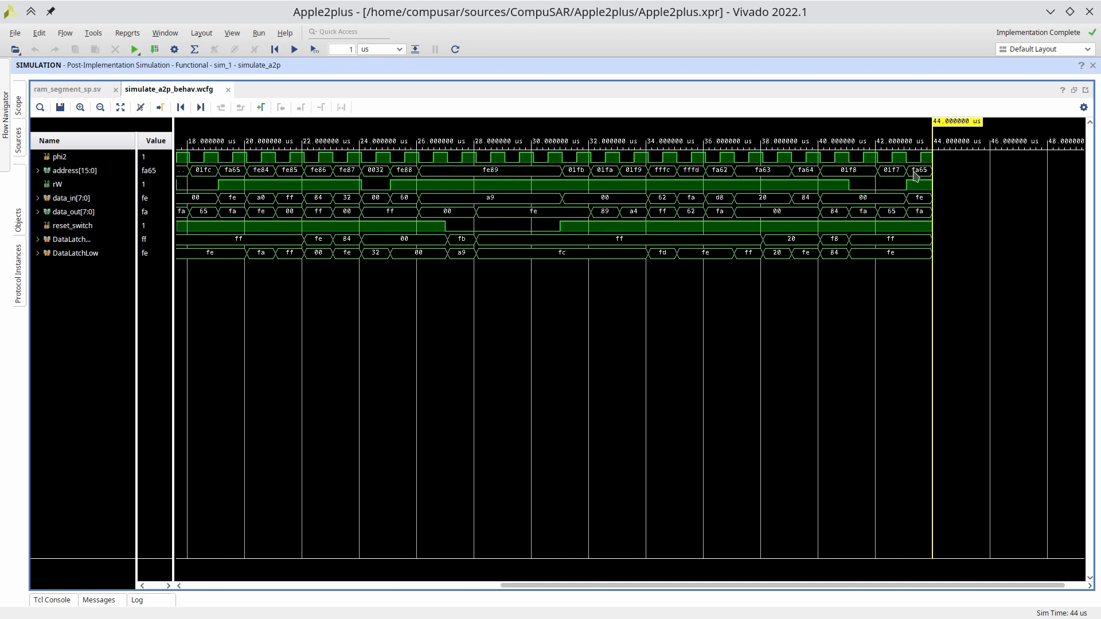
mouse_move(314, 48)
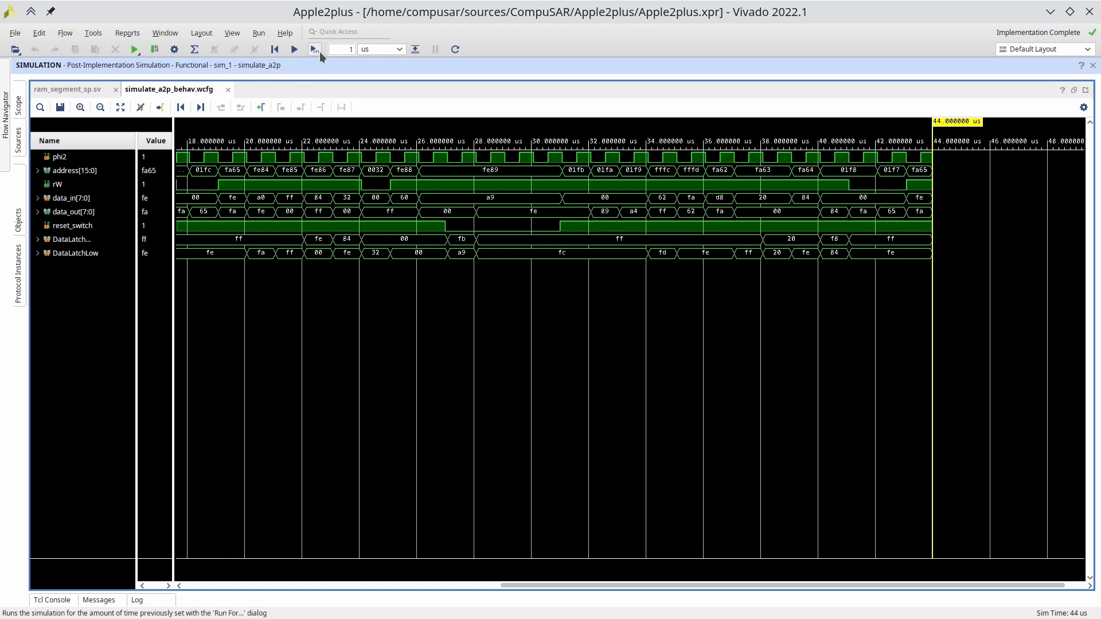
click(293, 48)
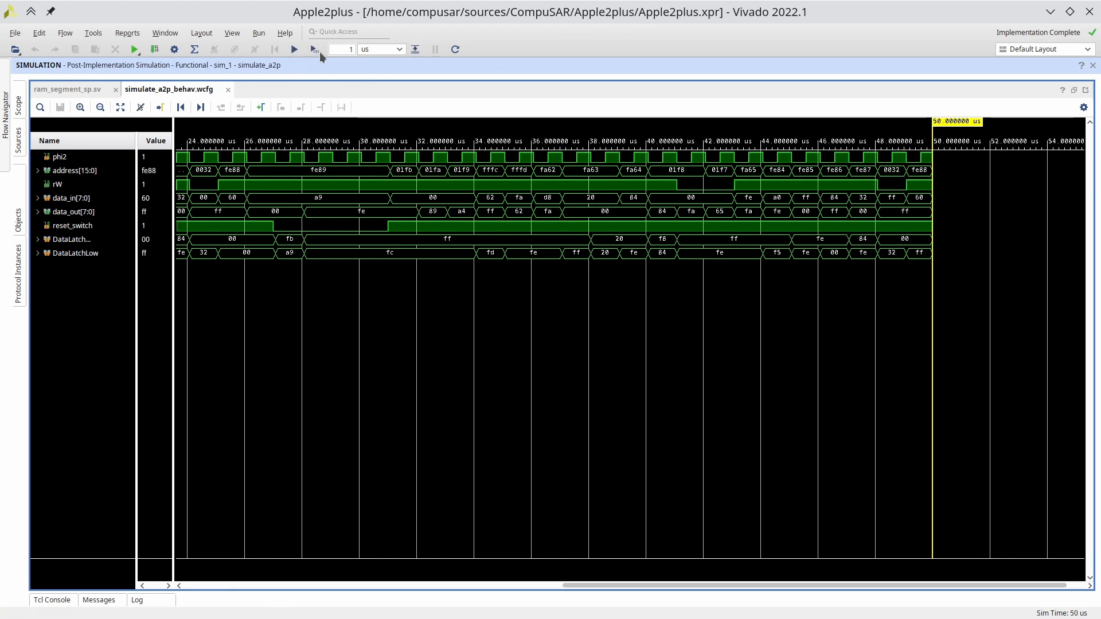
click(292, 49)
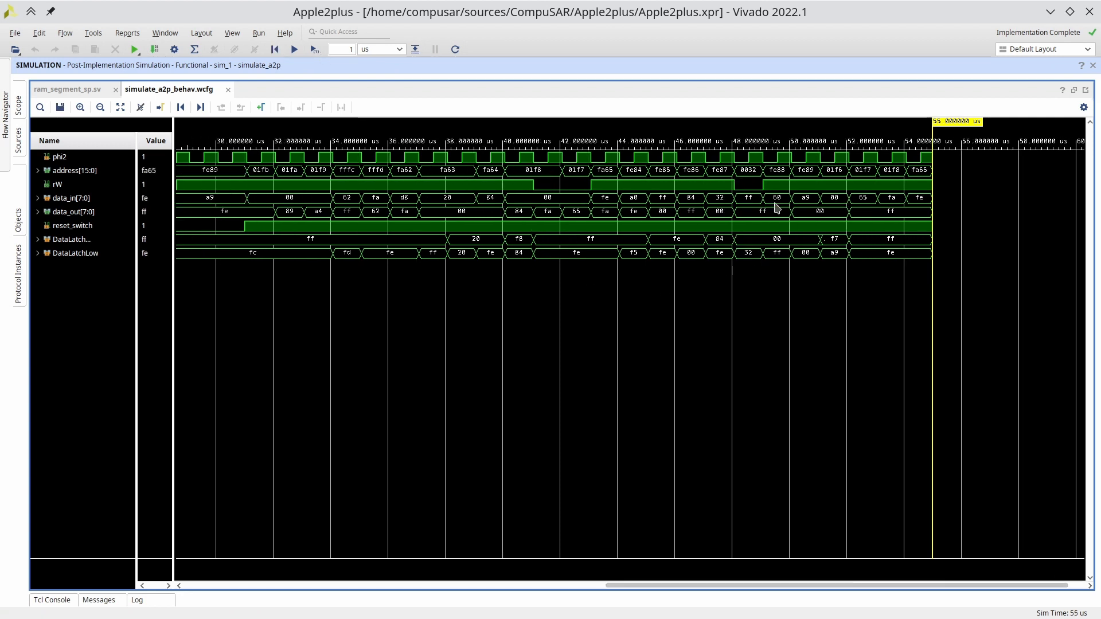
mouse_move(840, 170)
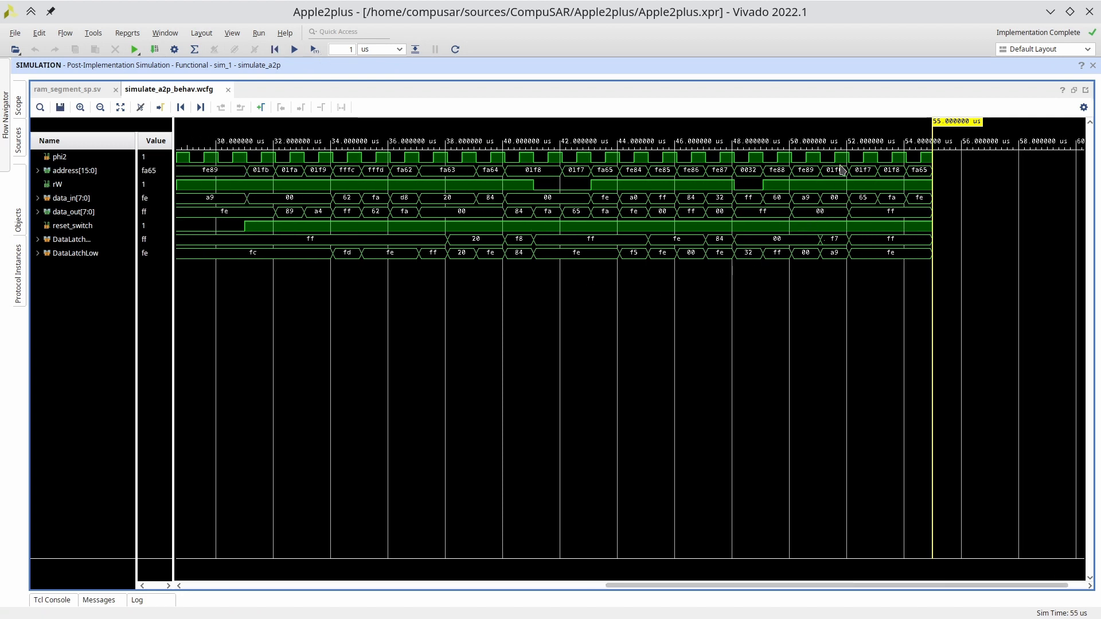
click(863, 197)
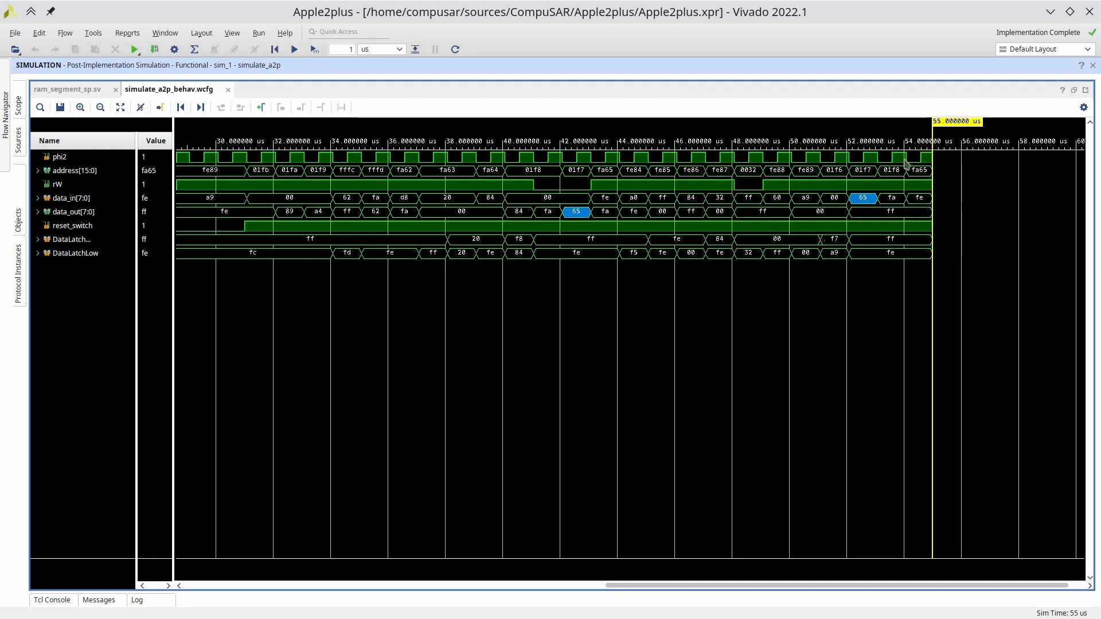
mouse_move(909, 179)
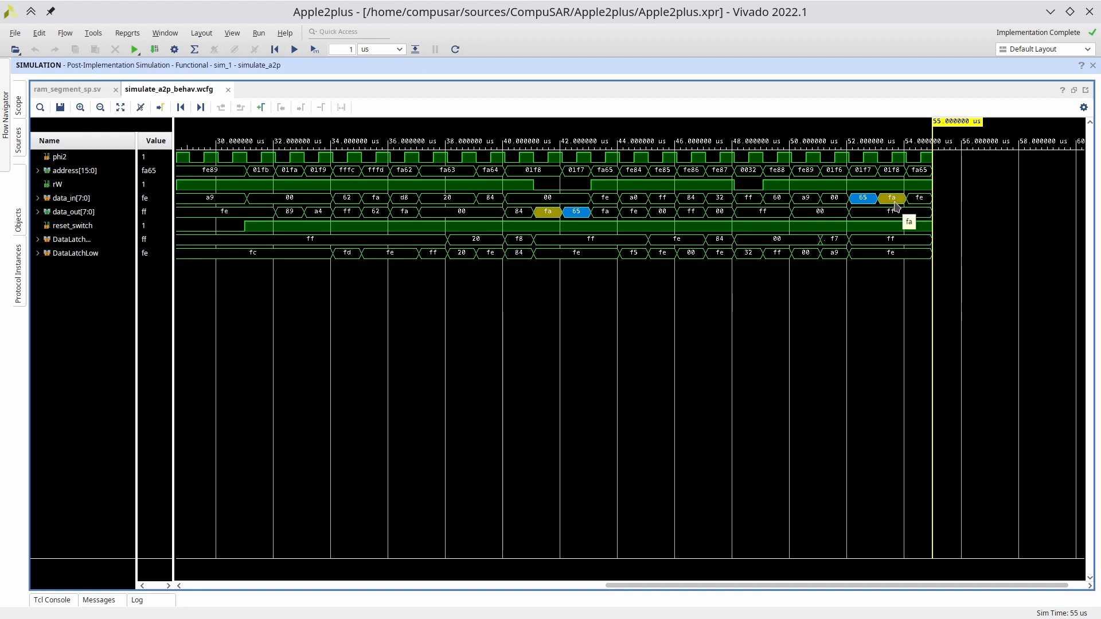
mouse_move(926, 186)
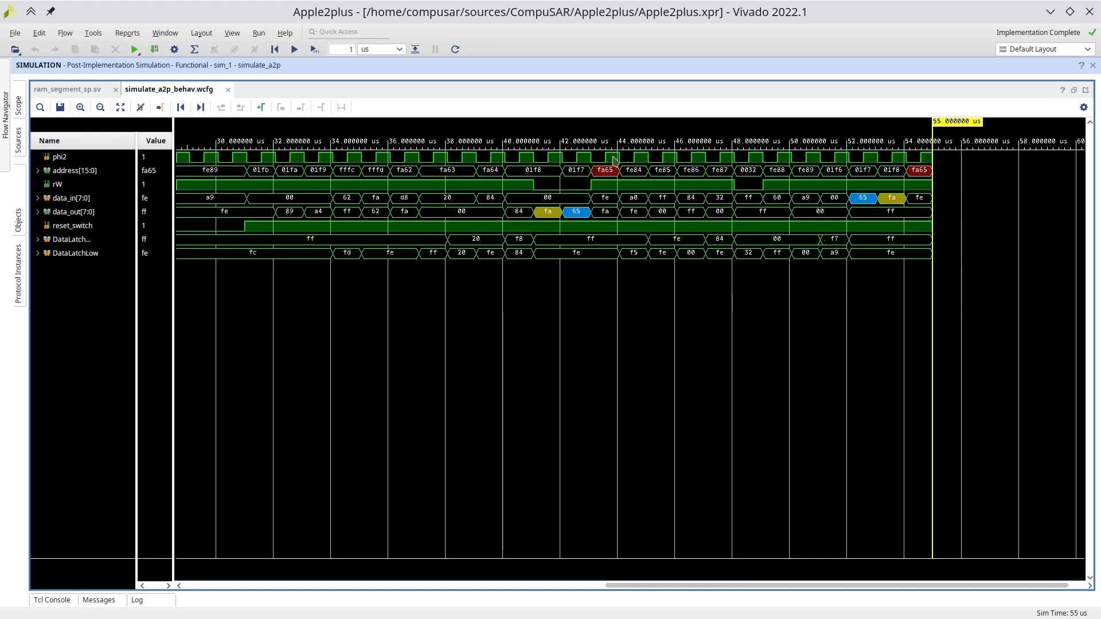
mouse_move(919, 181)
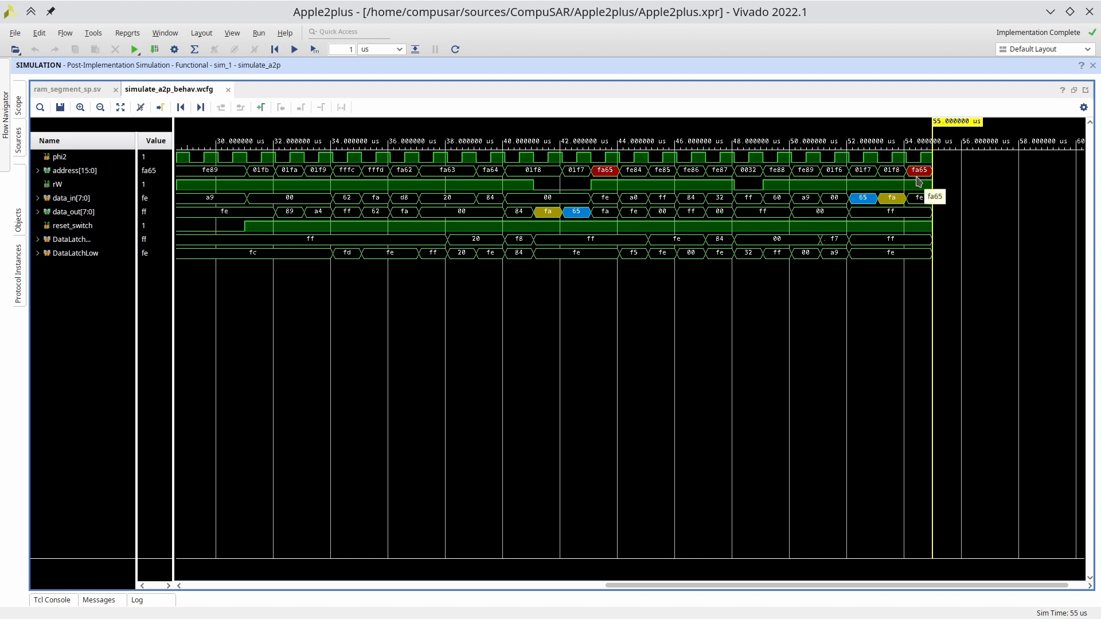
mouse_move(284, 90)
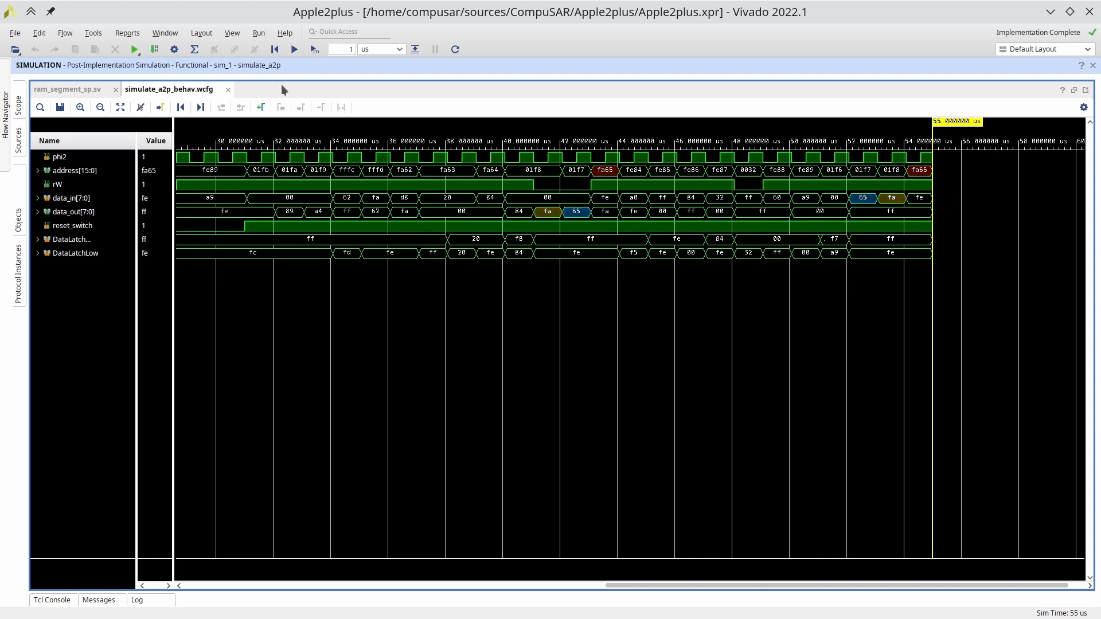
Run the simulation further and change the Run For step to 1 ms
click(294, 50)
text(0)
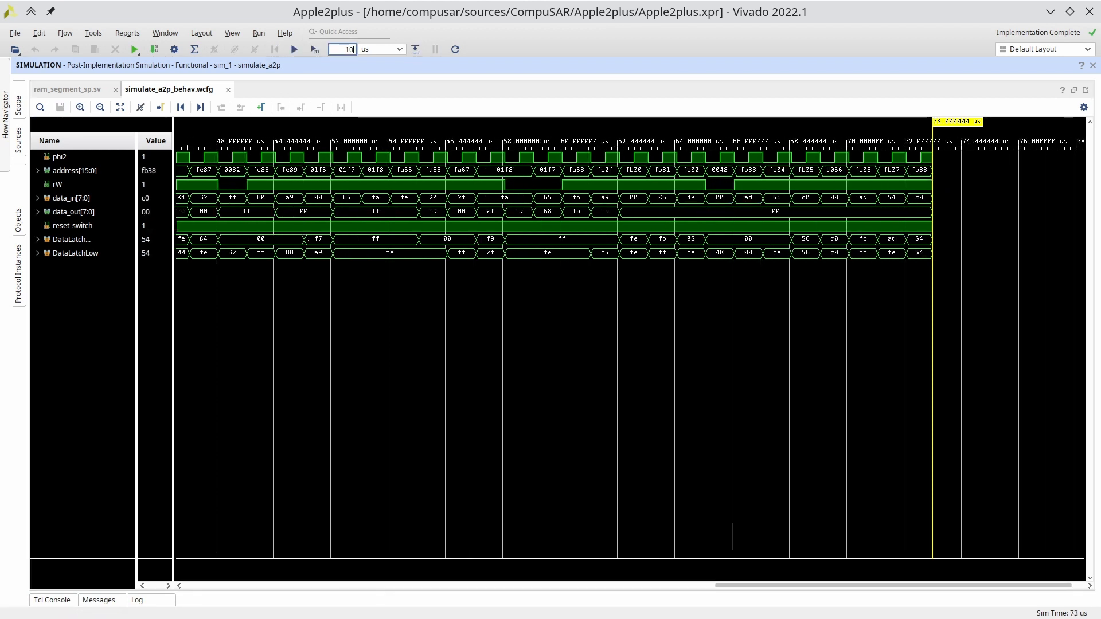
click(293, 50)
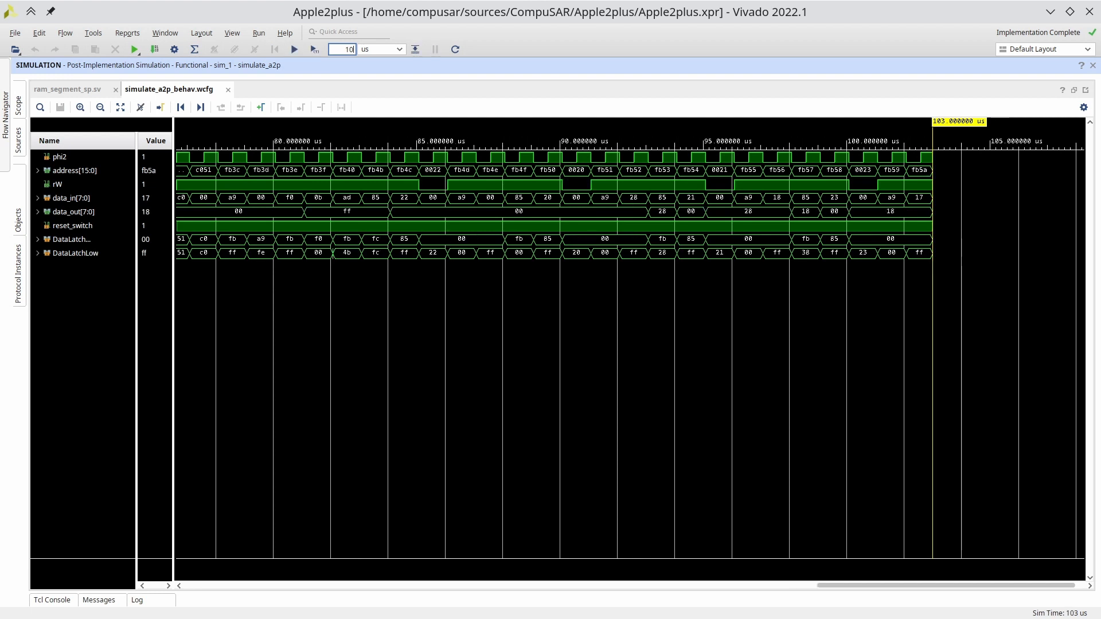
click(292, 49)
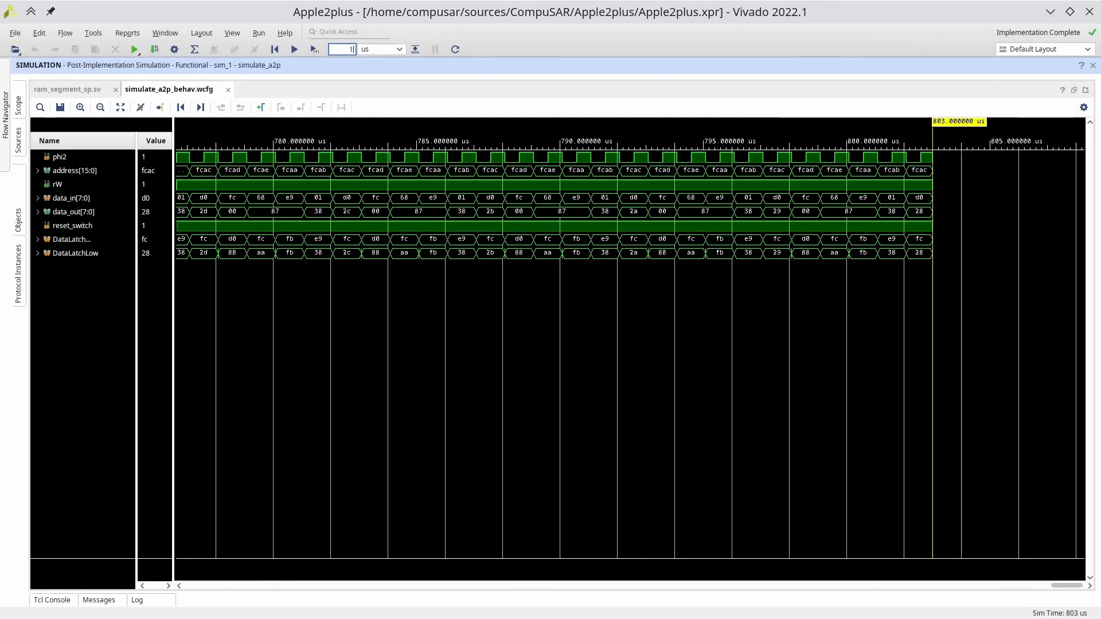
click(400, 50)
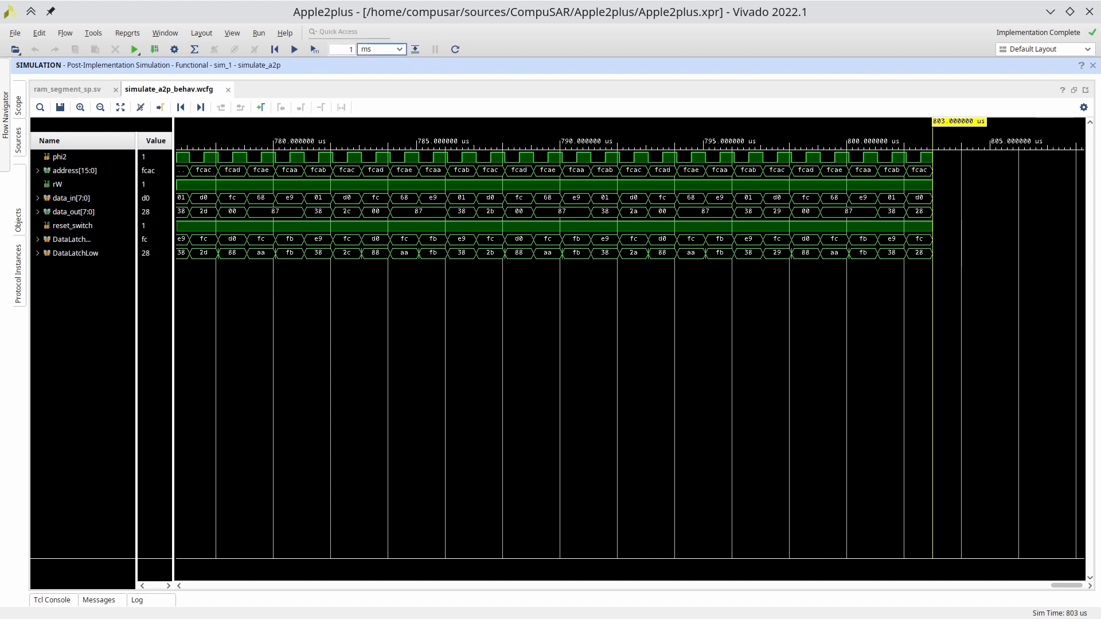
Advance the simulation millisecond by millisecond to about 34,803 us, reaching the fcaa–fcb3 loop
click(294, 49)
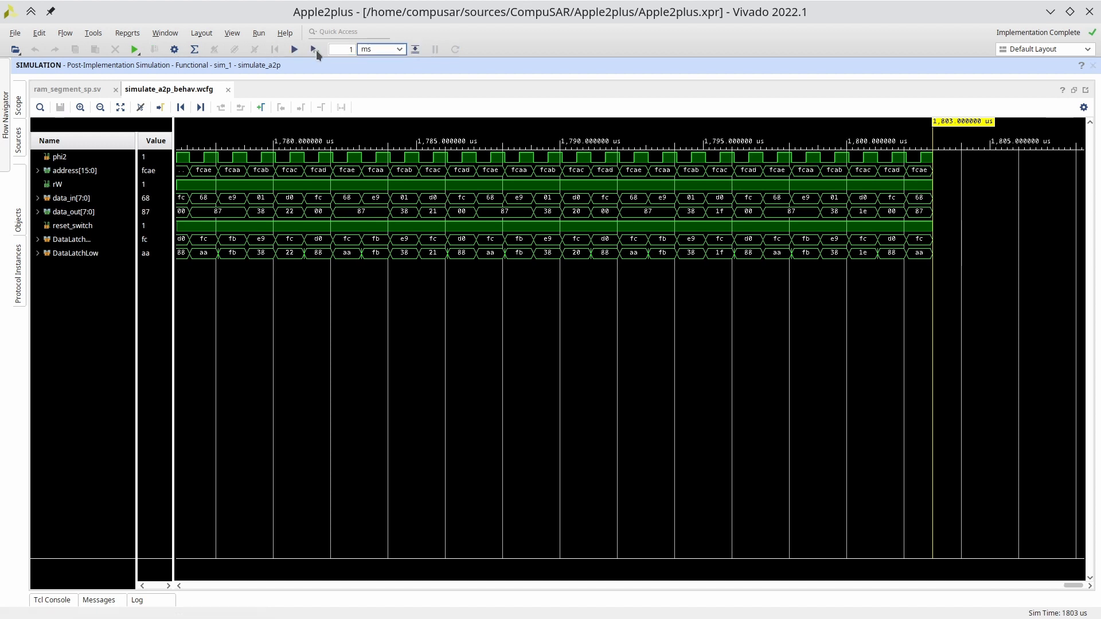
click(293, 49)
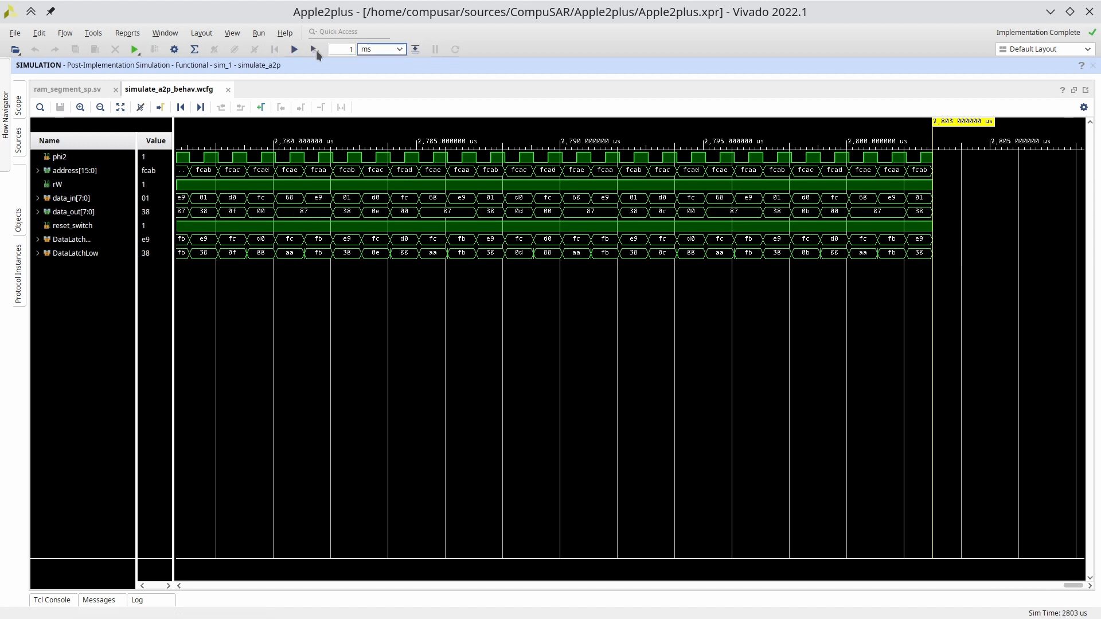
click(293, 50)
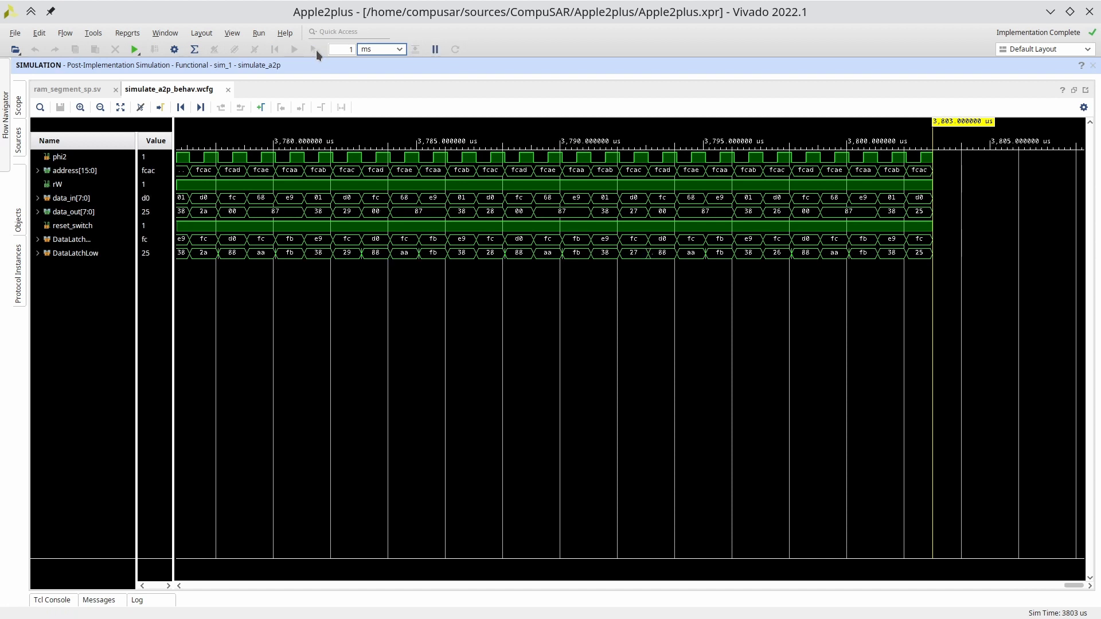
click(293, 50)
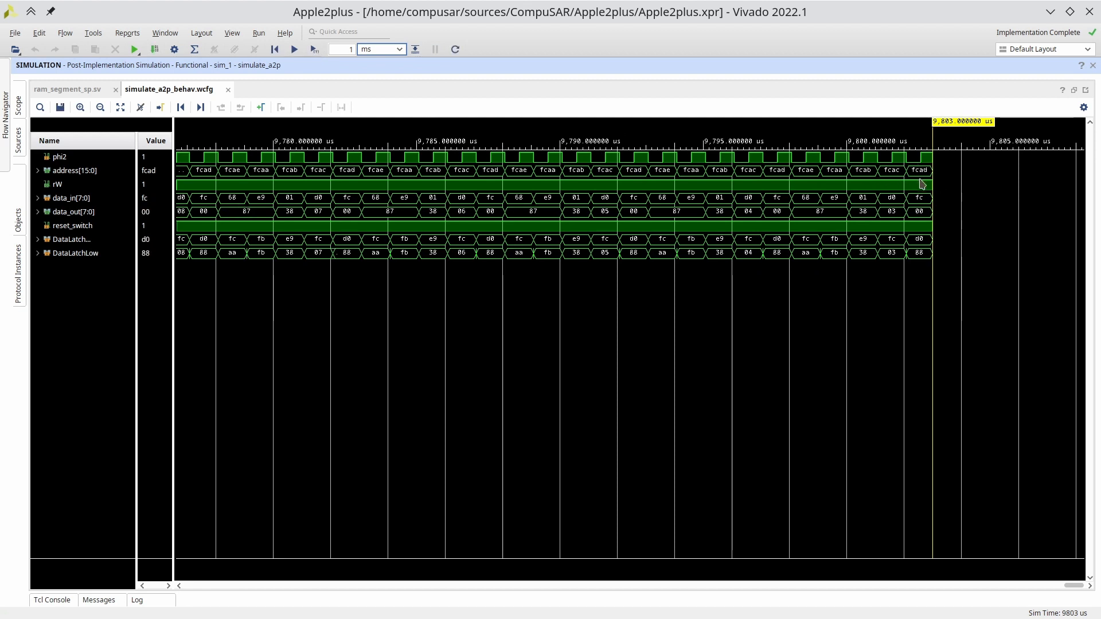
click(294, 48)
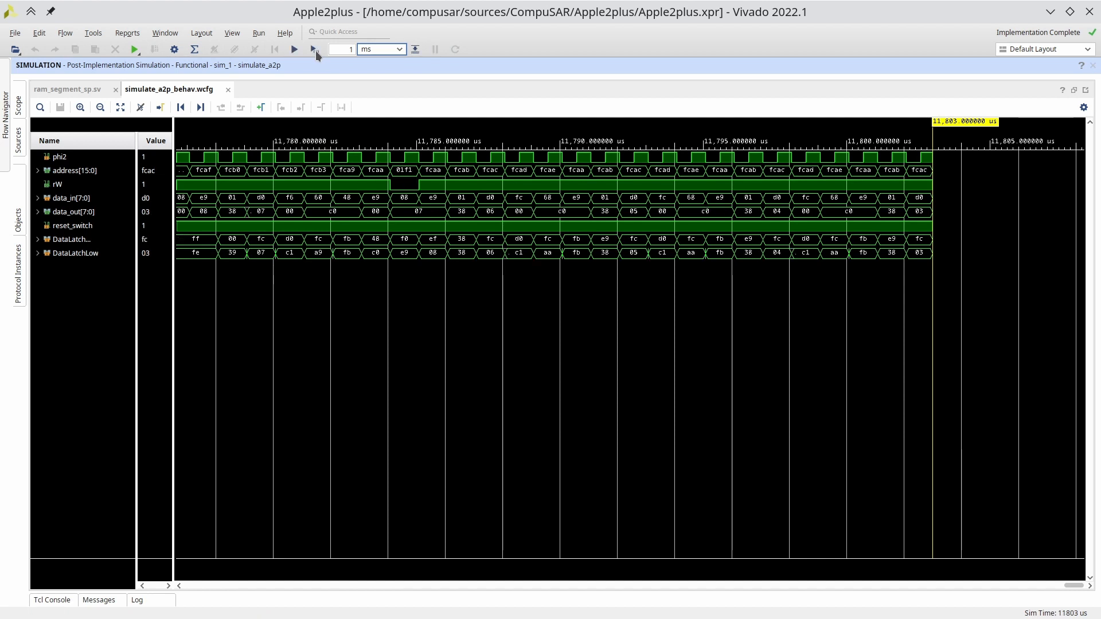
click(294, 49)
text(0)
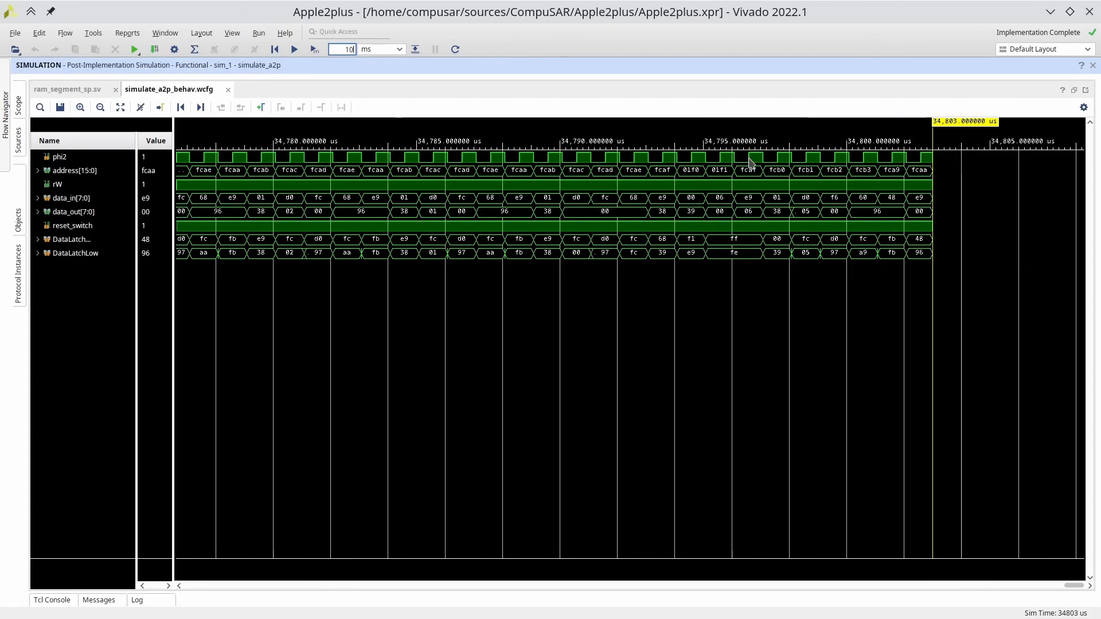
mouse_move(711, 169)
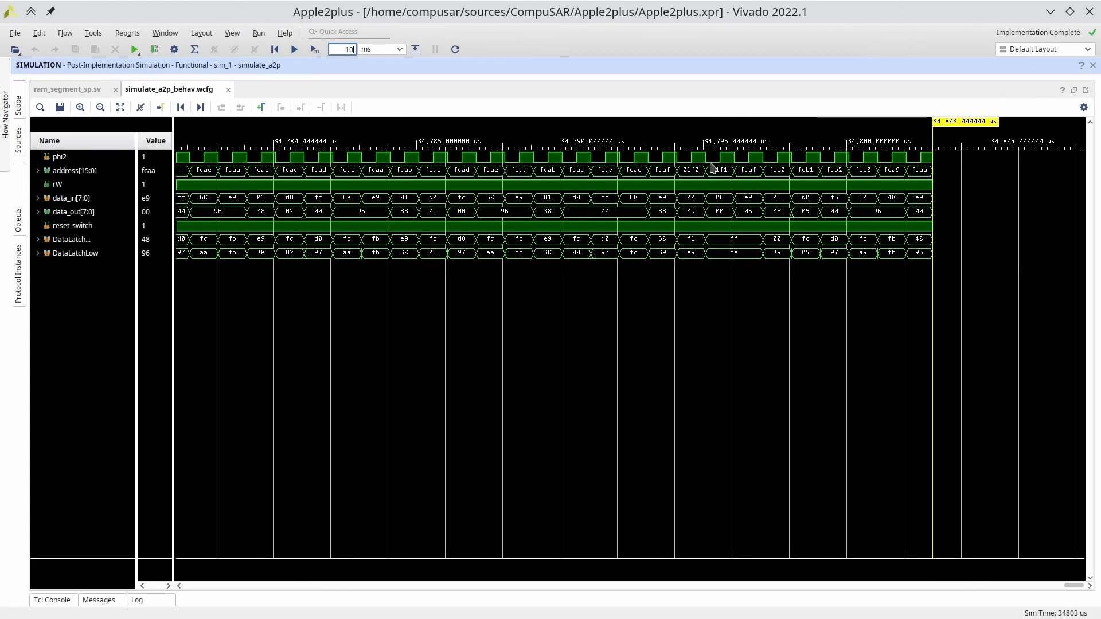
mouse_move(831, 131)
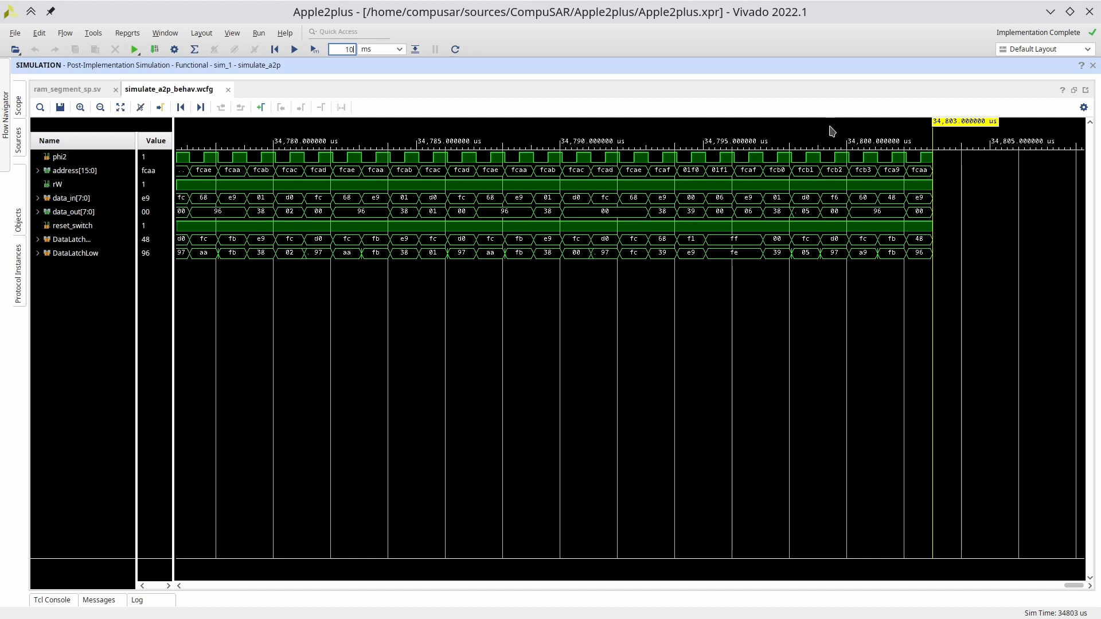
mouse_move(558, 192)
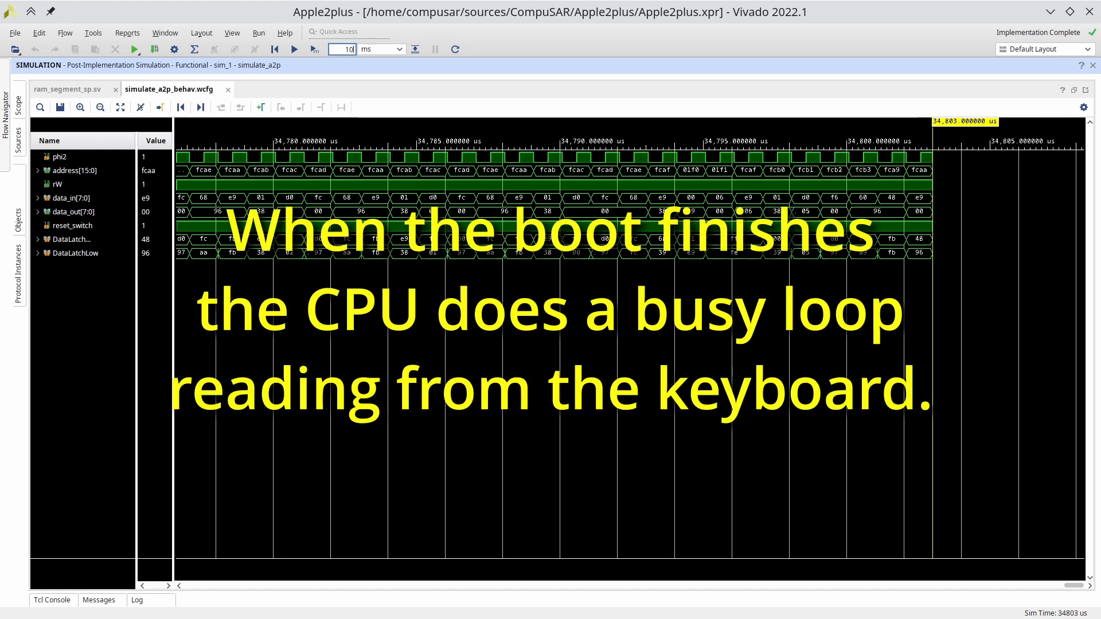
mouse_move(605, 169)
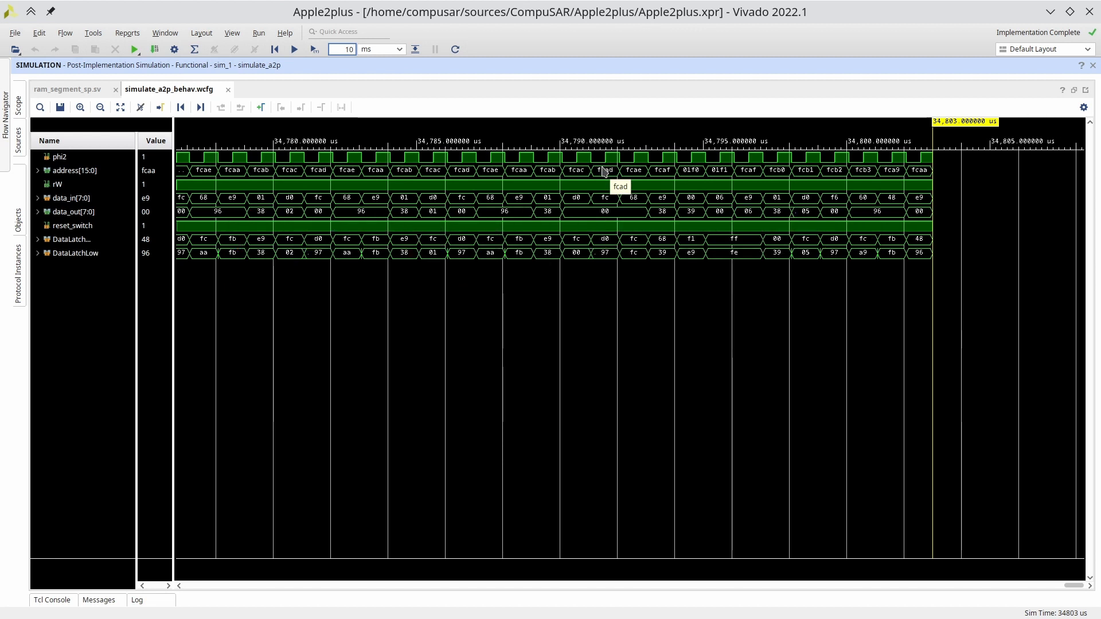
mouse_move(605, 173)
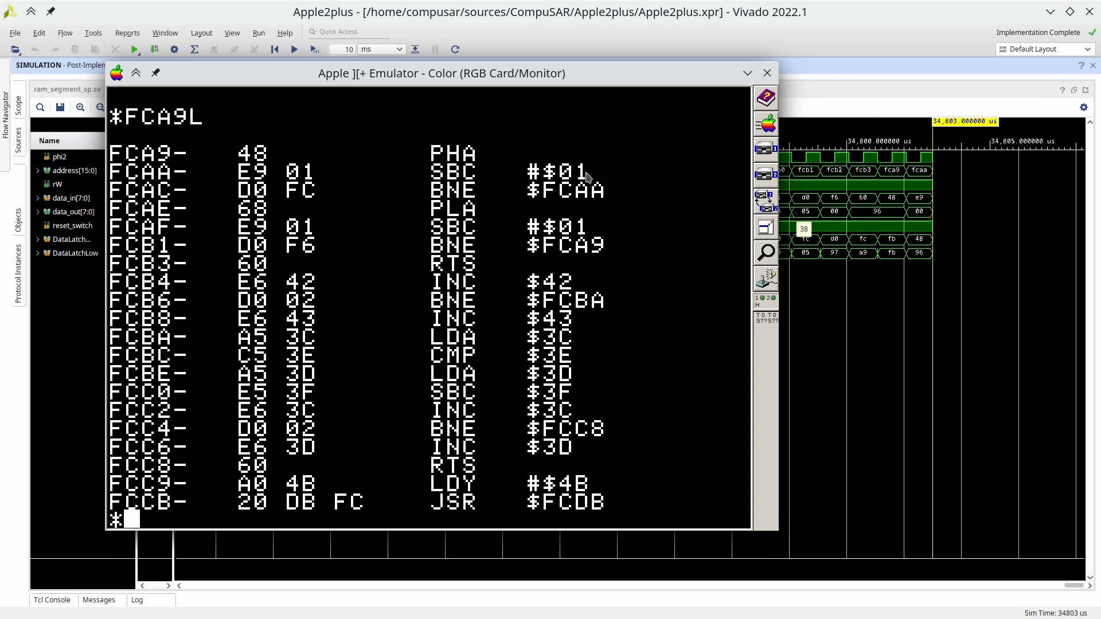
mouse_move(587, 204)
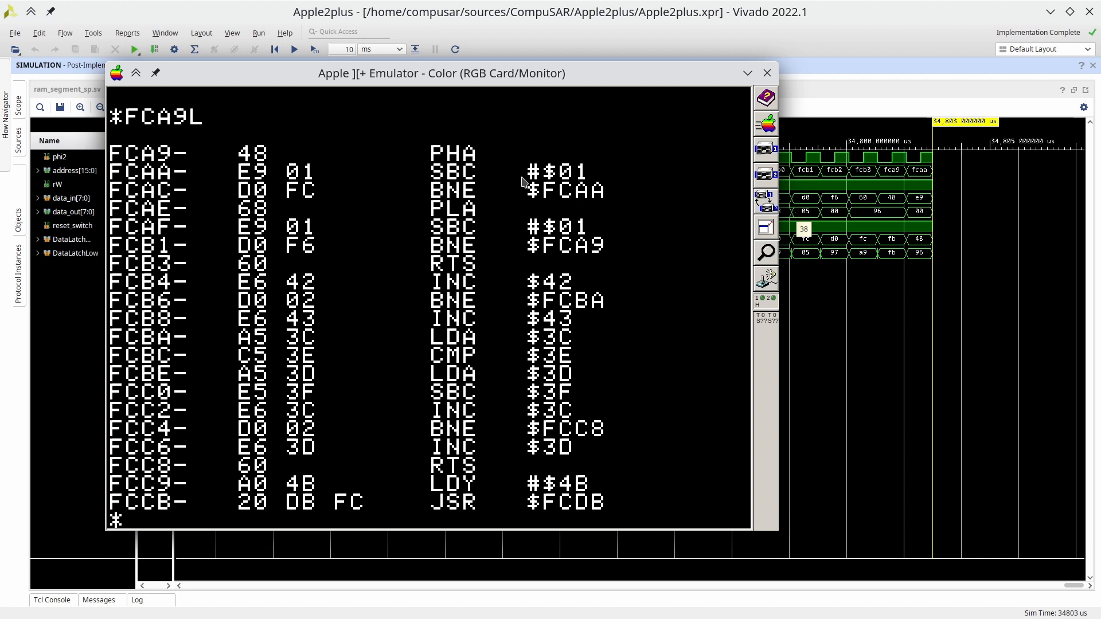
mouse_move(380, 173)
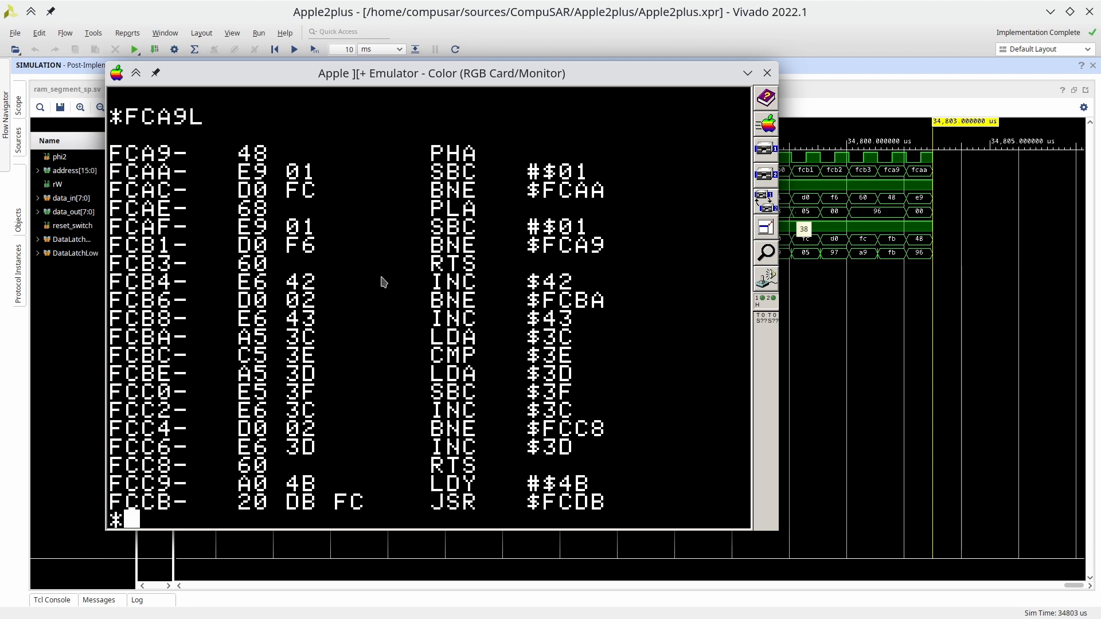
mouse_move(603, 256)
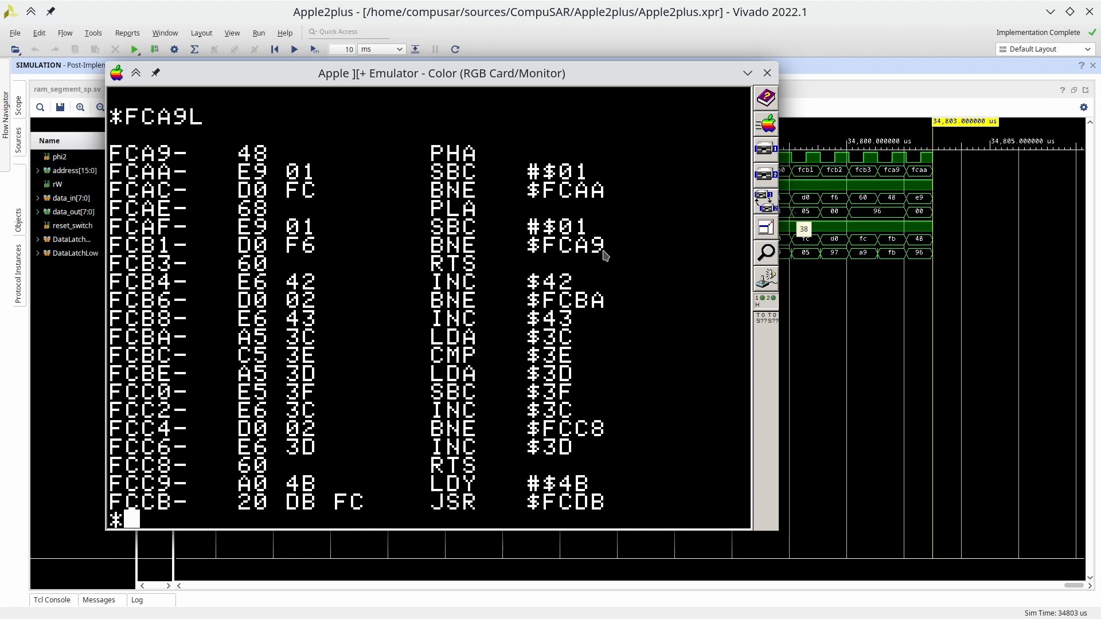
mouse_move(447, 161)
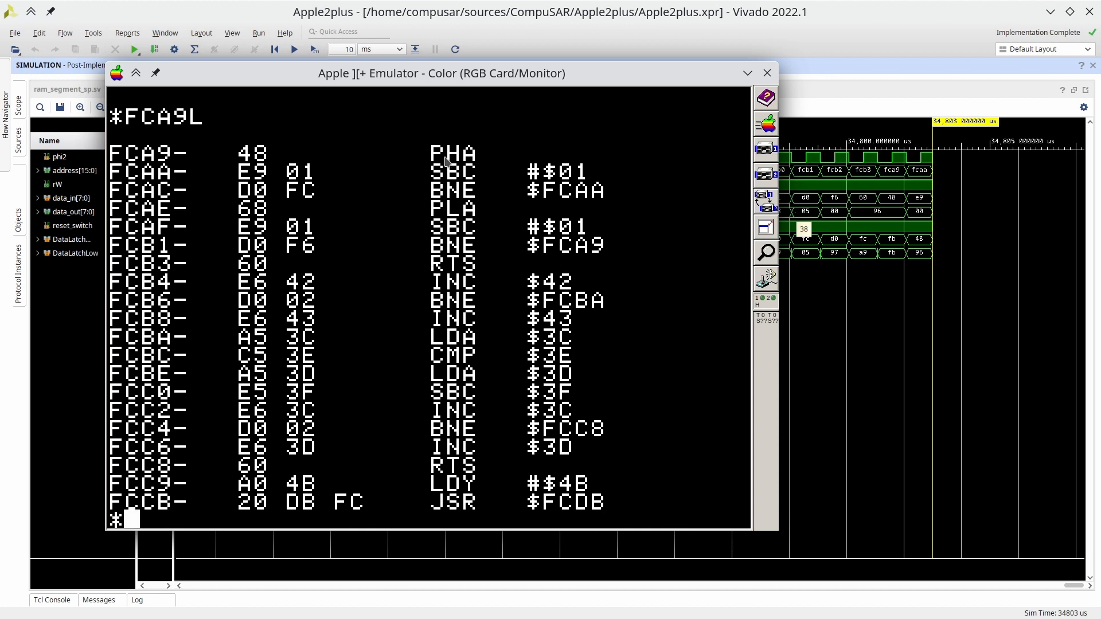
mouse_move(480, 212)
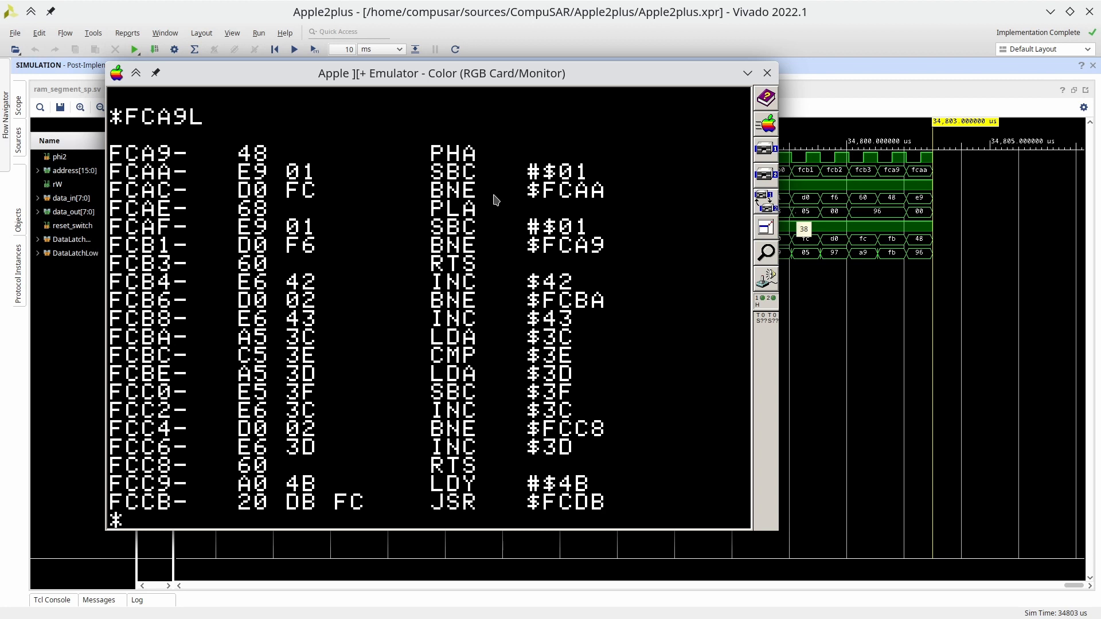
mouse_move(381, 186)
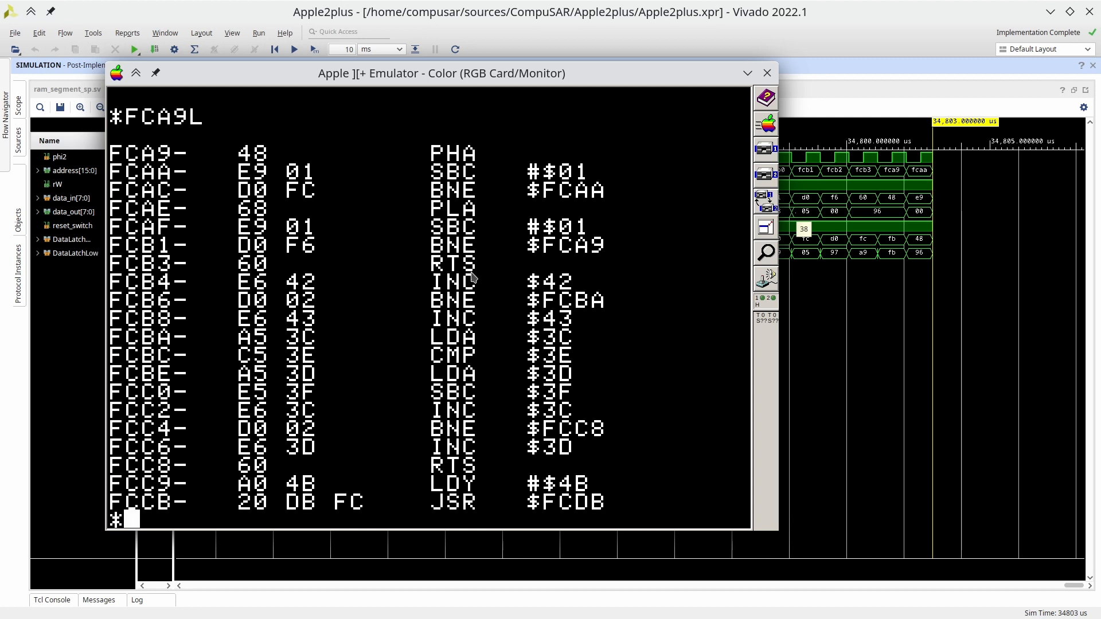
mouse_move(294, 268)
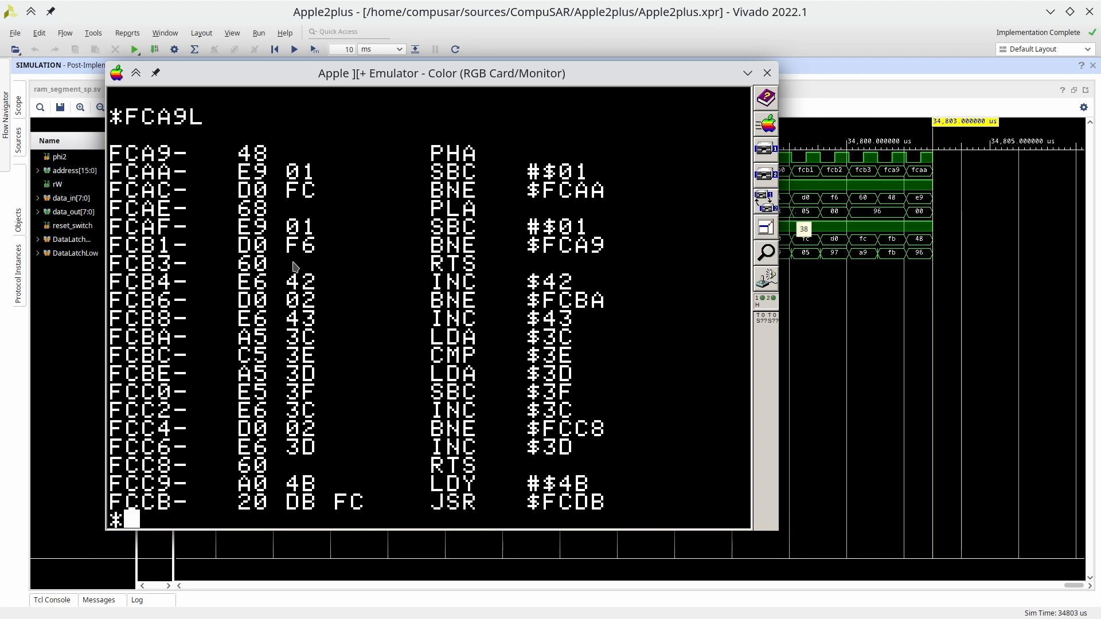
Place the waveform marker on the rW write pulse at 34,404.09 us, where address is 01f3 and data_out fb
click(767, 72)
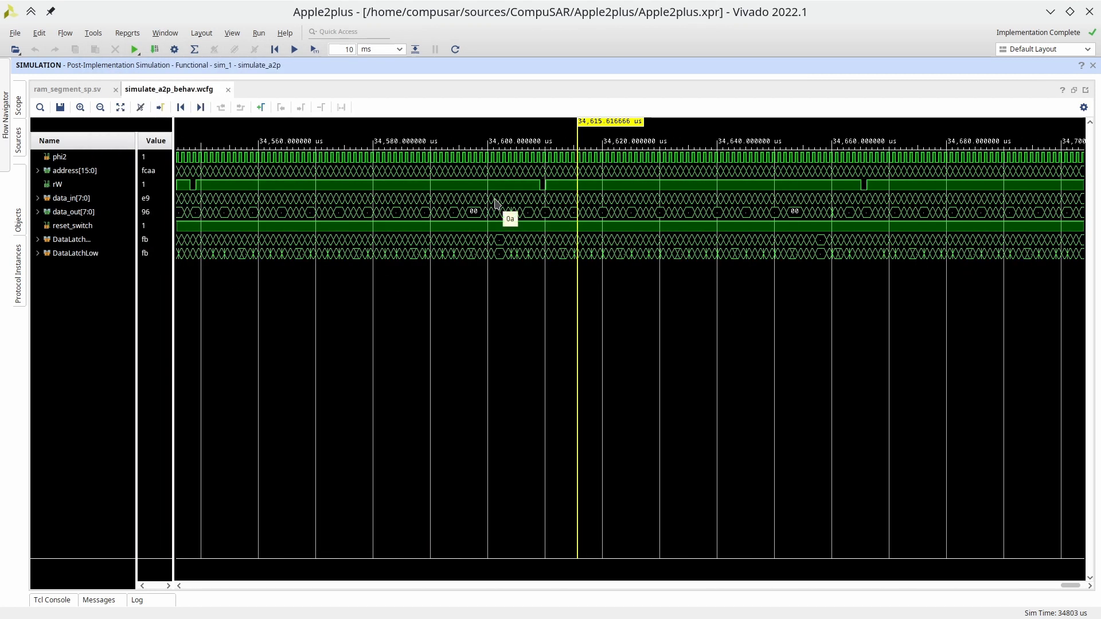
mouse_move(540, 195)
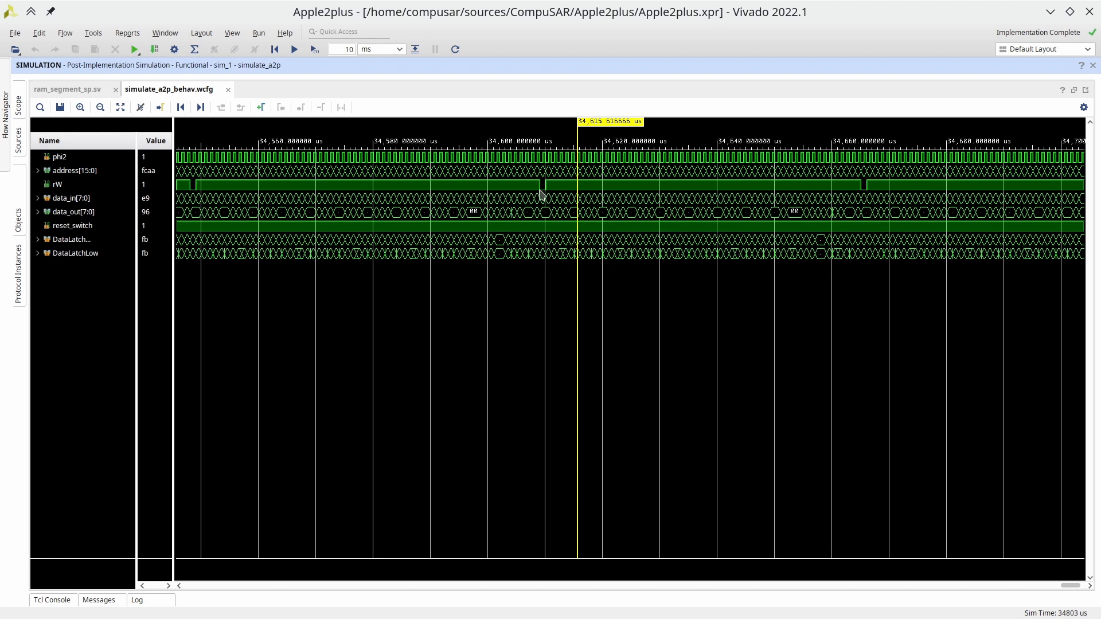
mouse_move(554, 195)
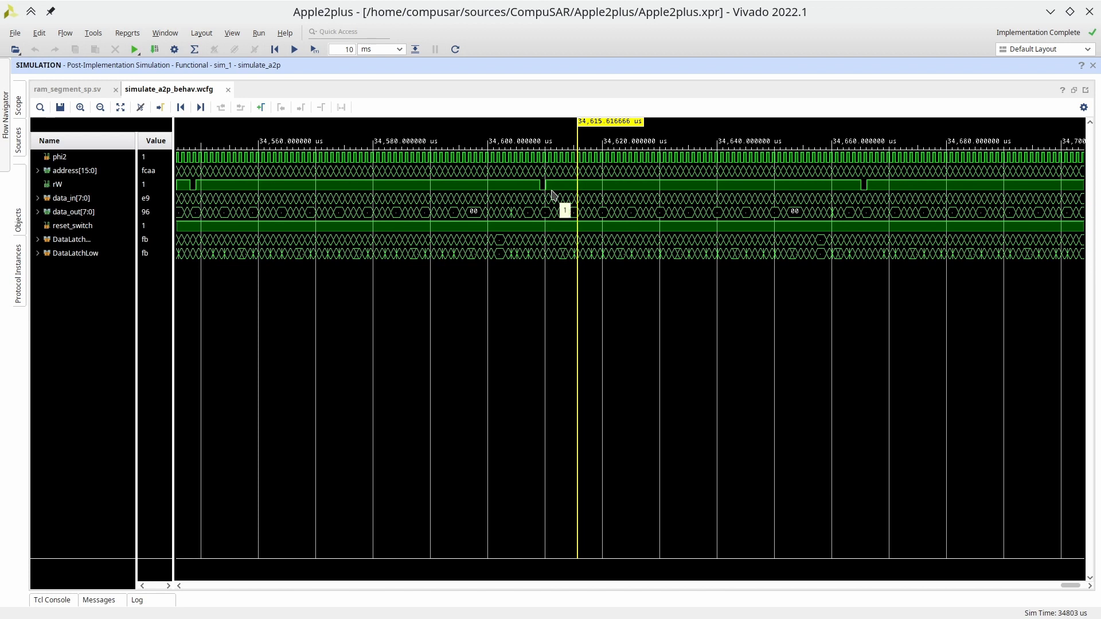
mouse_move(953, 186)
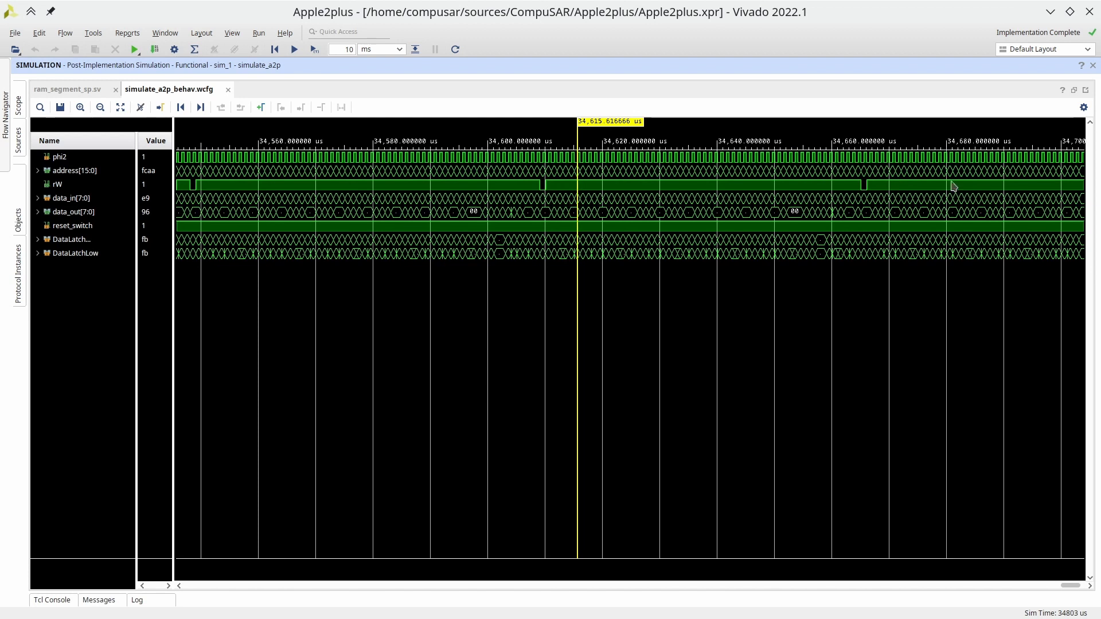
mouse_move(547, 204)
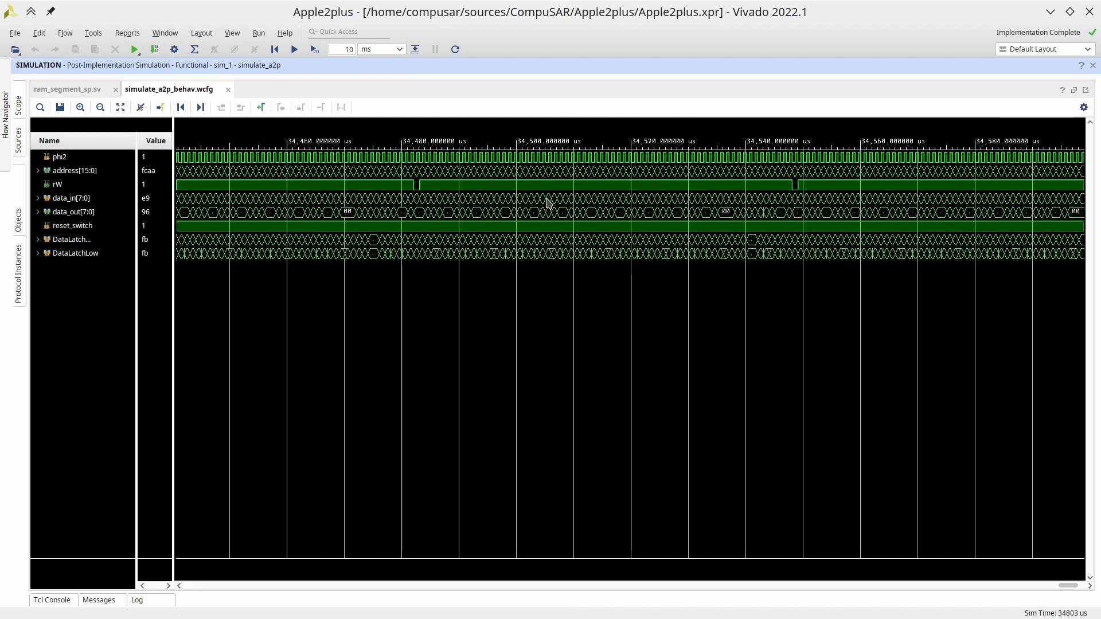
scroll(left, 3)
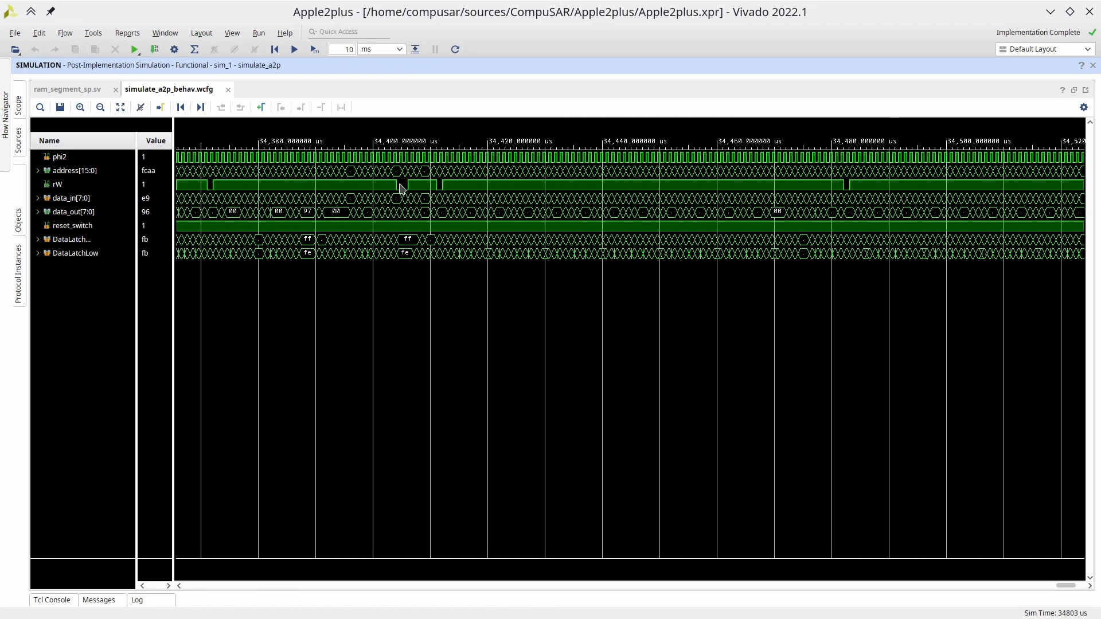
click(366, 183)
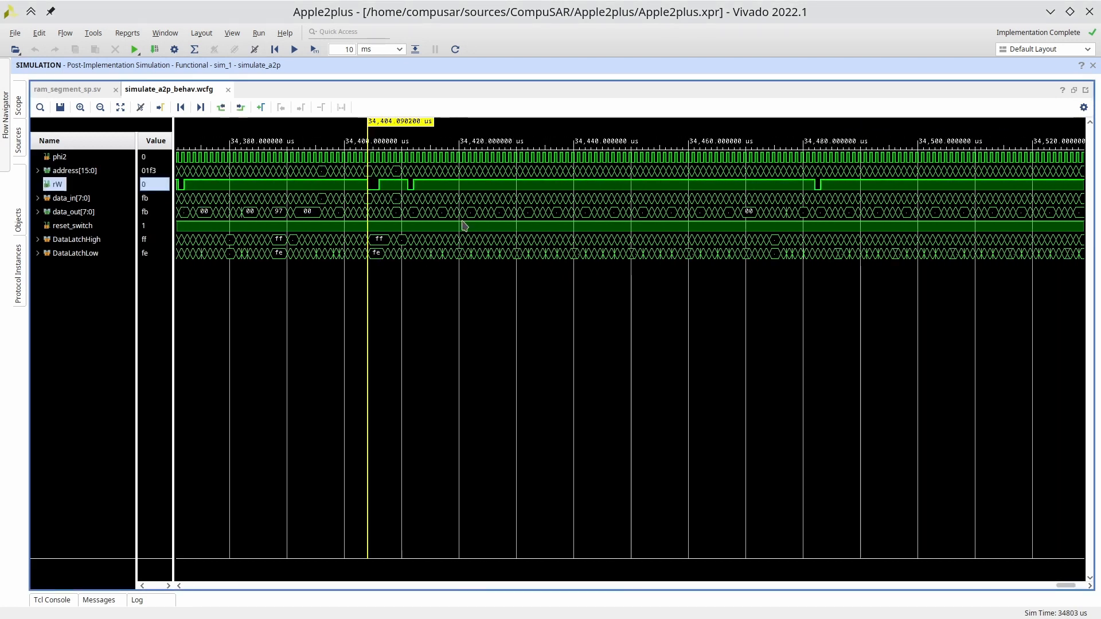
click(79, 107)
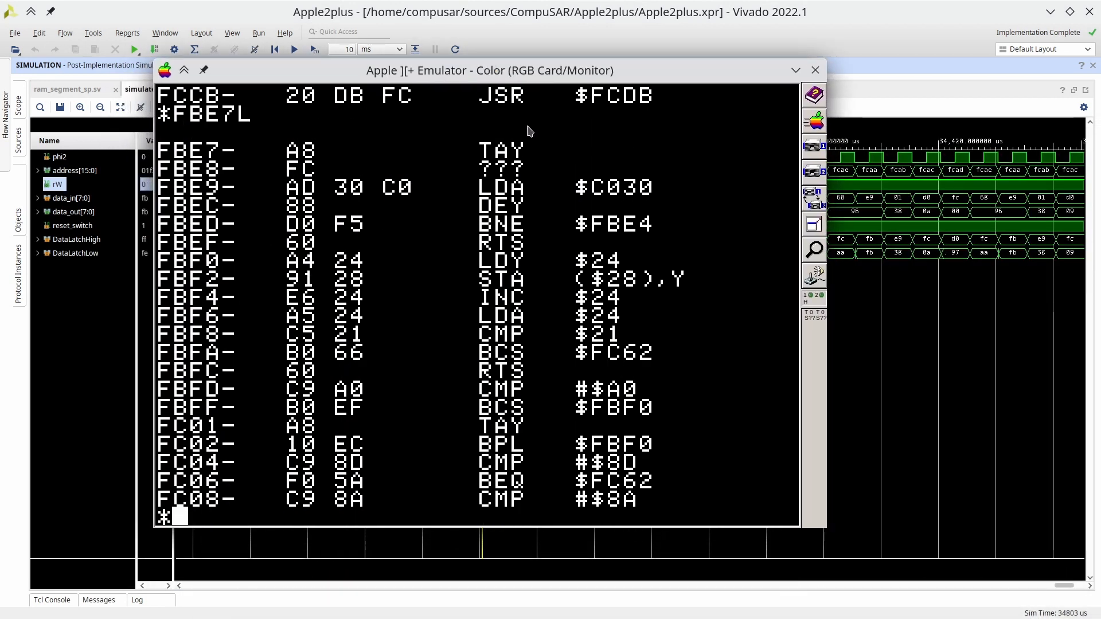
mouse_move(214, 143)
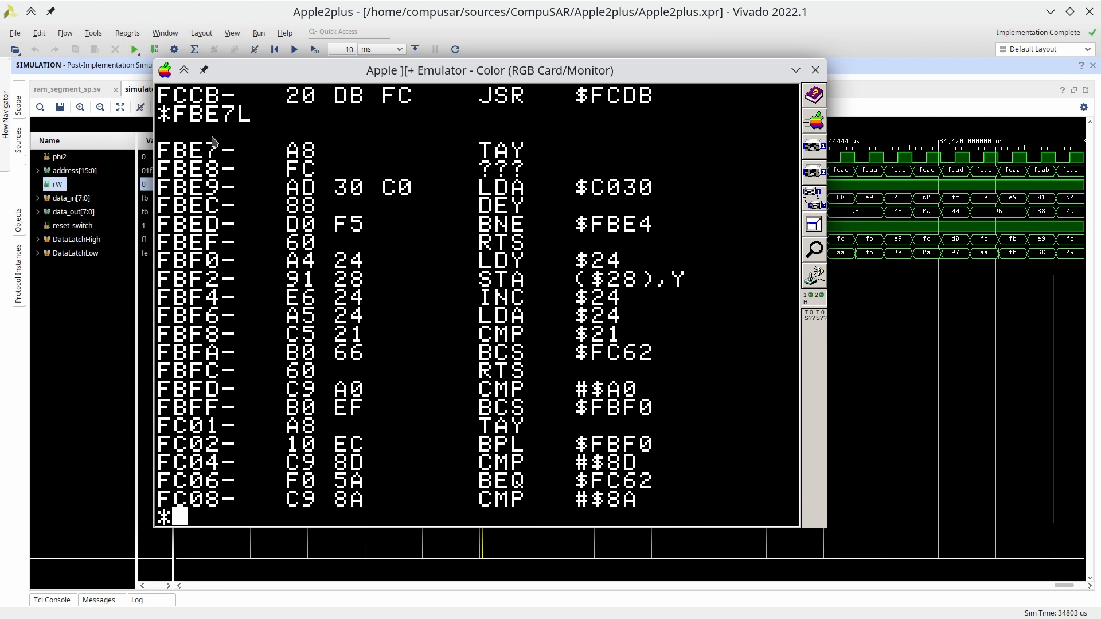
Disassemble the routine at FBE4 in the AppleWin monitor, showing LDA #$0C and JSR $FCA8
text(FBE4L)
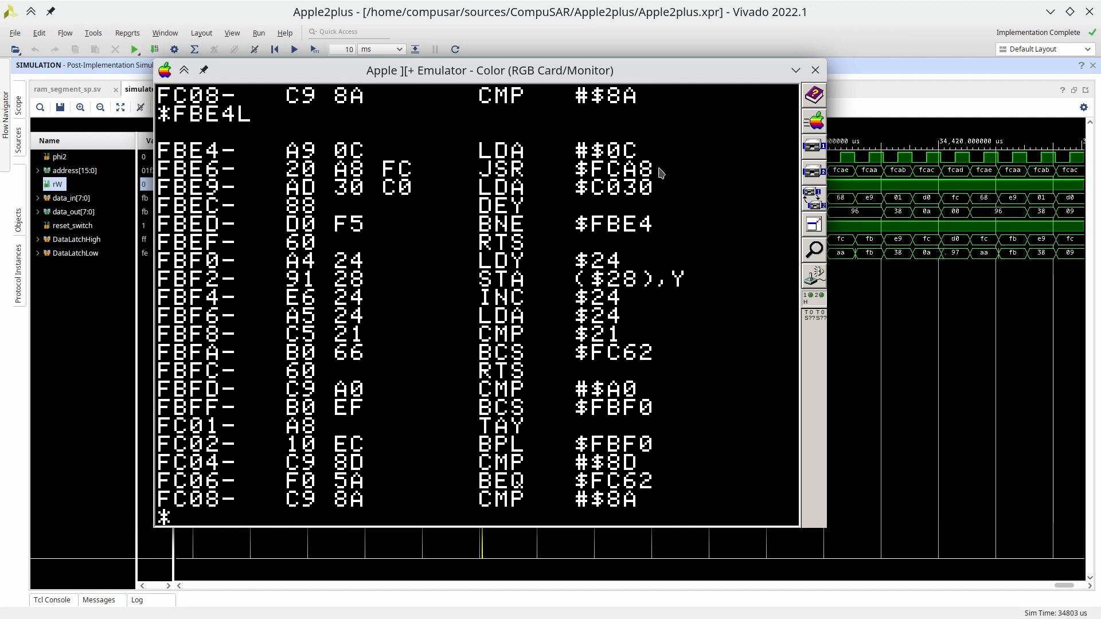
mouse_move(621, 164)
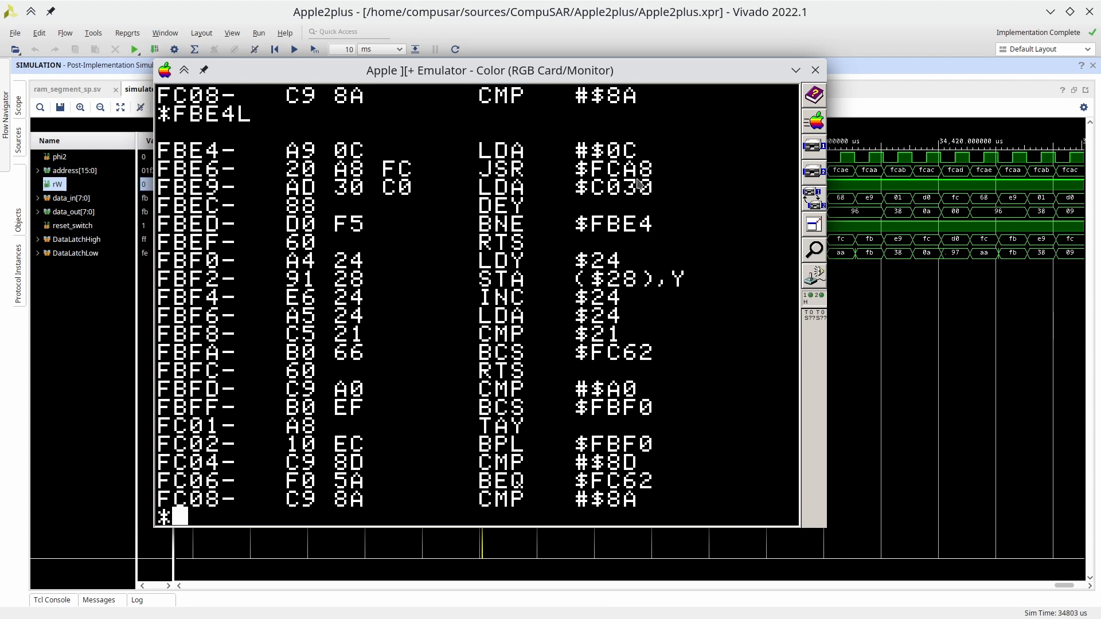
mouse_move(576, 188)
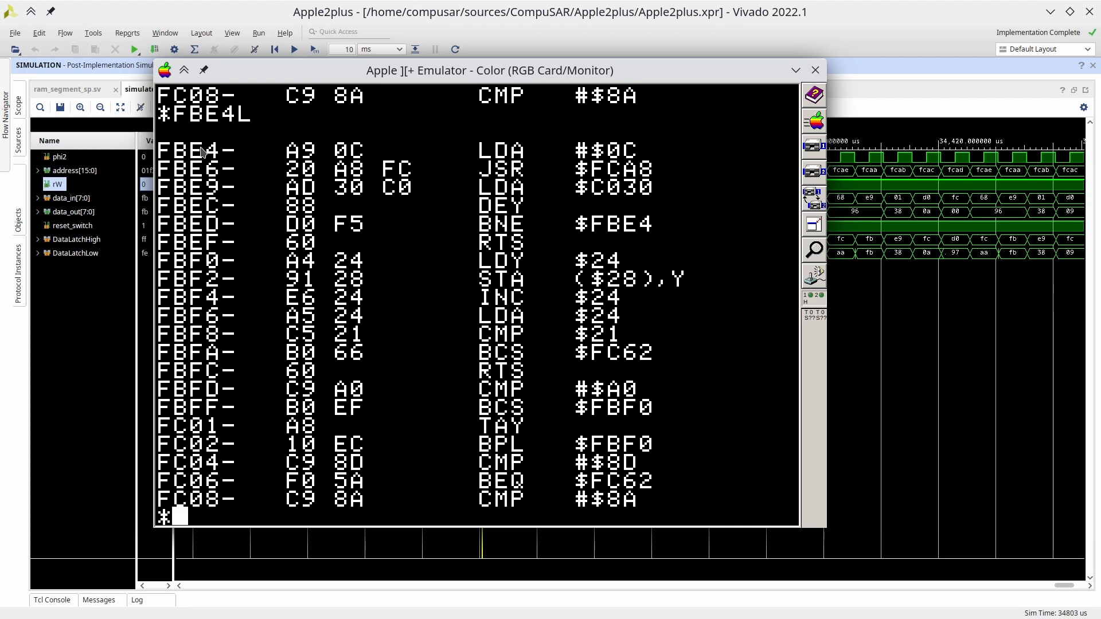
List the disassembly at FBE0 in the AppleWin monitor to read the $C030 speaker loop
text(FBE0L)
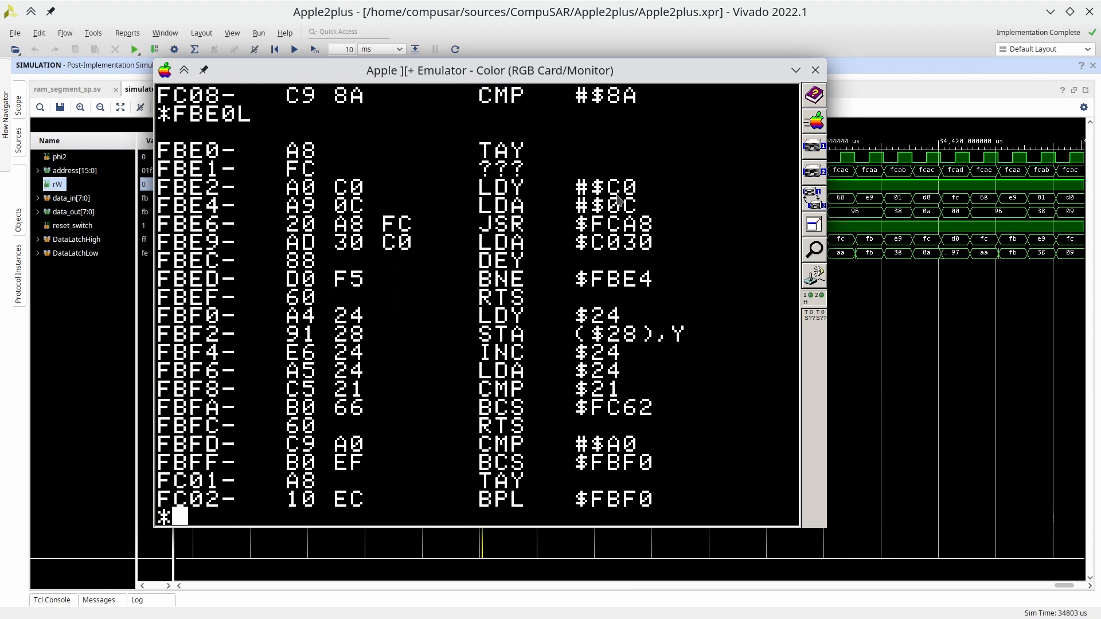
mouse_move(634, 207)
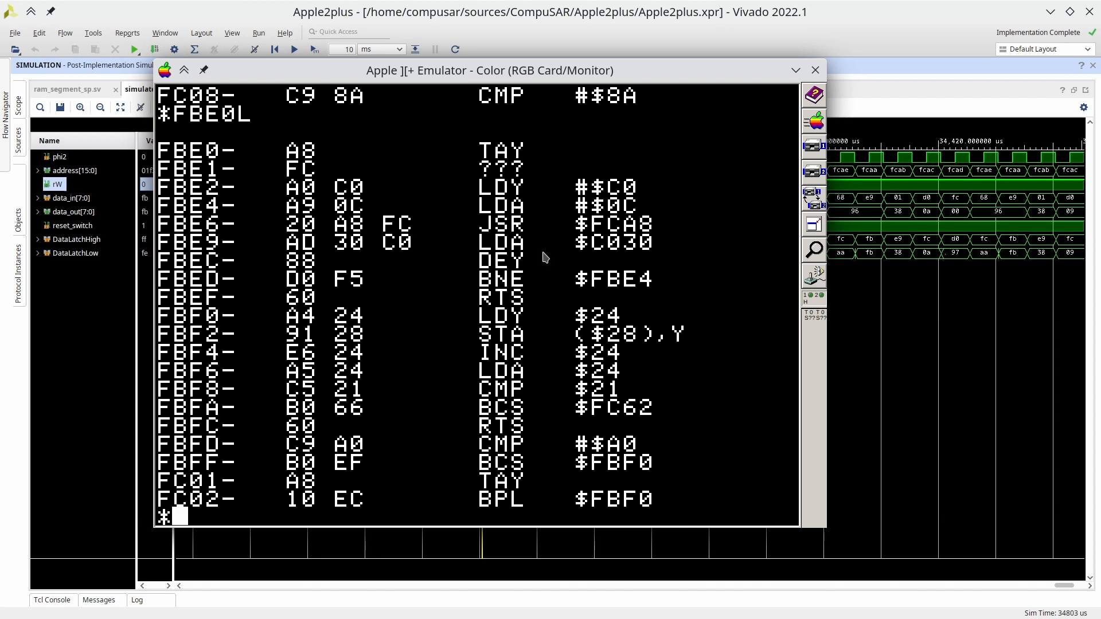
mouse_move(557, 302)
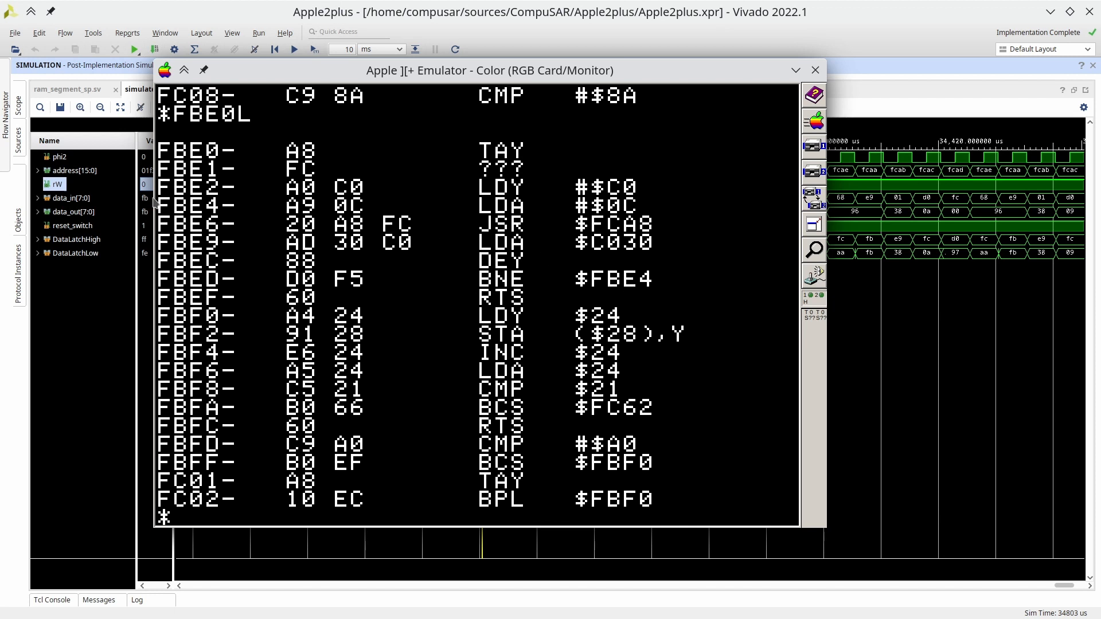
mouse_move(656, 205)
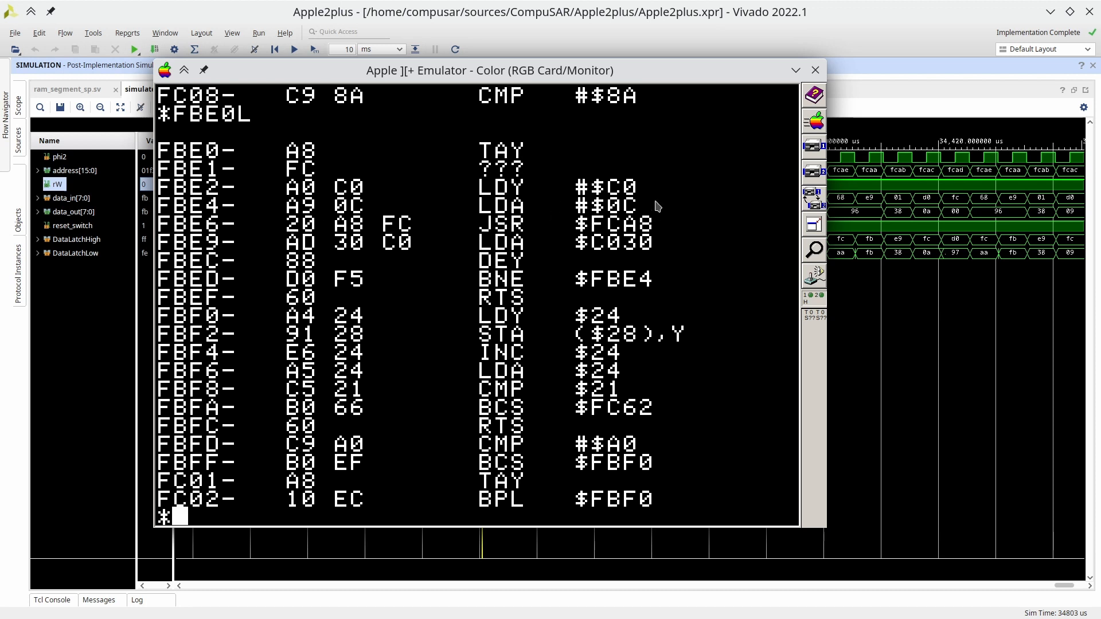
mouse_move(663, 222)
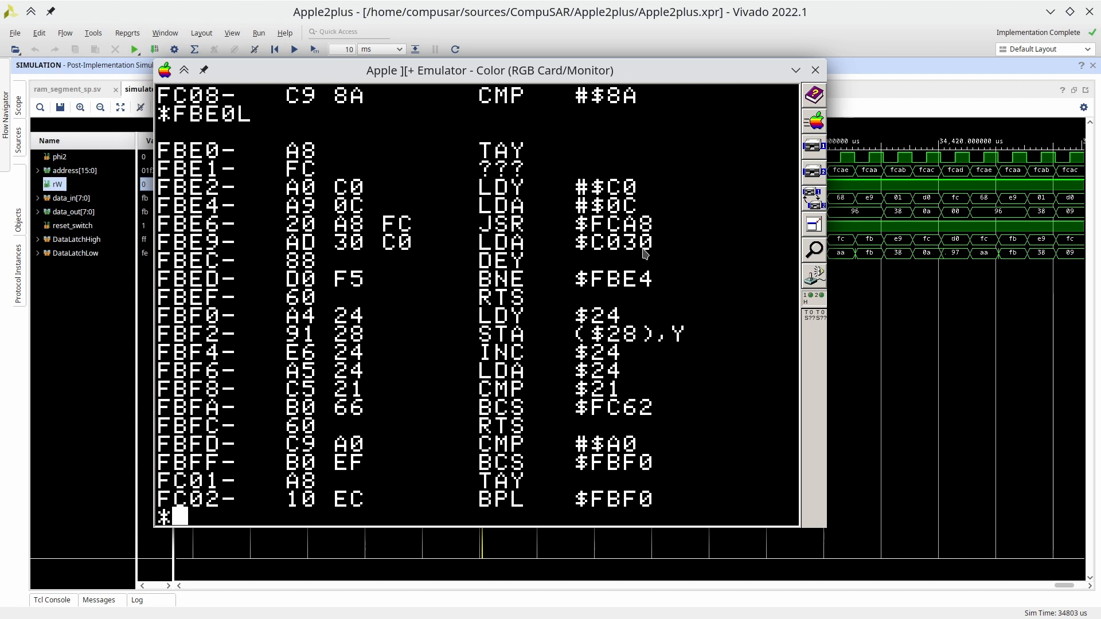
mouse_move(455, 169)
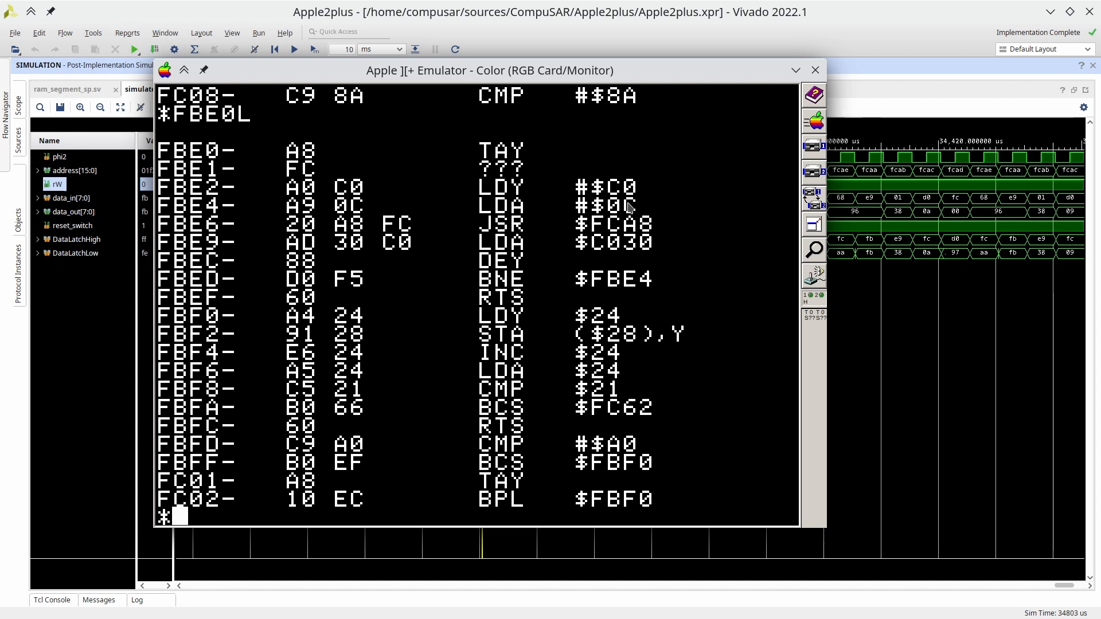
mouse_move(471, 318)
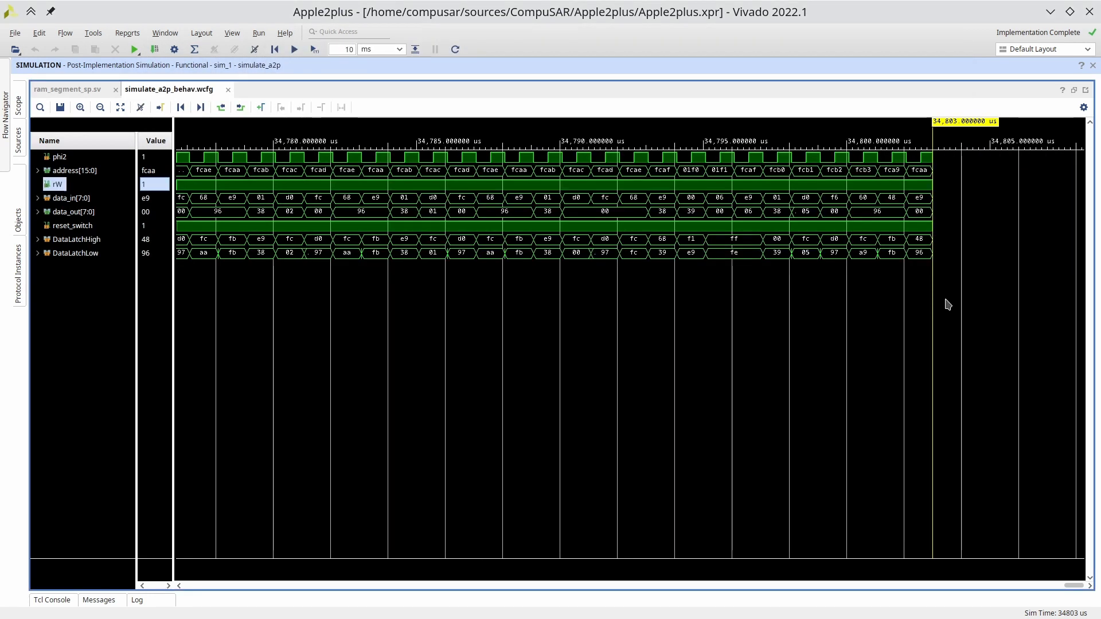
mouse_move(450, 421)
text(0)
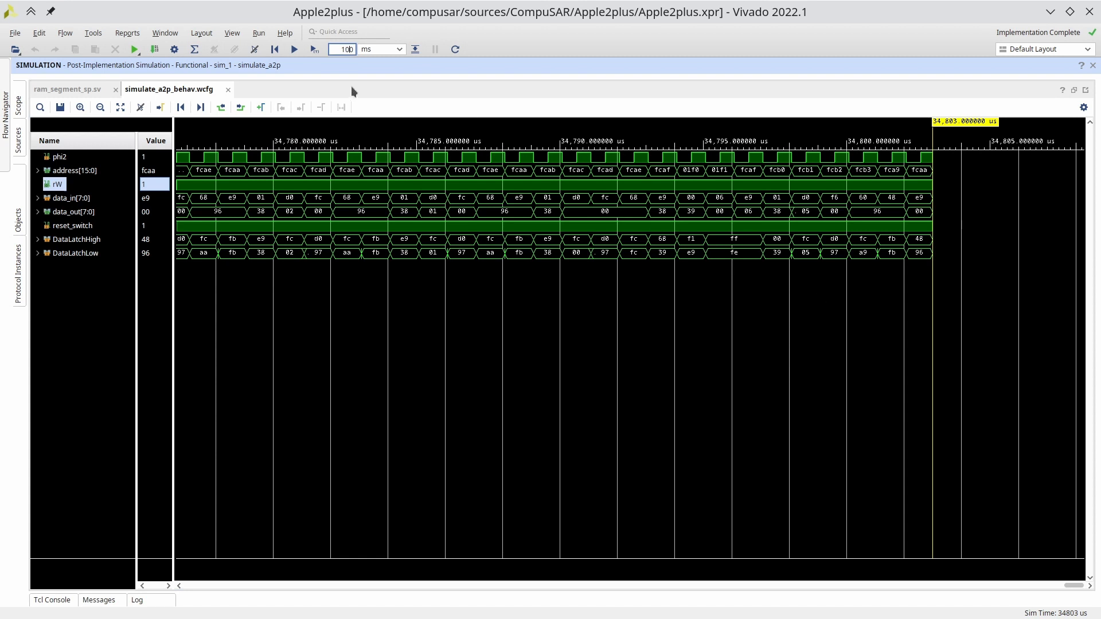
Advance the simulation another 100 ms to about 134.8 ms
click(314, 50)
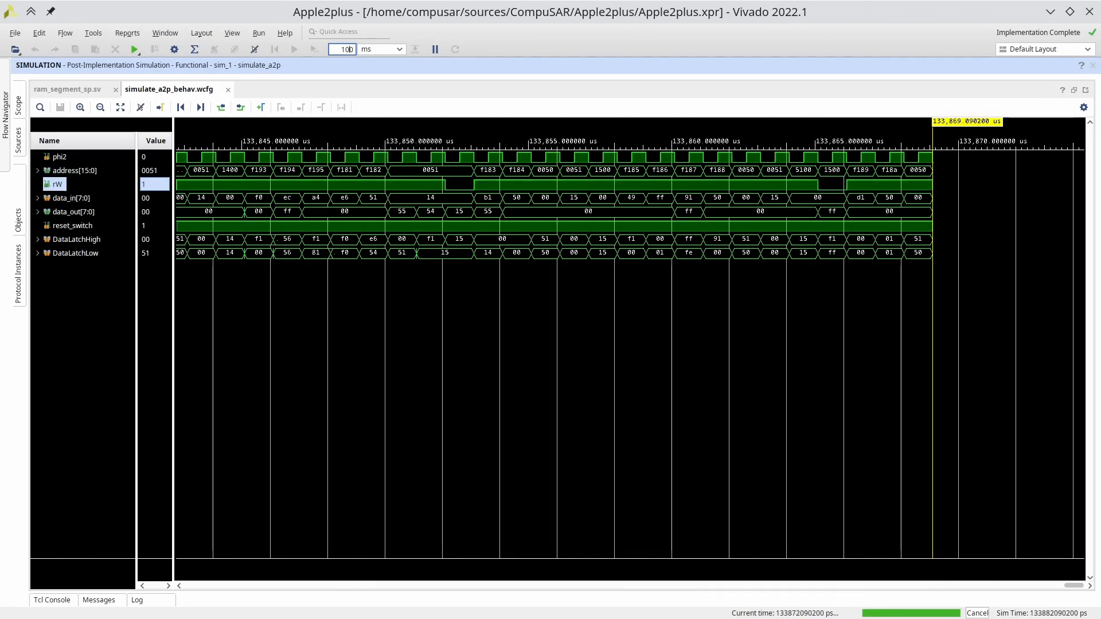
click(293, 48)
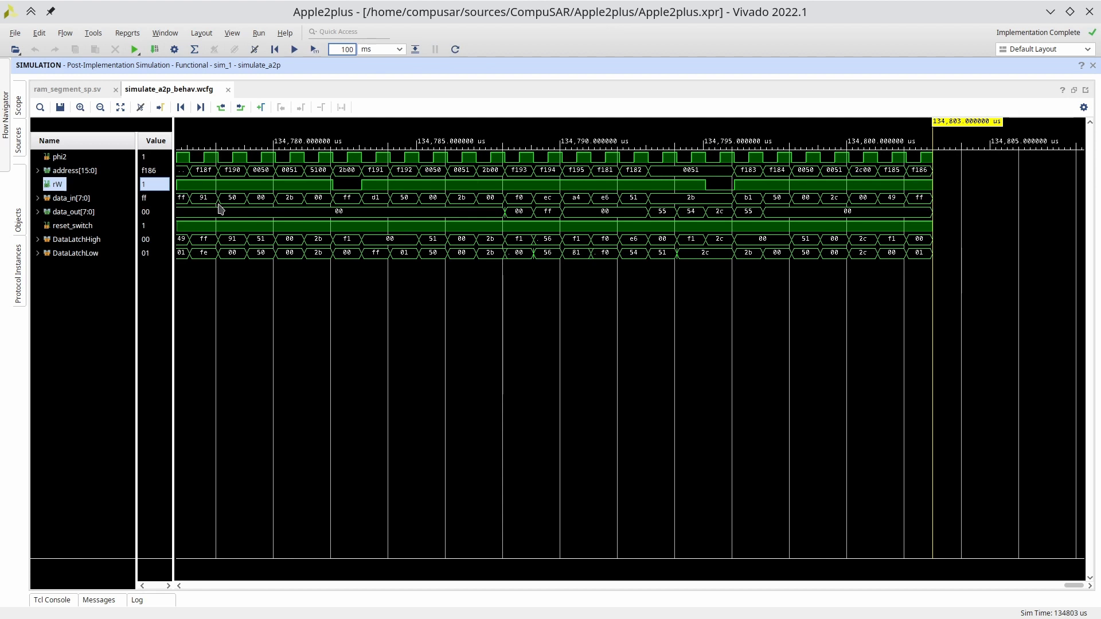
mouse_move(420, 198)
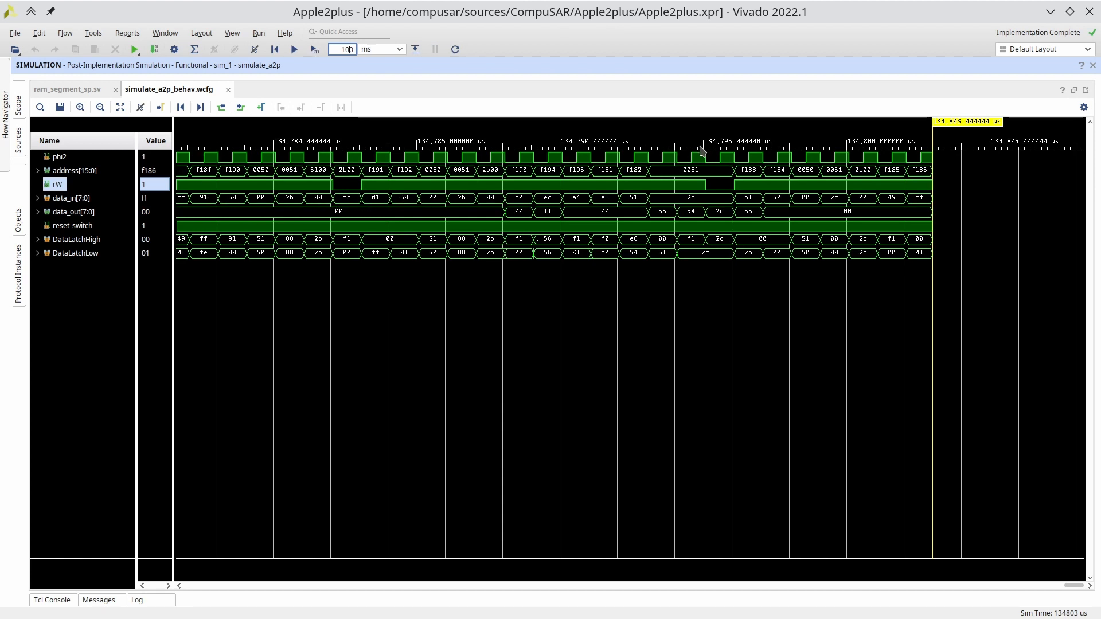
mouse_move(927, 183)
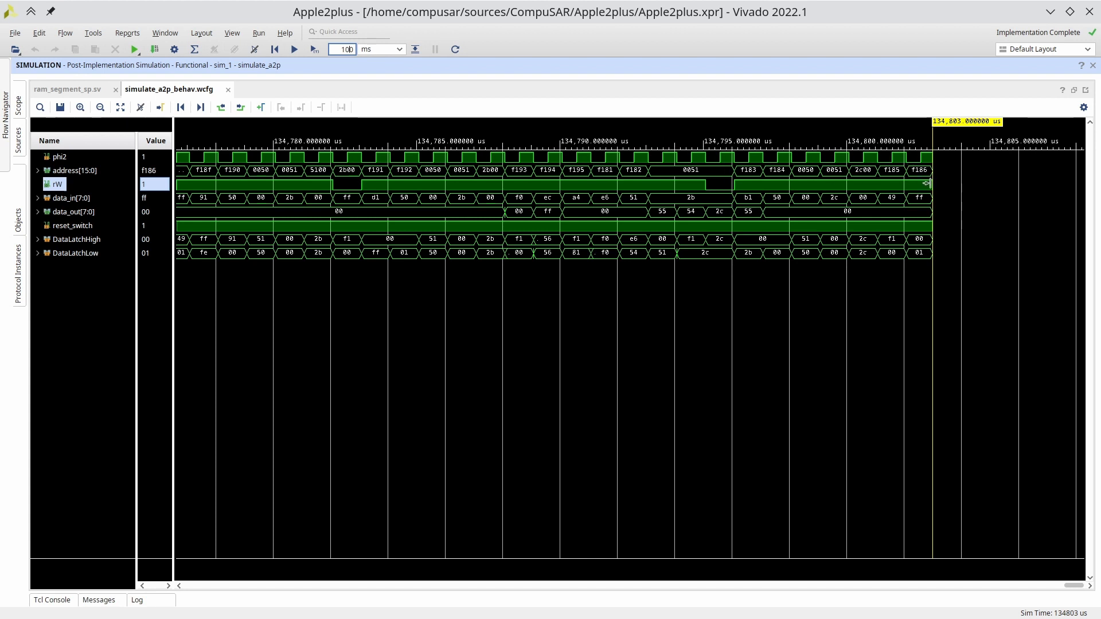
mouse_move(461, 113)
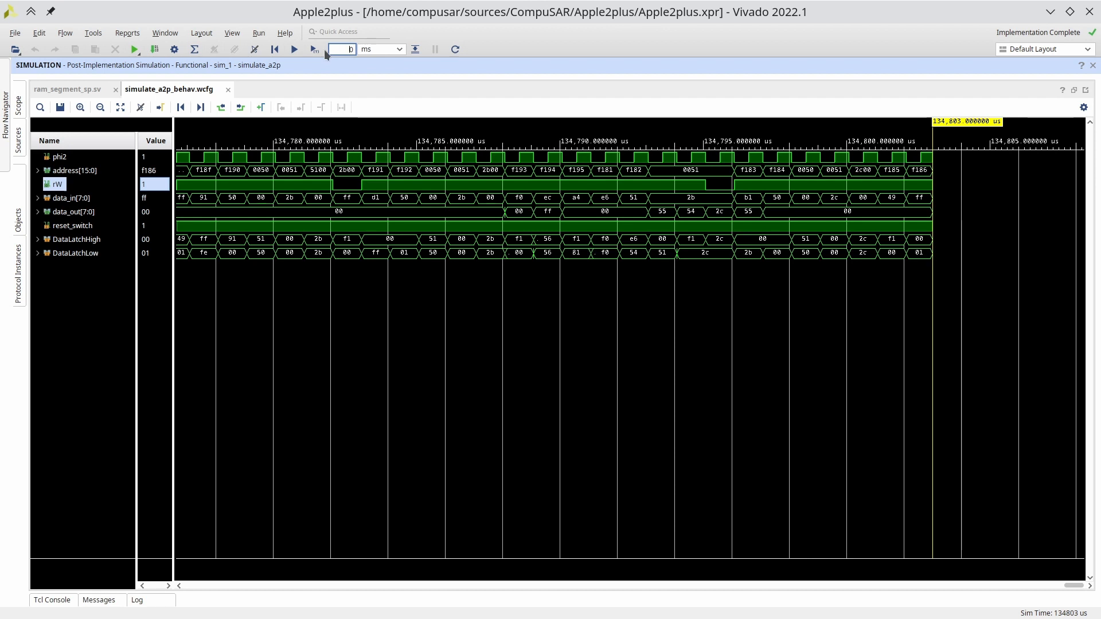
Advance the simulation 50 ms more to about 184.8 ms, reaching the fd1d–fd26 address cycle
click(315, 49)
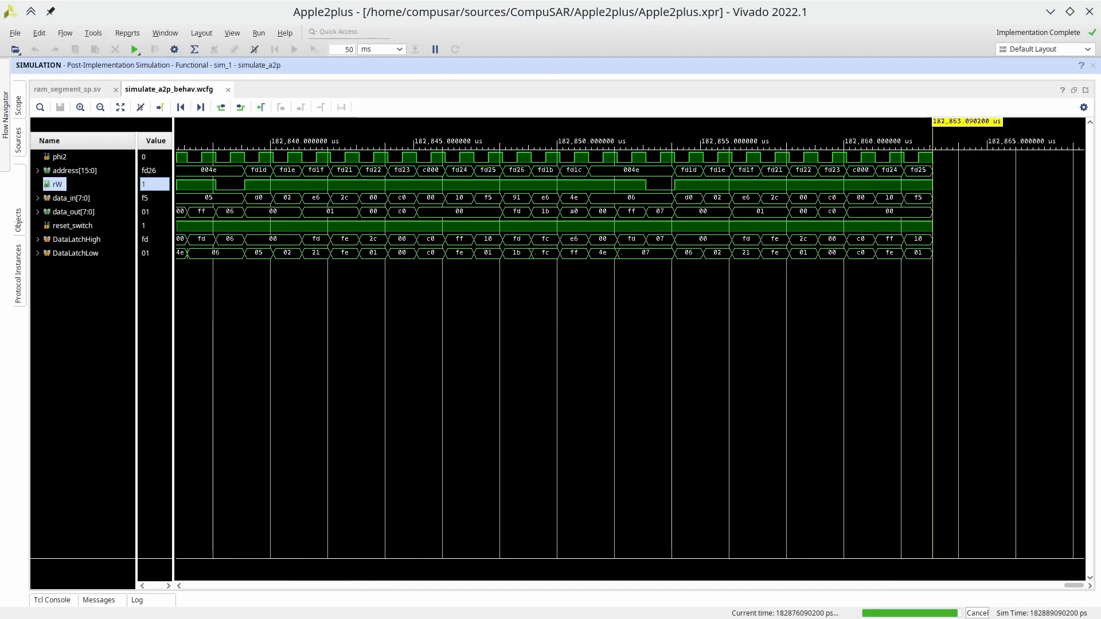
click(292, 49)
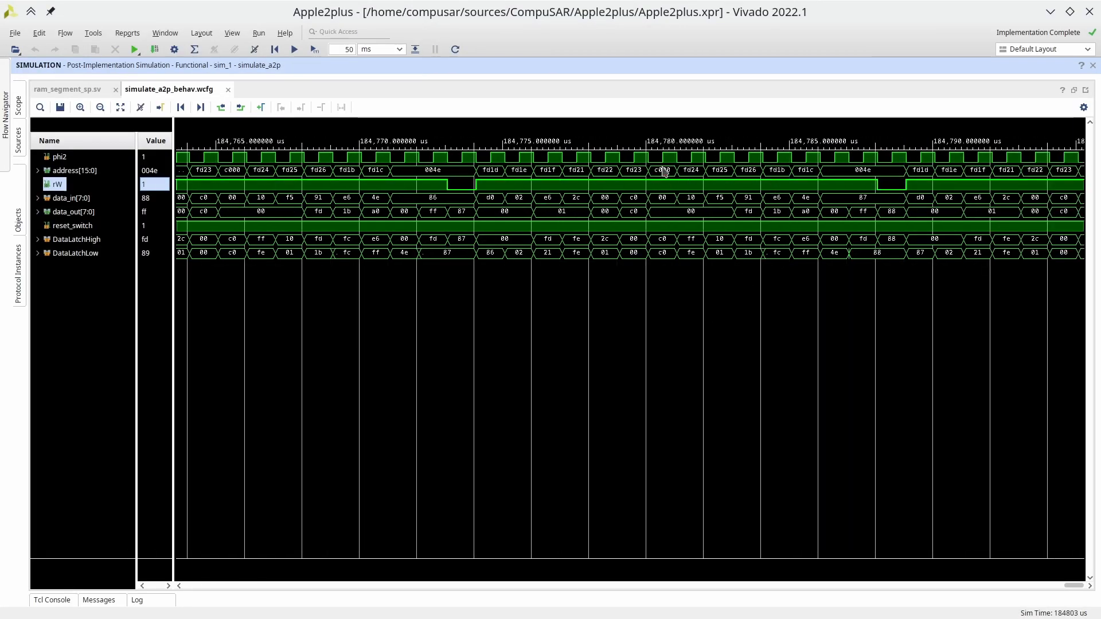
mouse_move(689, 183)
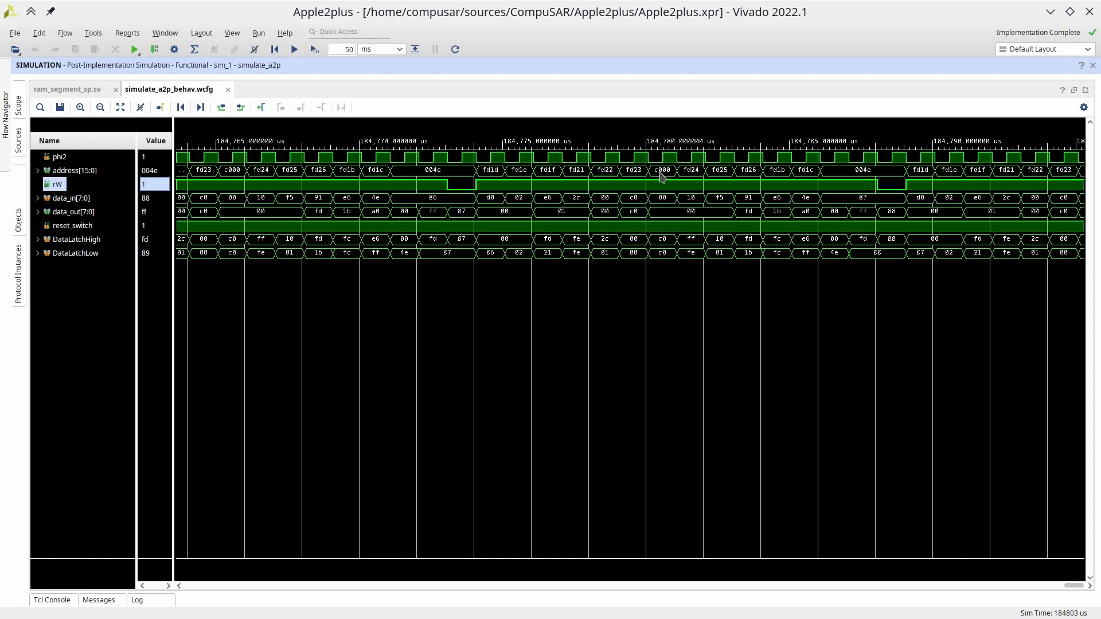
mouse_move(664, 183)
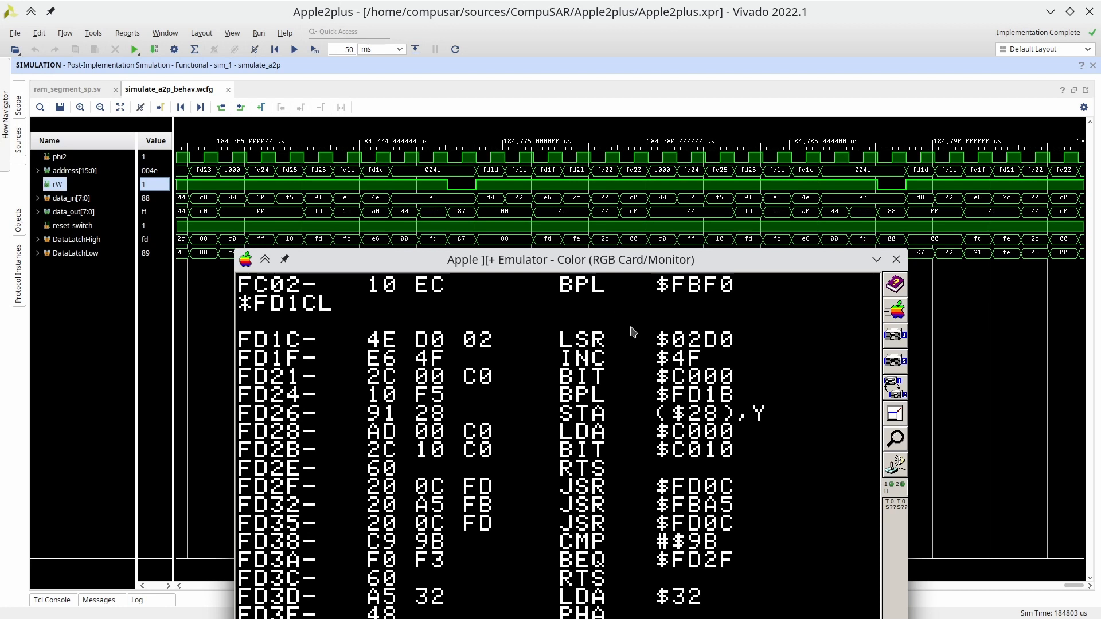
mouse_move(709, 391)
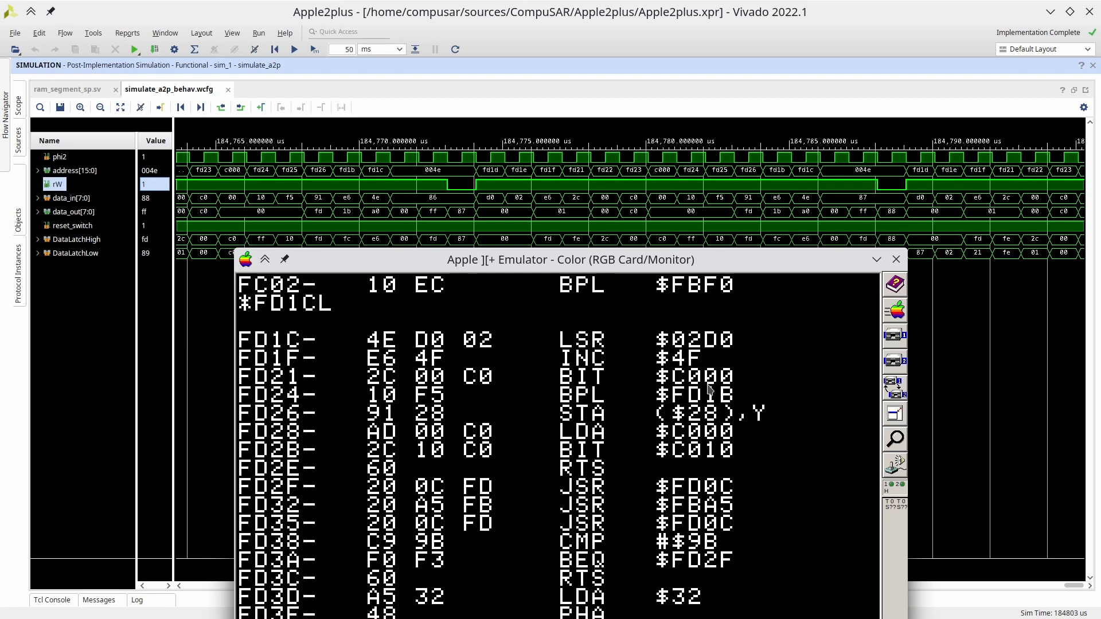
mouse_move(597, 394)
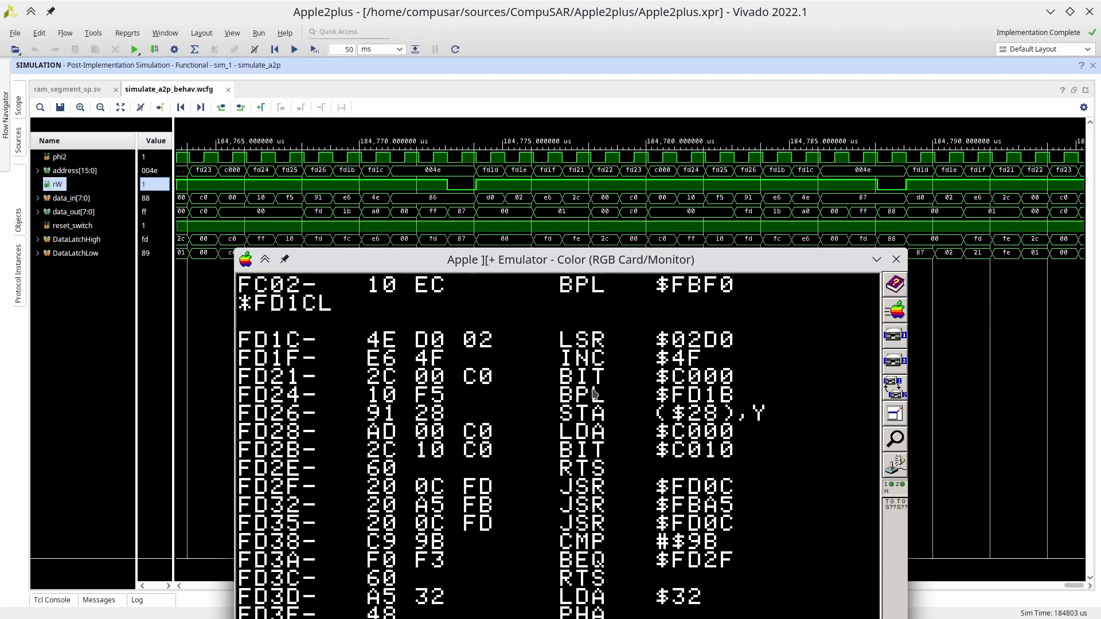
mouse_move(727, 409)
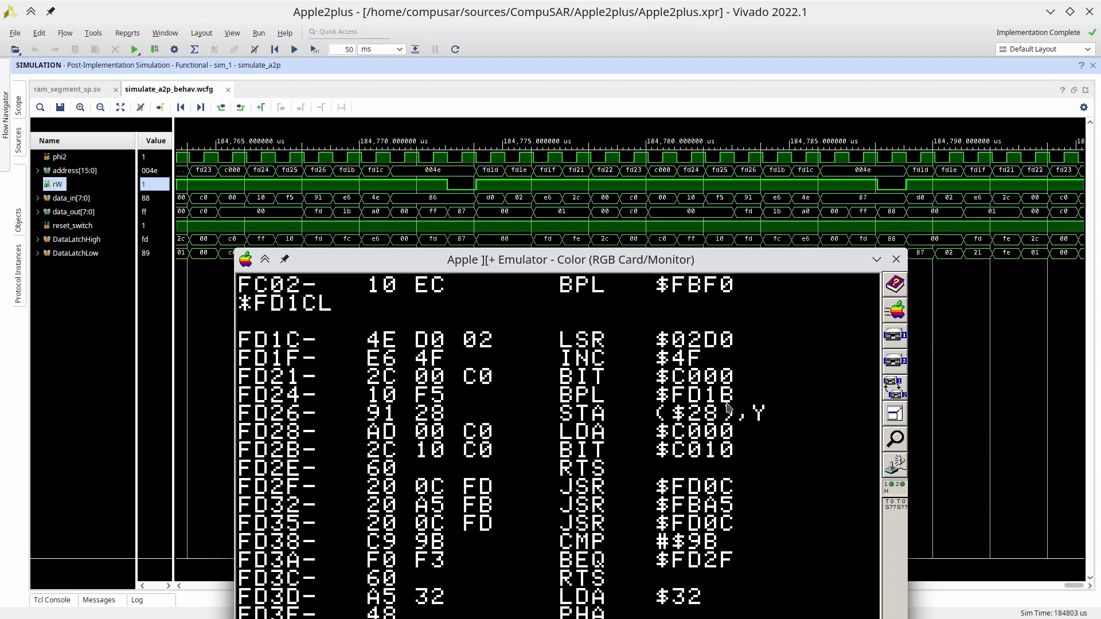
mouse_move(605, 444)
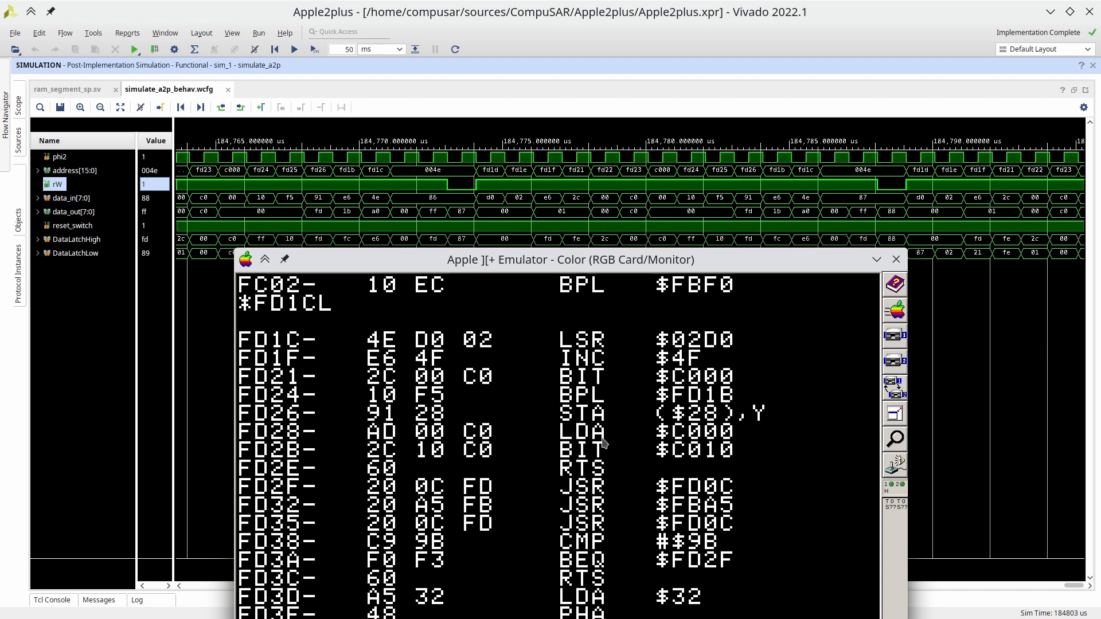
mouse_move(470, 355)
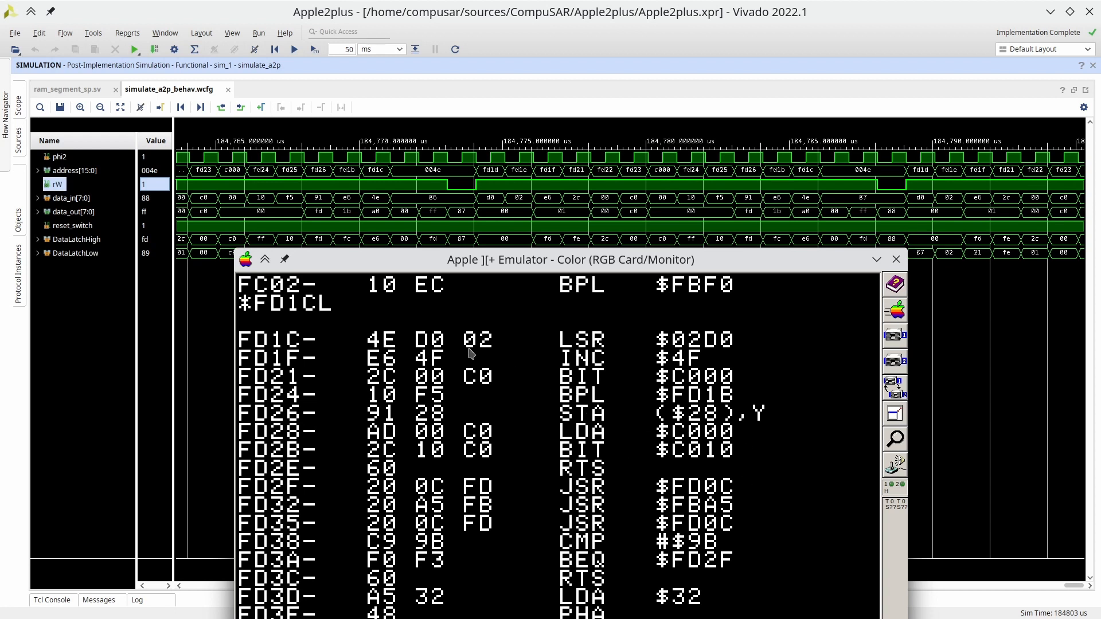
mouse_move(664, 278)
text(FD1BL)
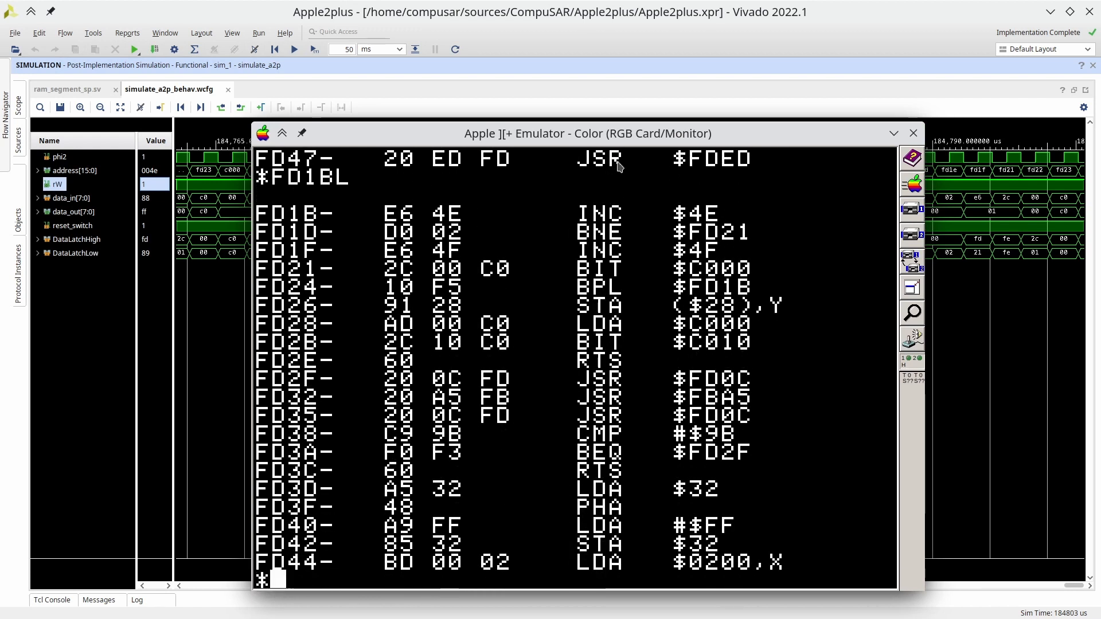
mouse_move(718, 188)
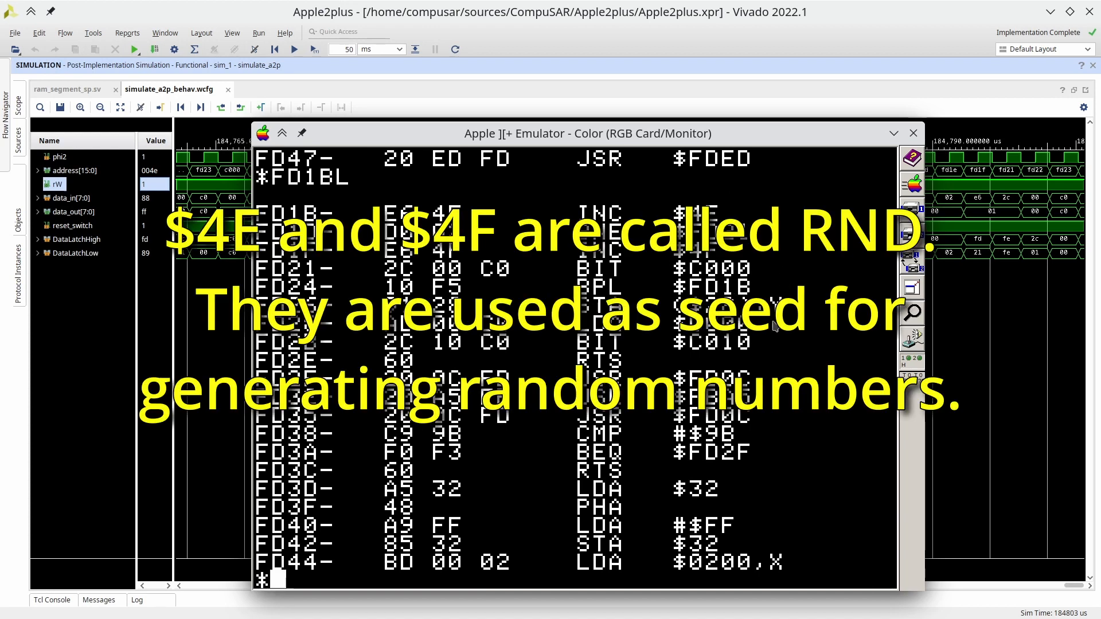
Bring the Vivado waveform viewer back to the front after reading the FD1B key-wait loop
click(912, 133)
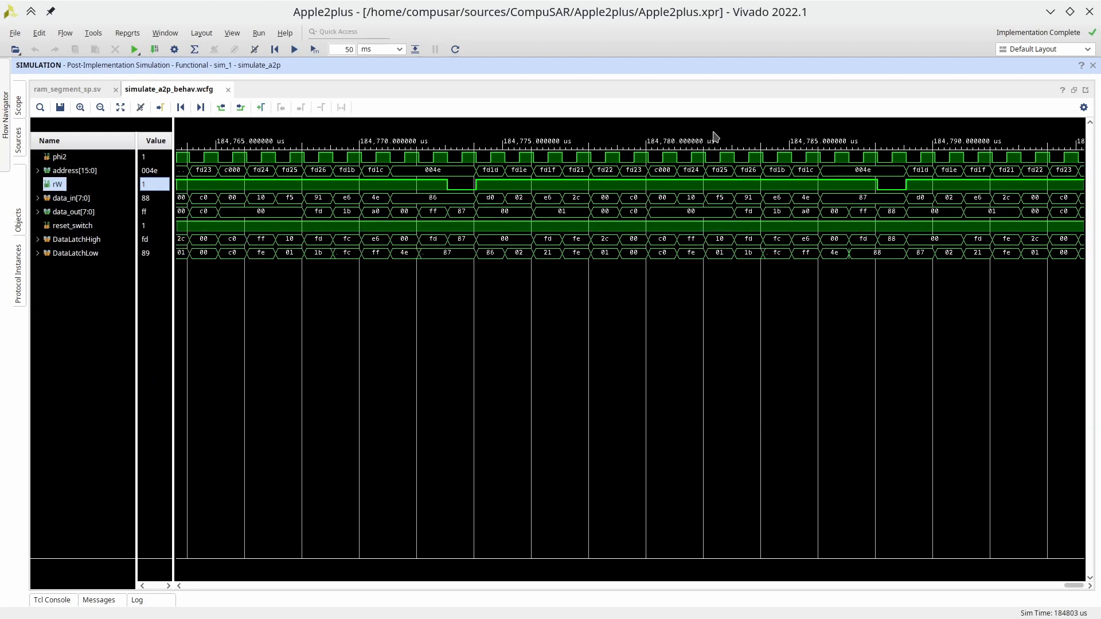
mouse_move(671, 148)
text(28)
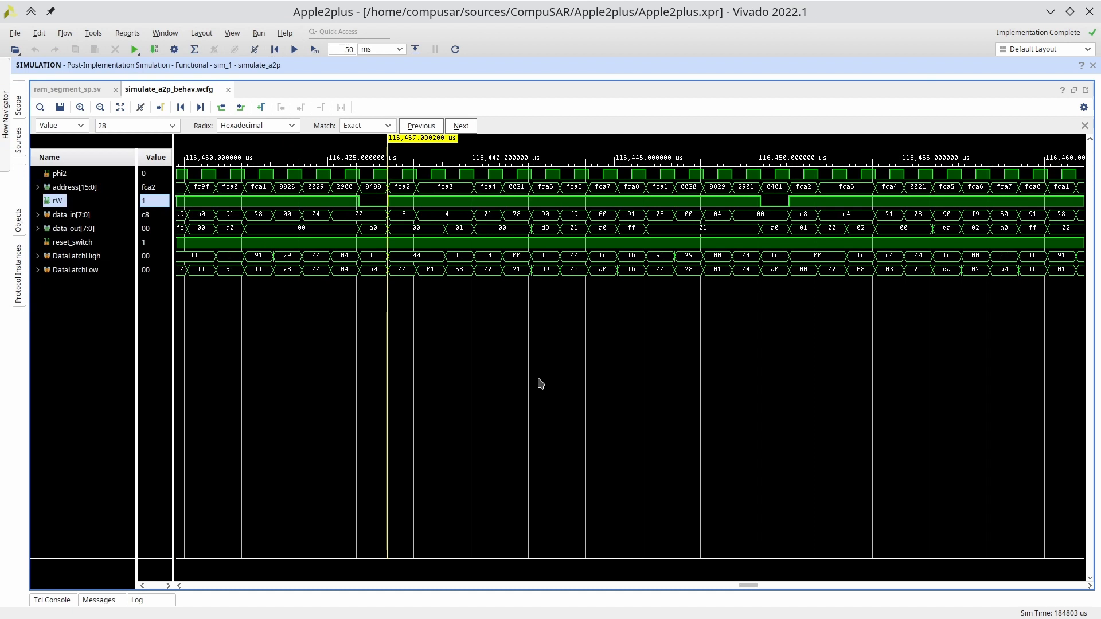
mouse_move(374, 195)
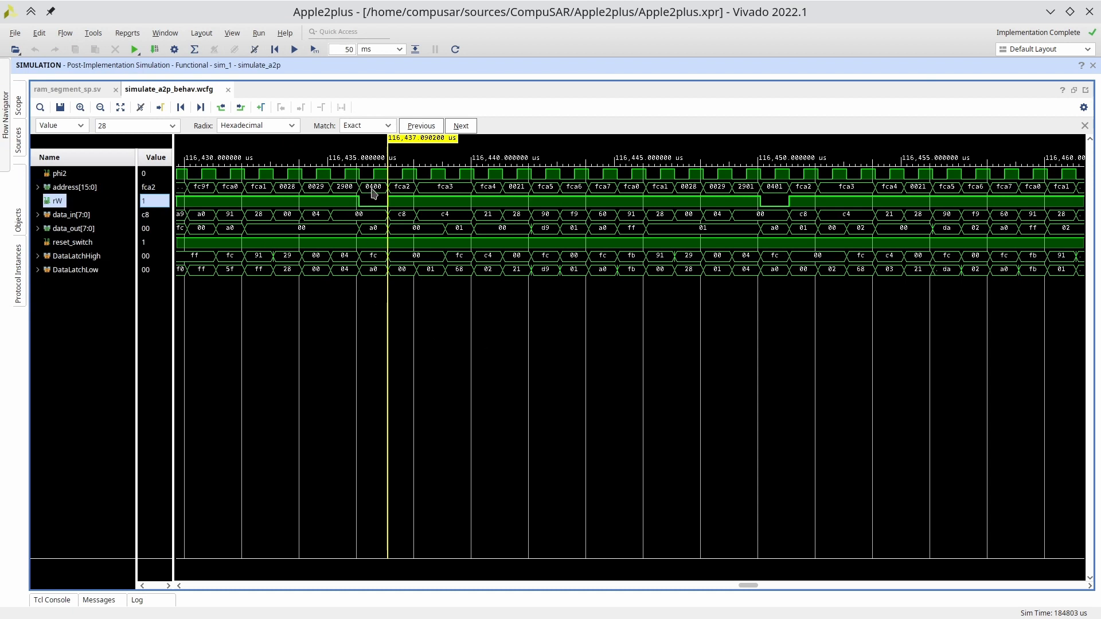
mouse_move(381, 237)
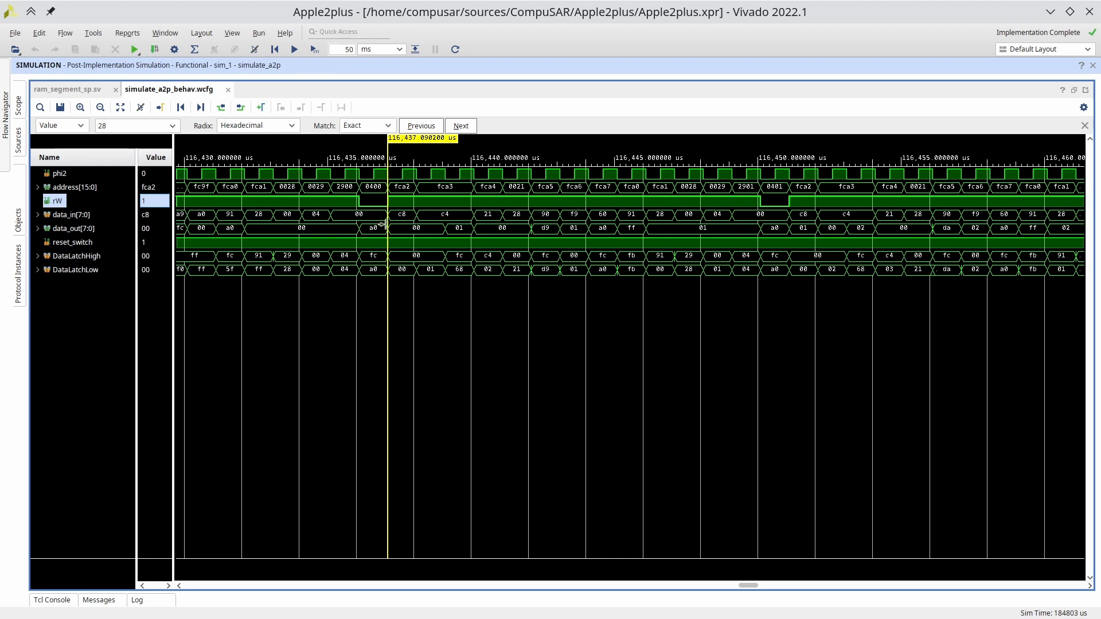
mouse_move(769, 184)
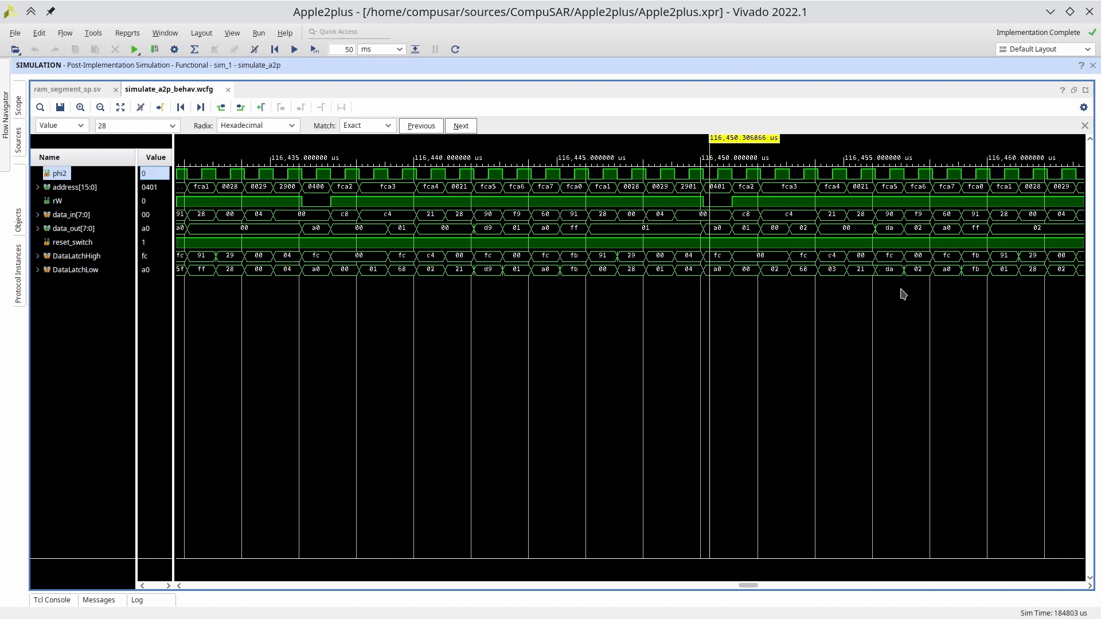
Jump to the next waveform occurrence of value 28, near 116.46 ms at address 0402
click(460, 125)
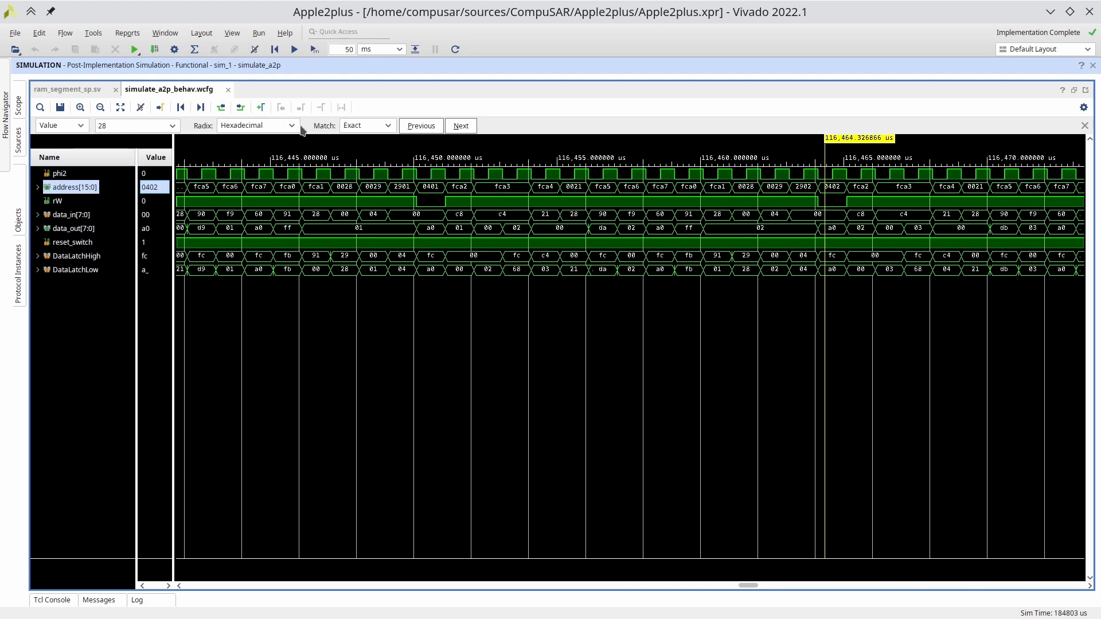
mouse_move(271, 172)
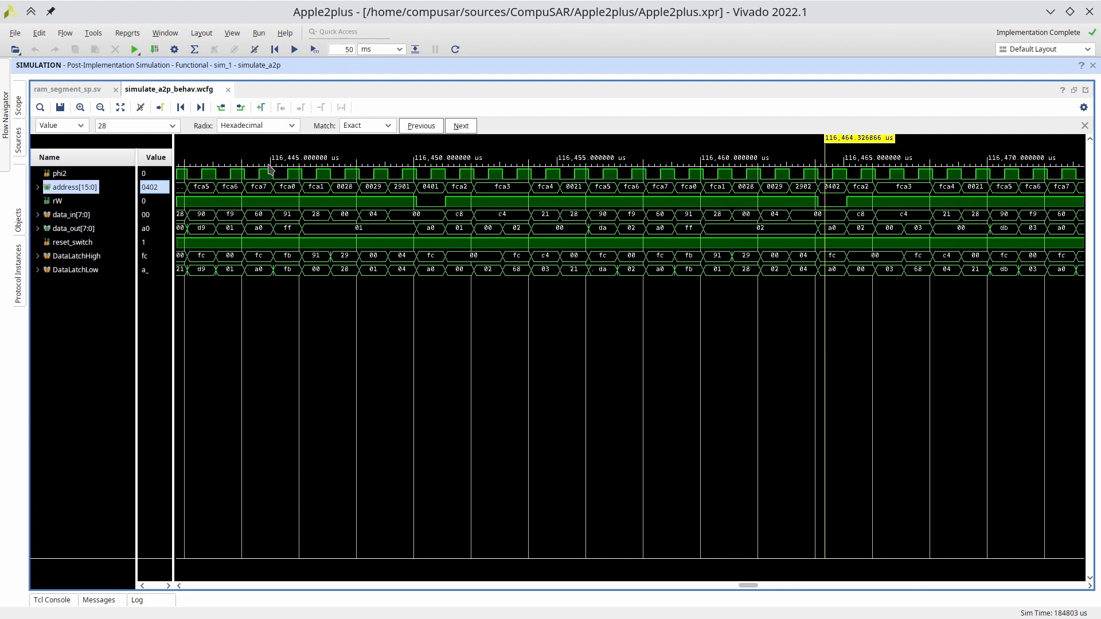